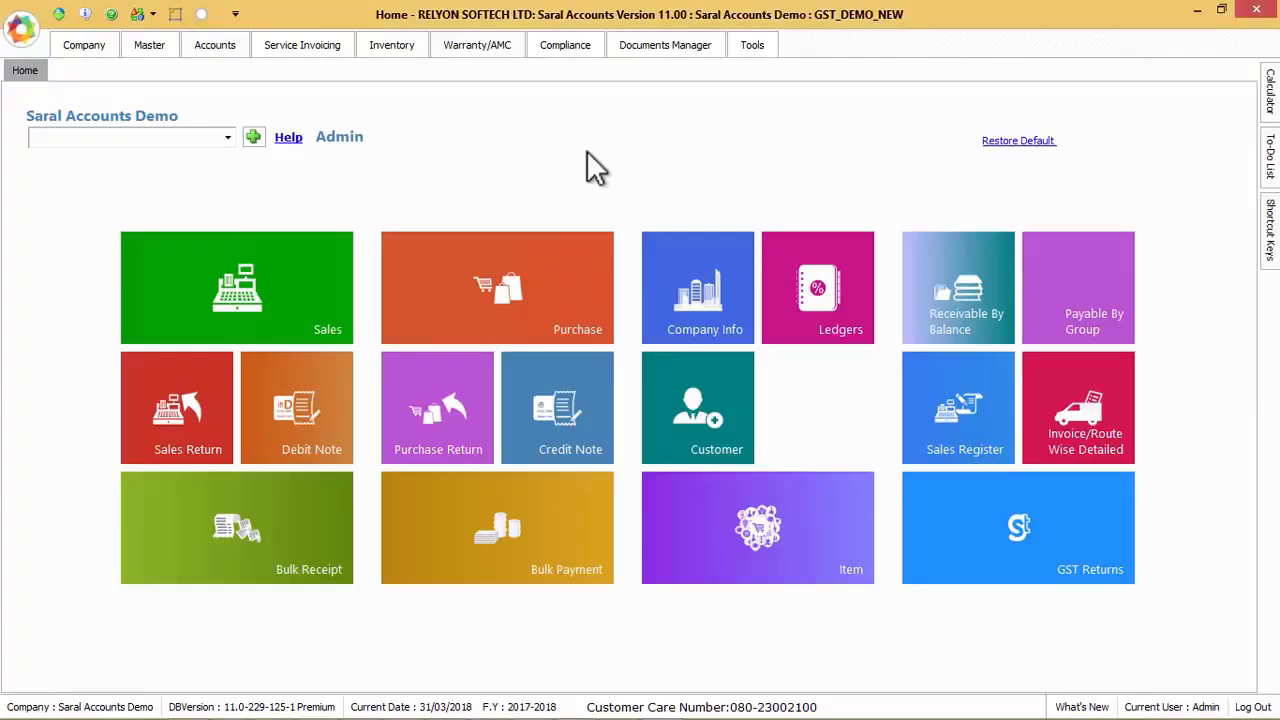
pyautogui.moveTo(548, 168)
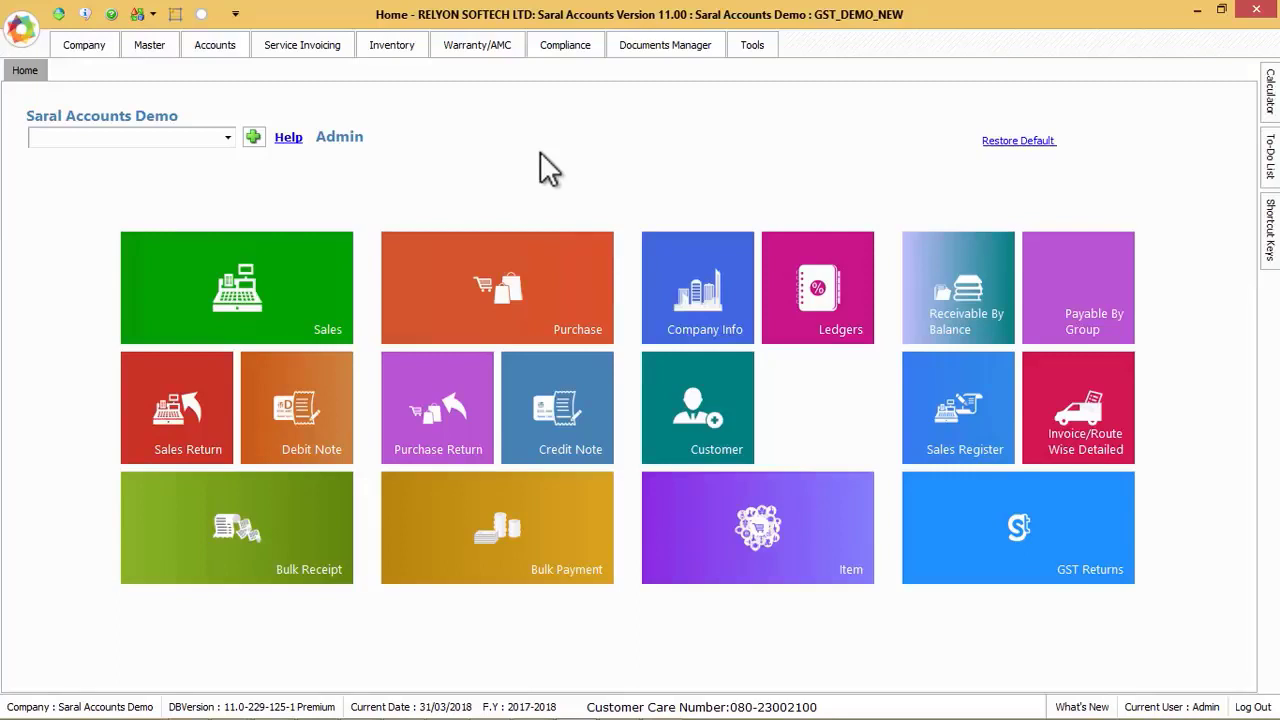
pyautogui.moveTo(570, 168)
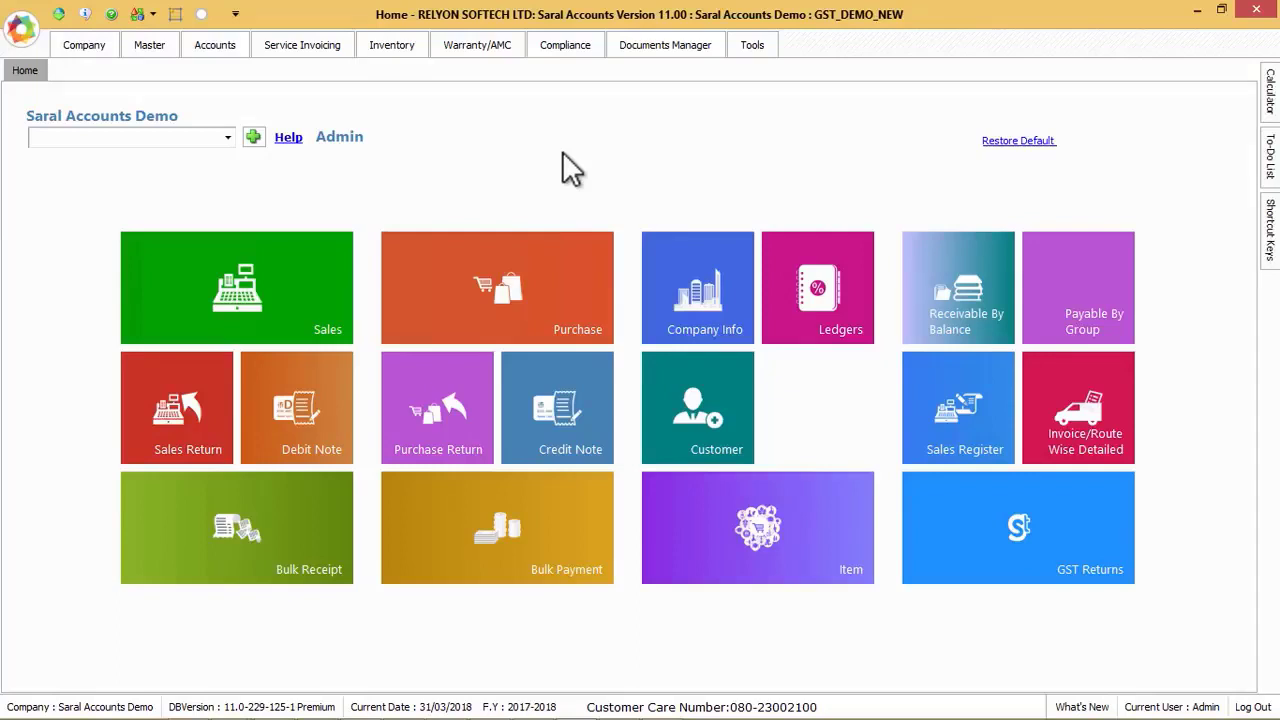
pyautogui.moveTo(553, 167)
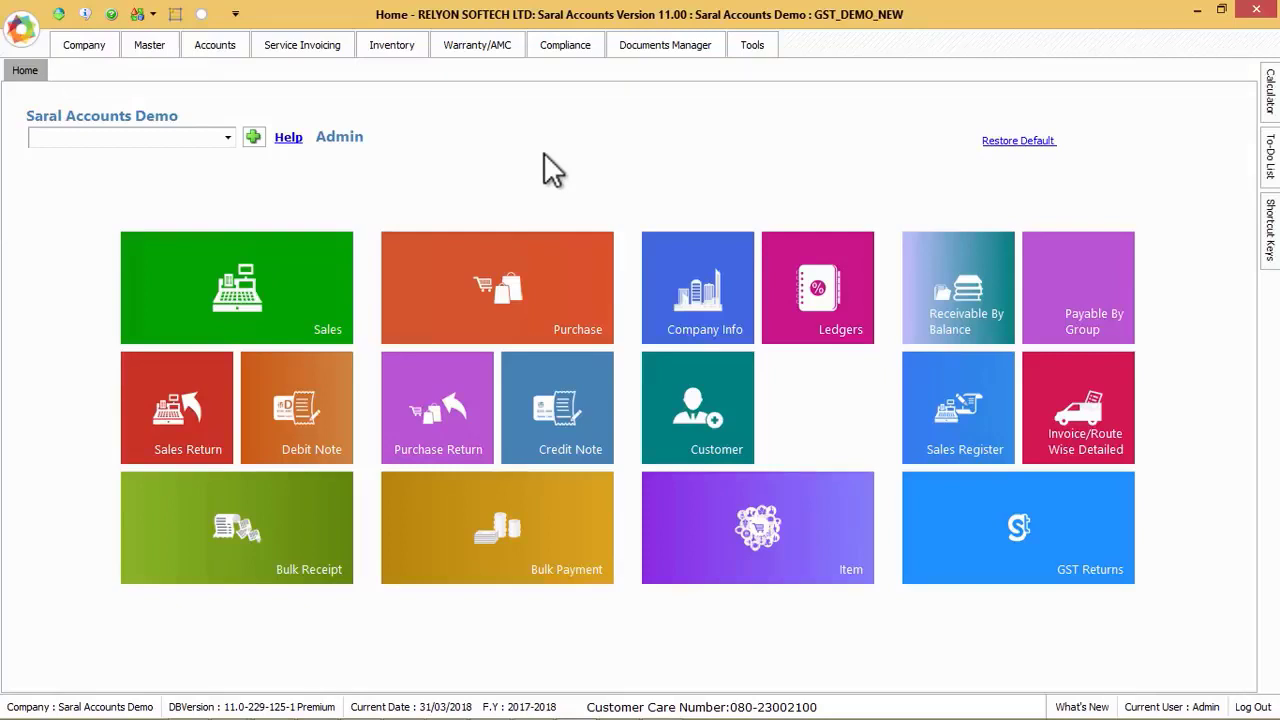
pyautogui.moveTo(162, 205)
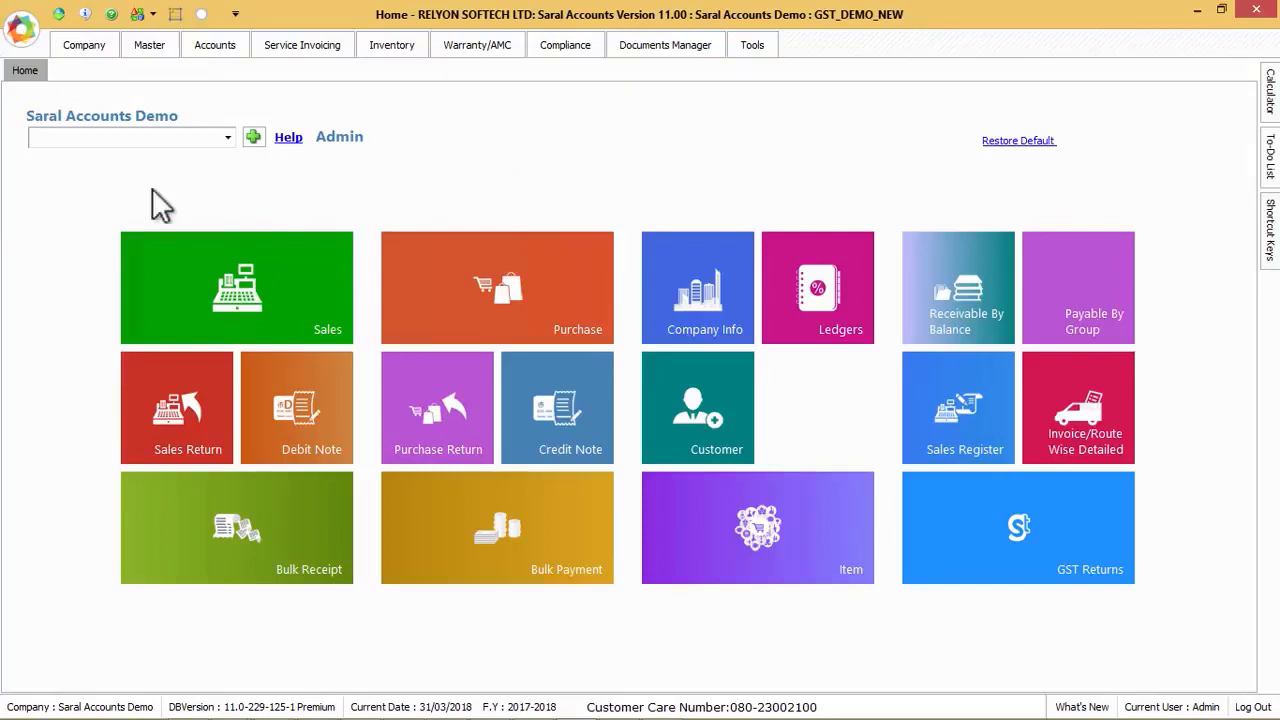
pyautogui.moveTo(73, 280)
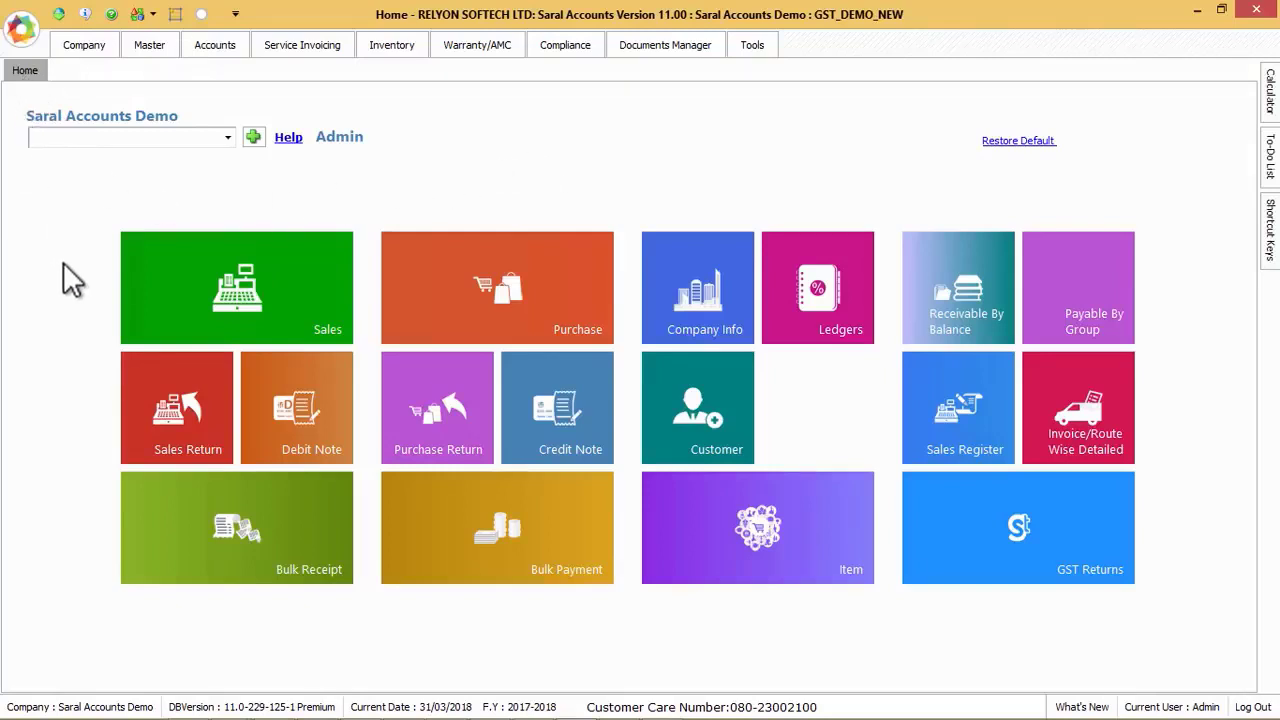
pyautogui.moveTo(240, 543)
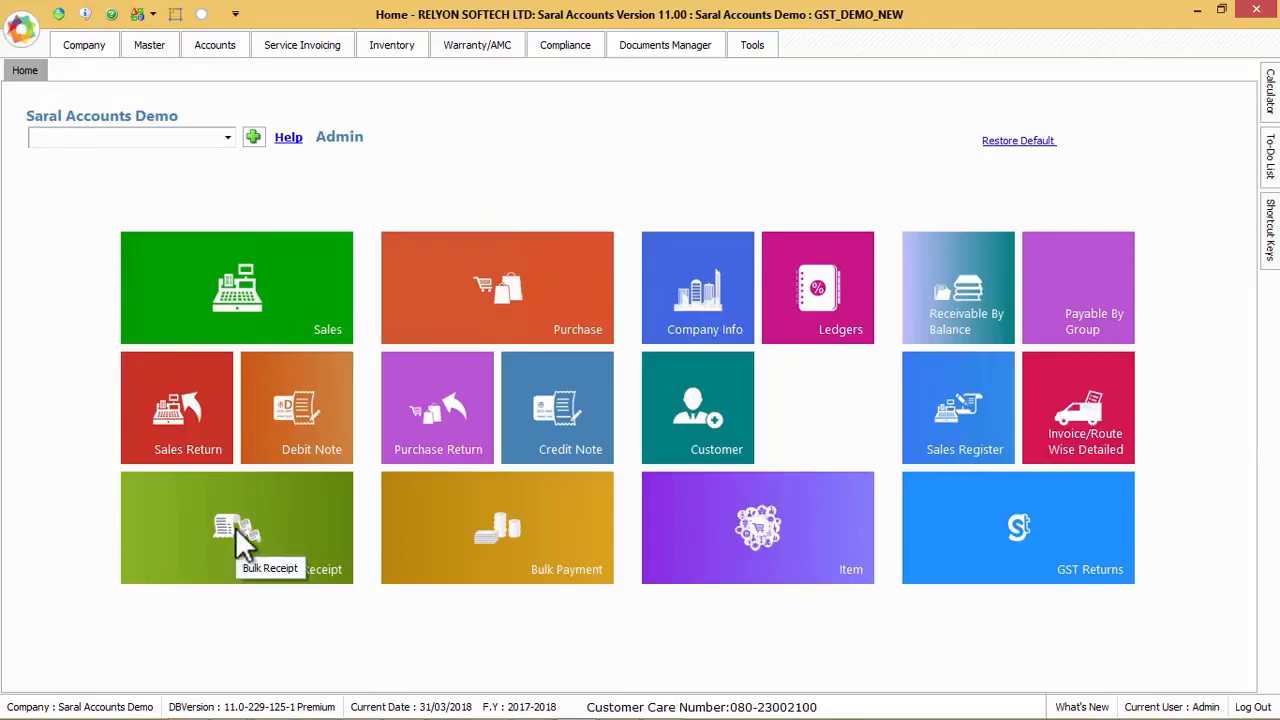
pyautogui.moveTo(195, 555)
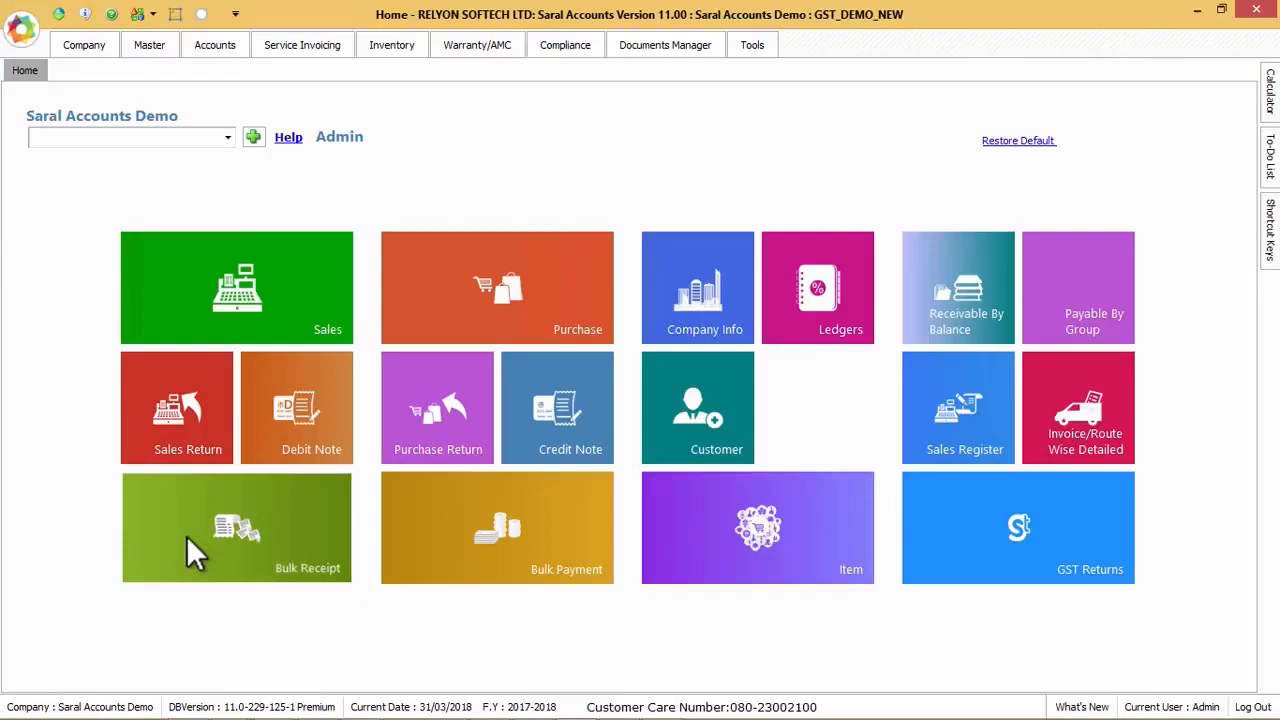
pyautogui.click(237, 527)
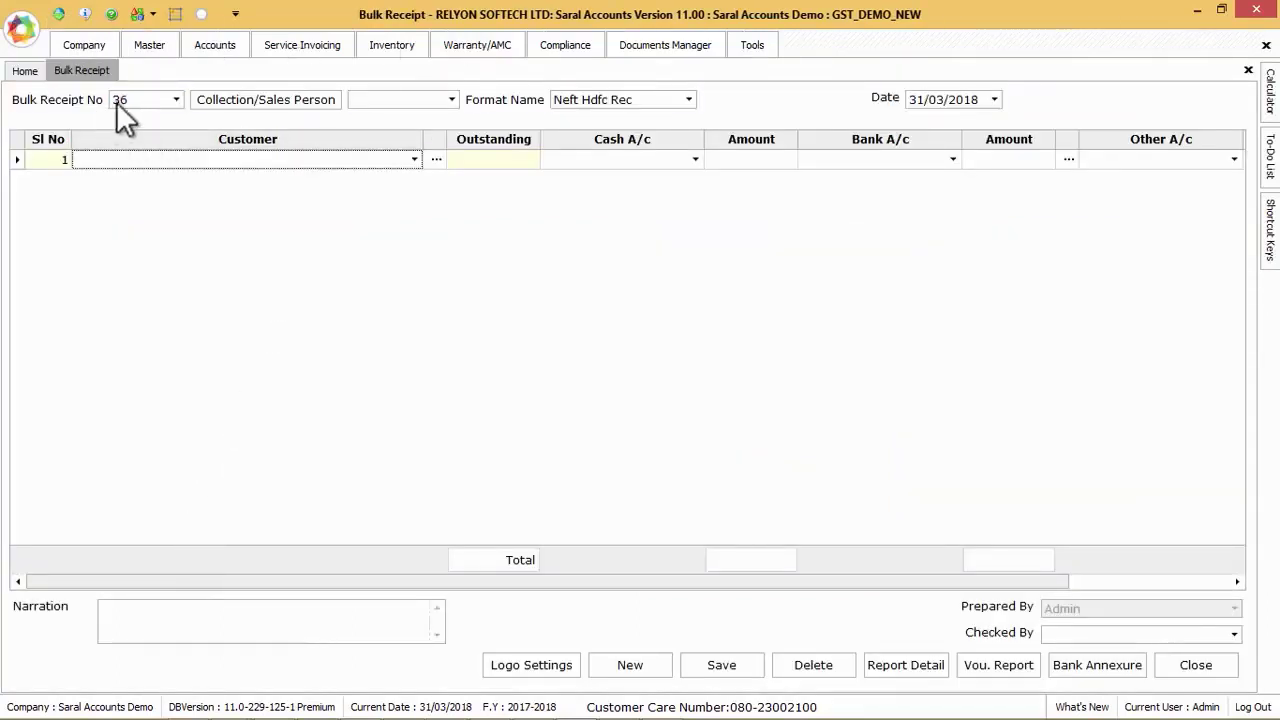
pyautogui.click(175, 99)
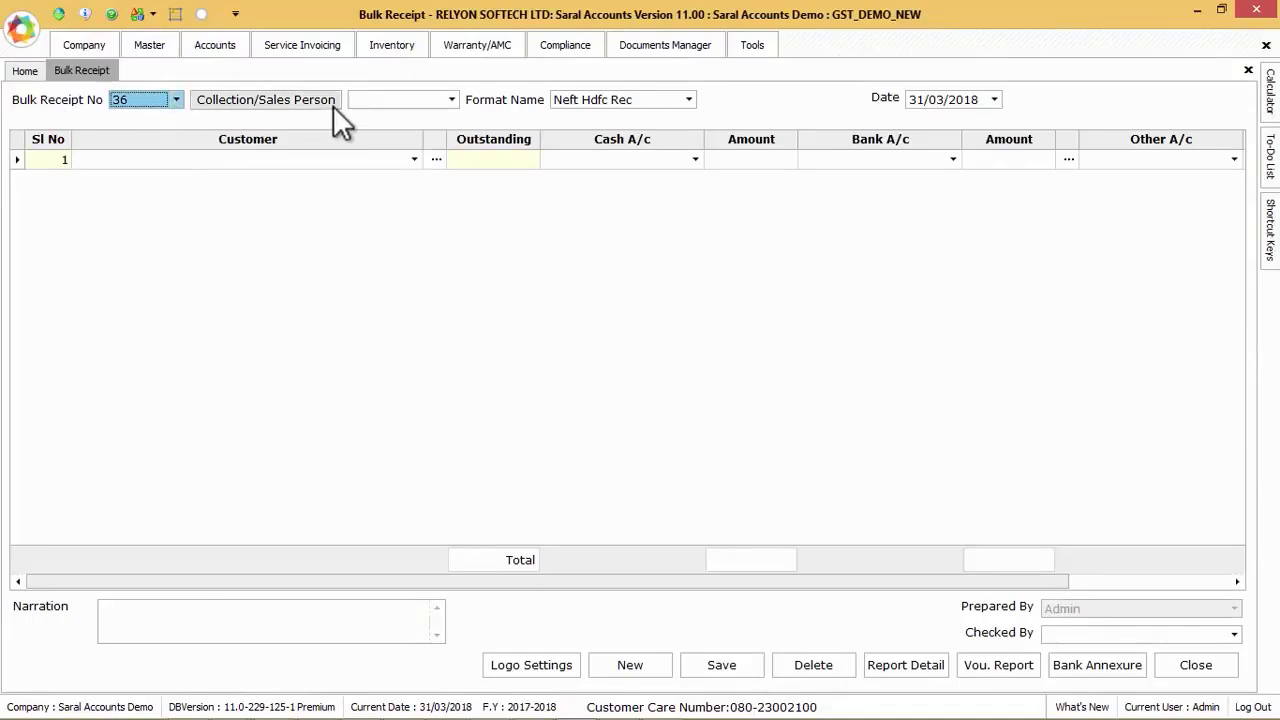
pyautogui.click(451, 99)
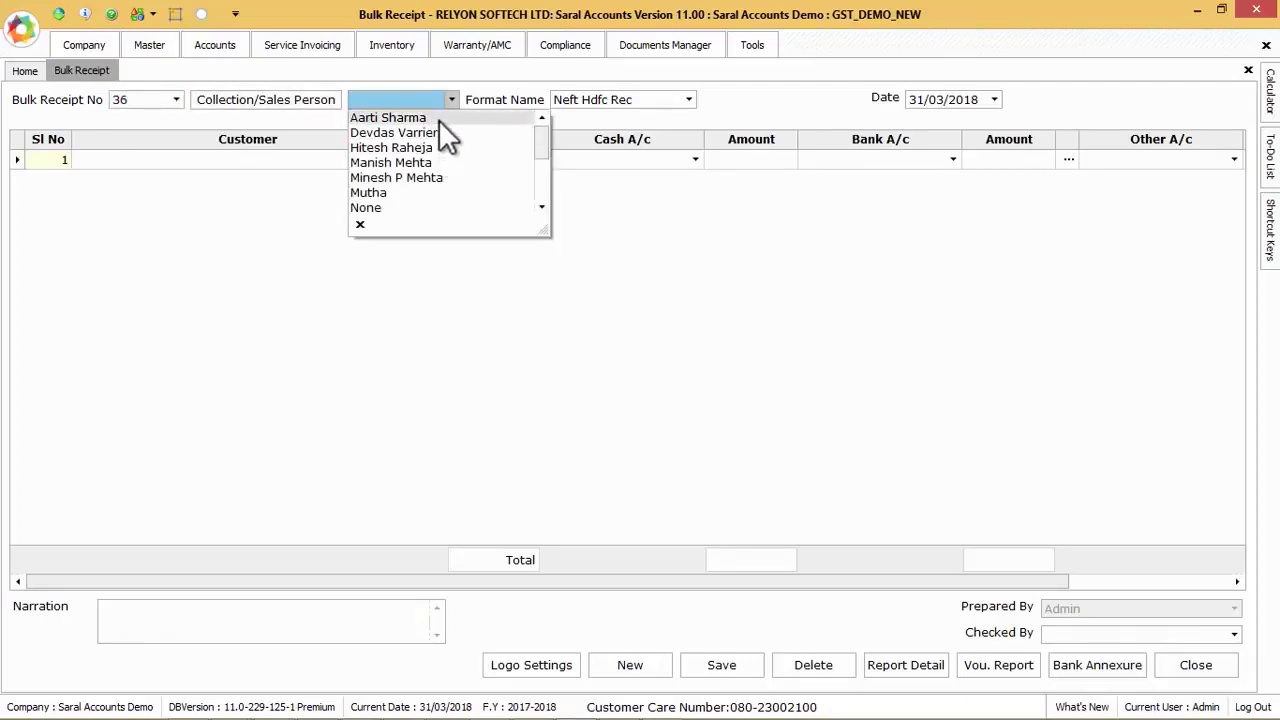
pyautogui.click(388, 117)
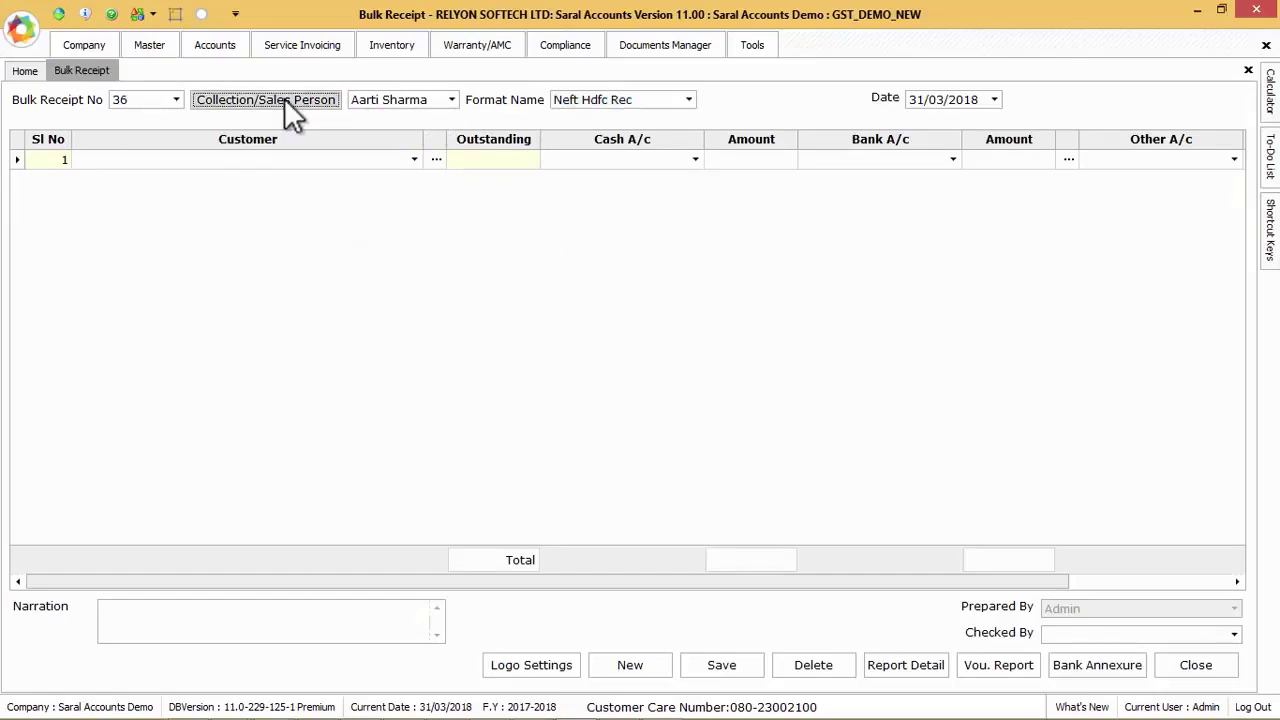
pyautogui.click(265, 99)
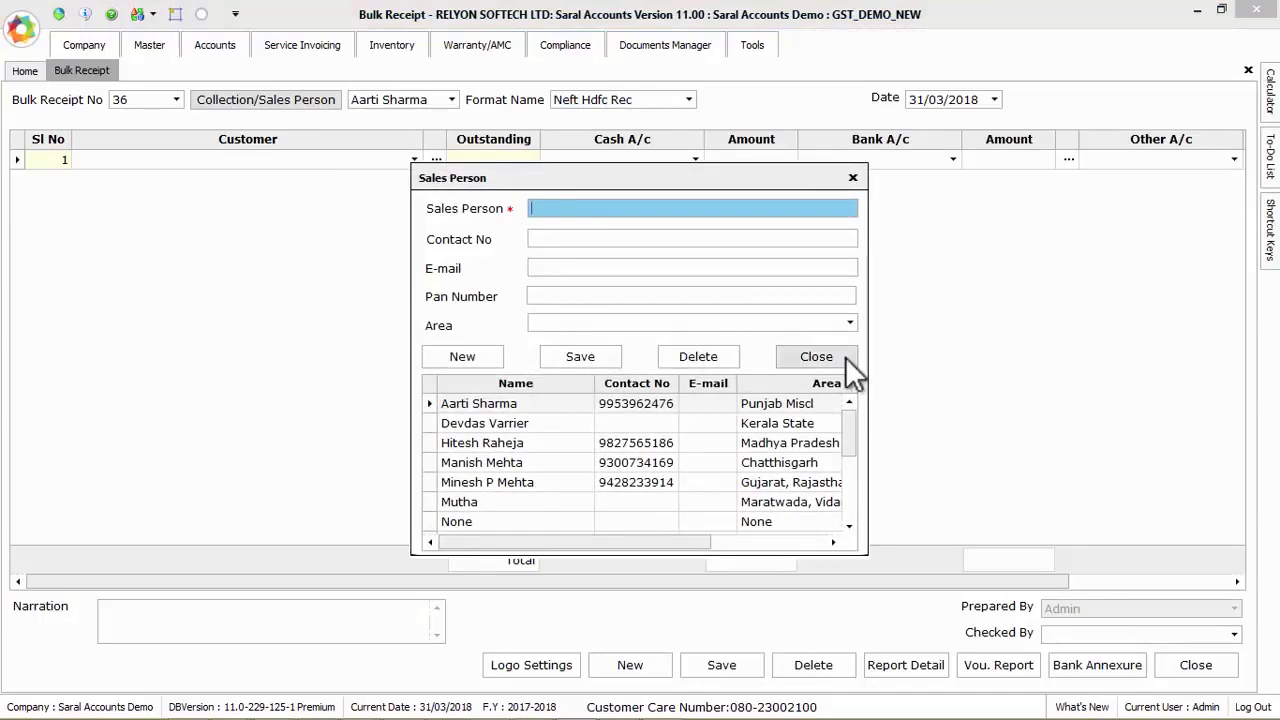
pyautogui.click(815, 356)
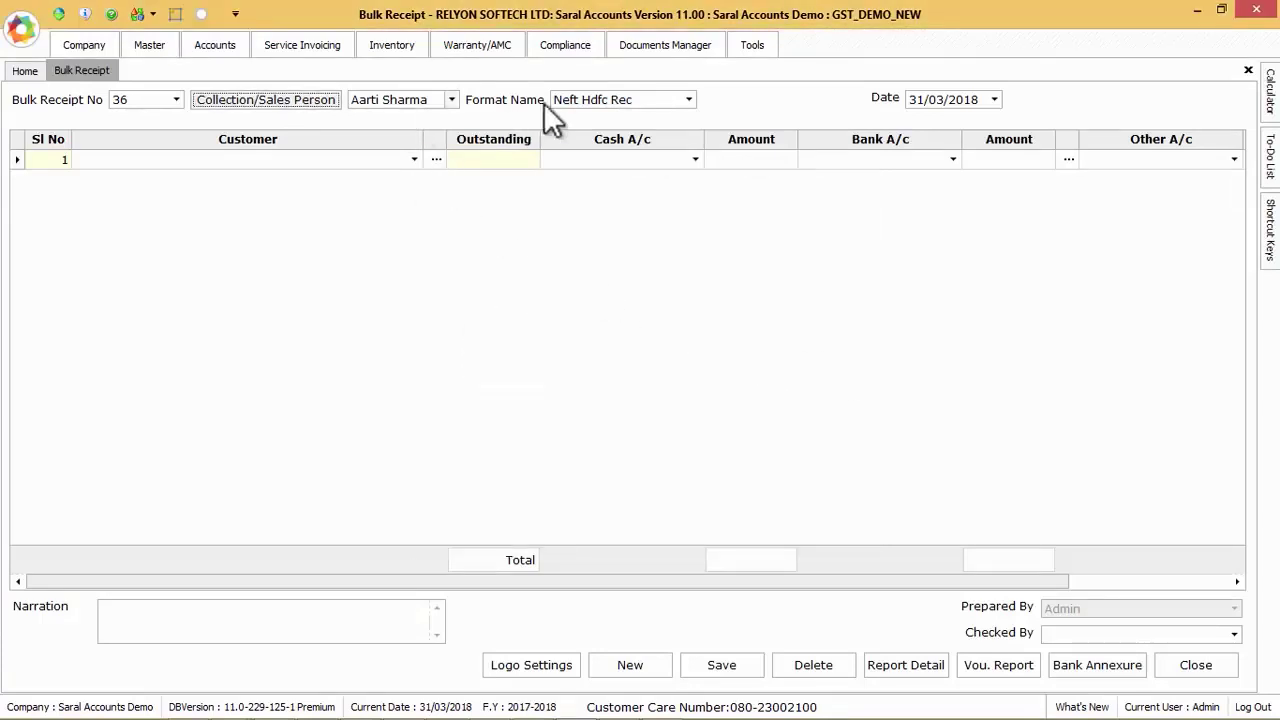
pyautogui.moveTo(686, 110)
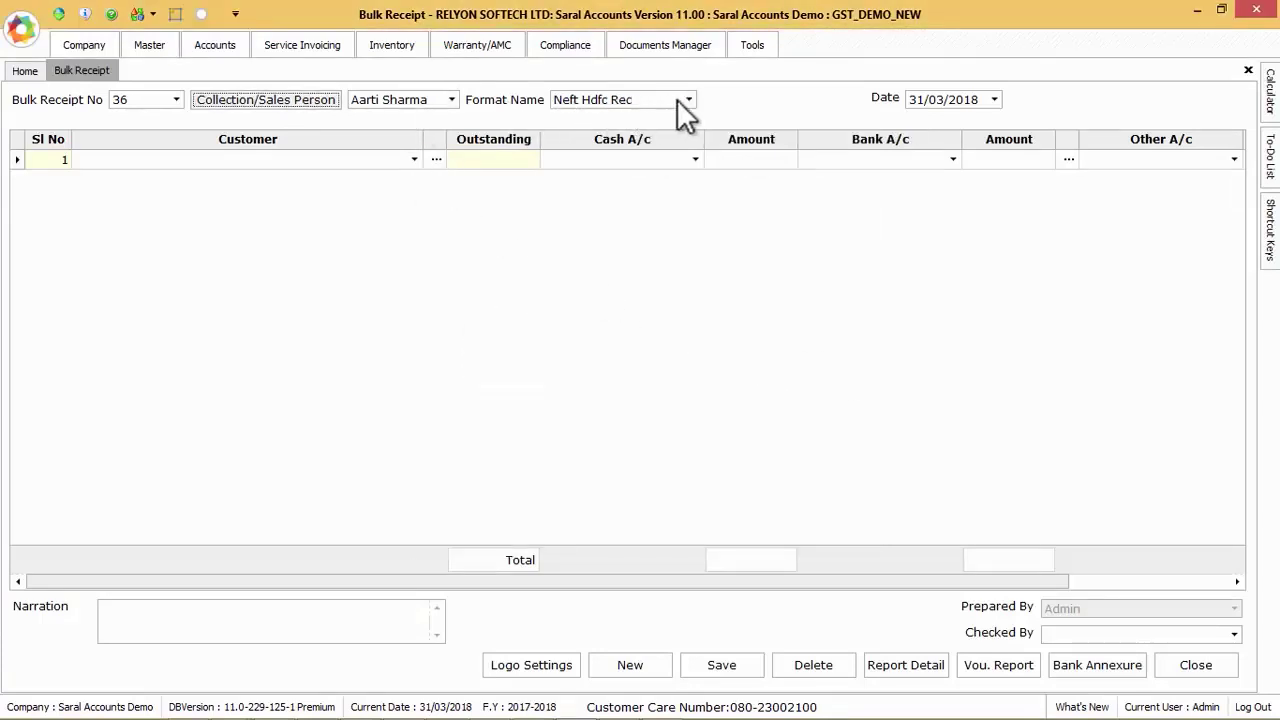
pyautogui.click(688, 99)
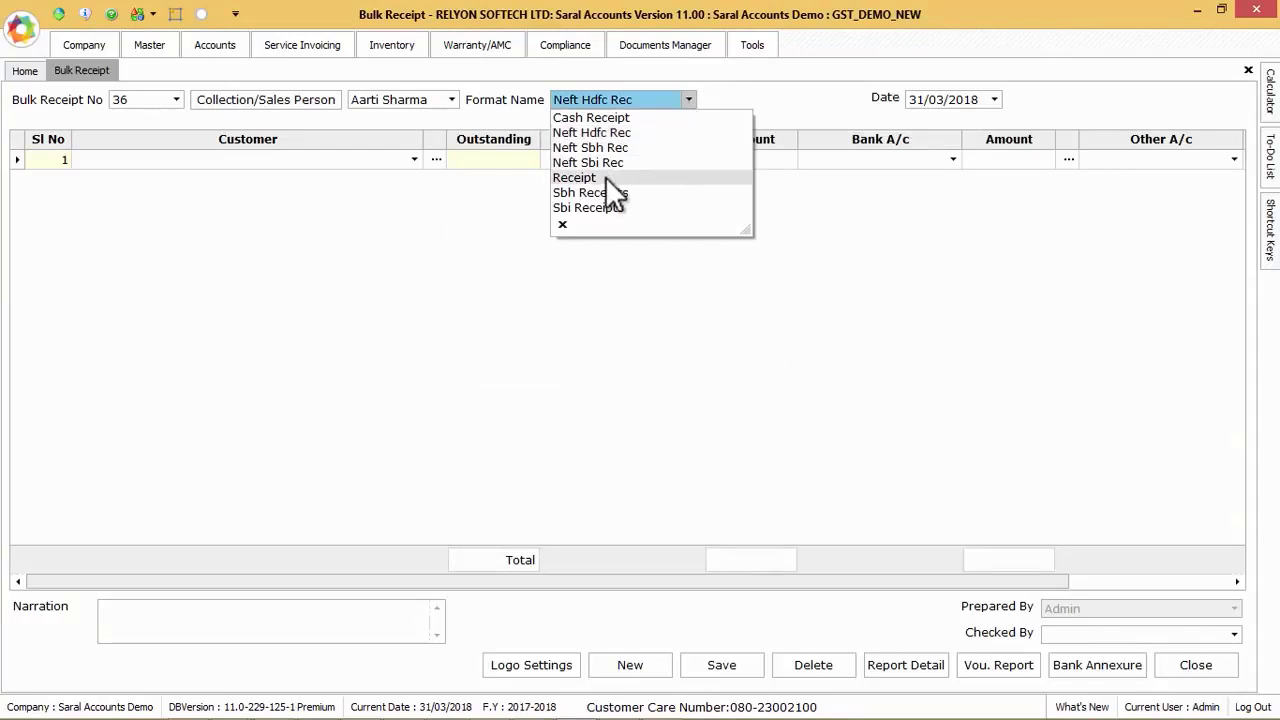
pyautogui.moveTo(625, 195)
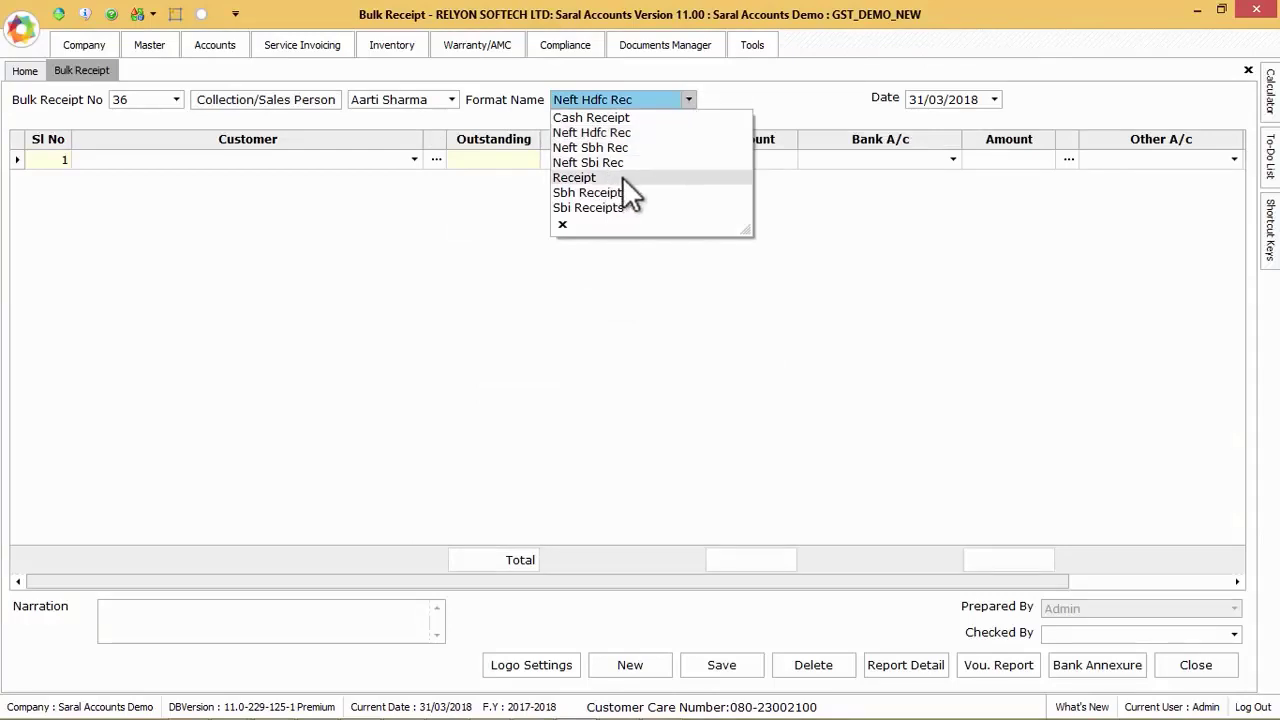
pyautogui.click(573, 177)
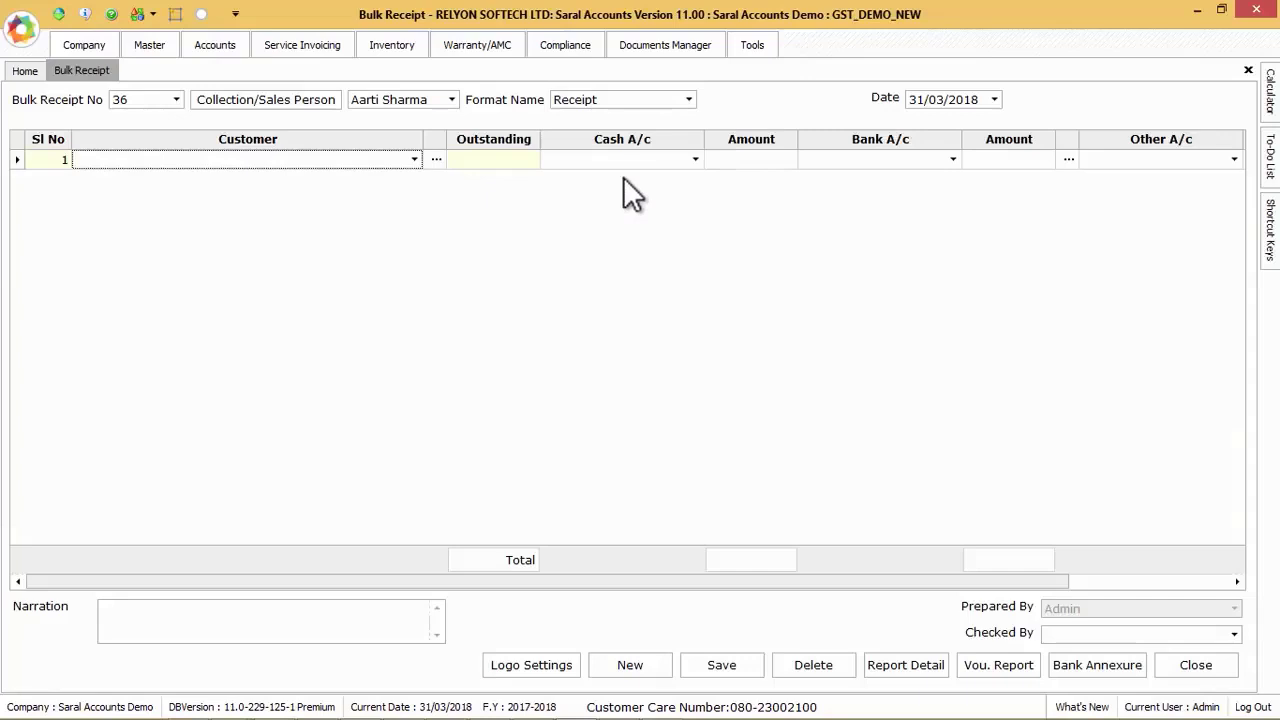
pyautogui.moveTo(893, 120)
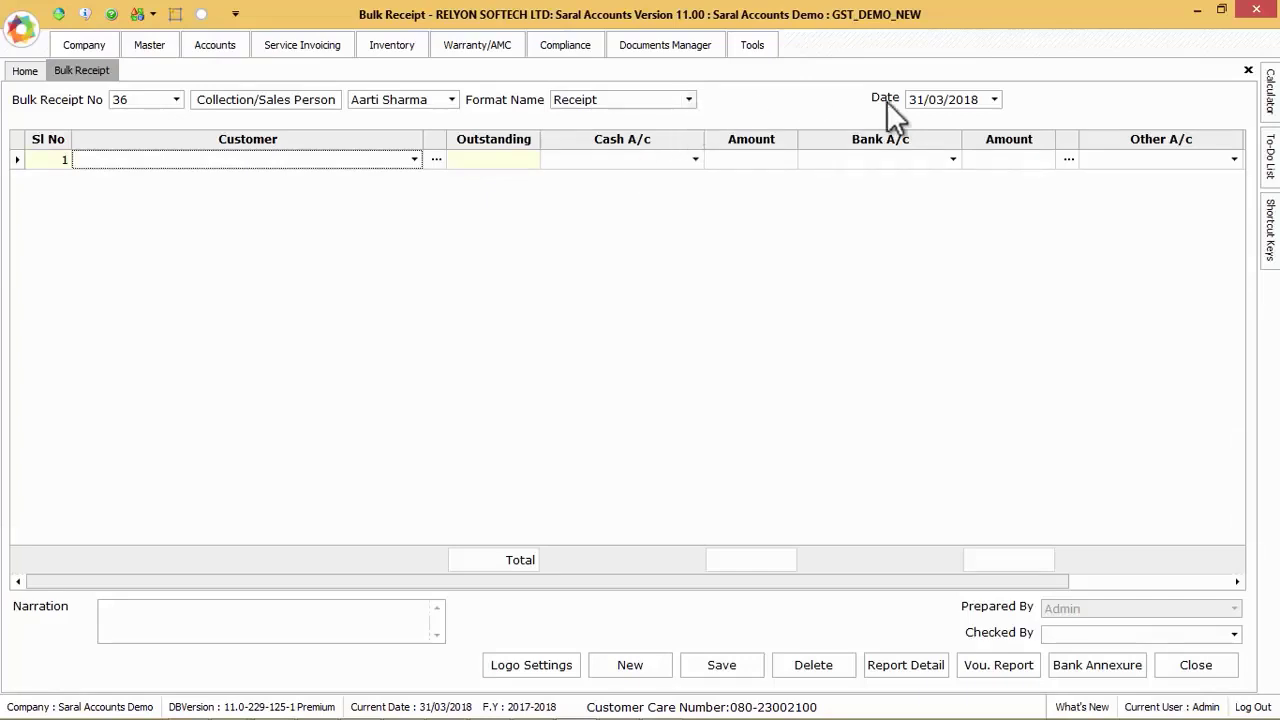
pyautogui.moveTo(997, 113)
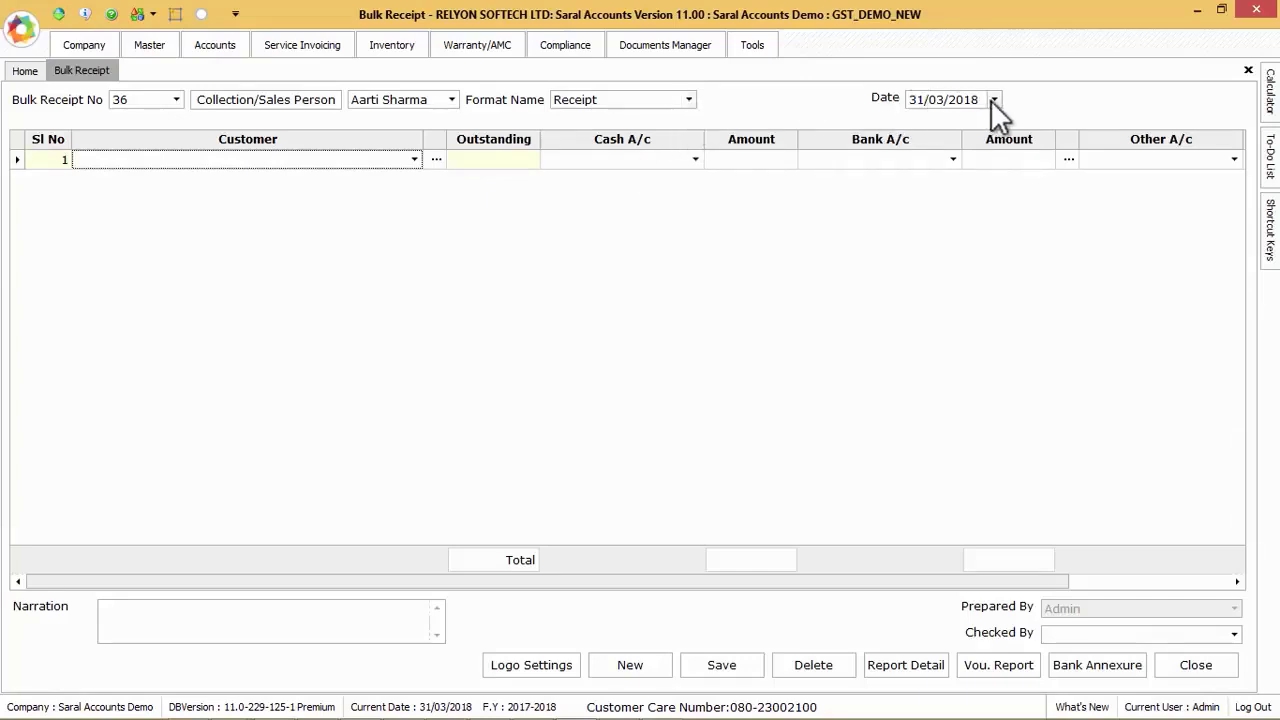
pyautogui.moveTo(833, 180)
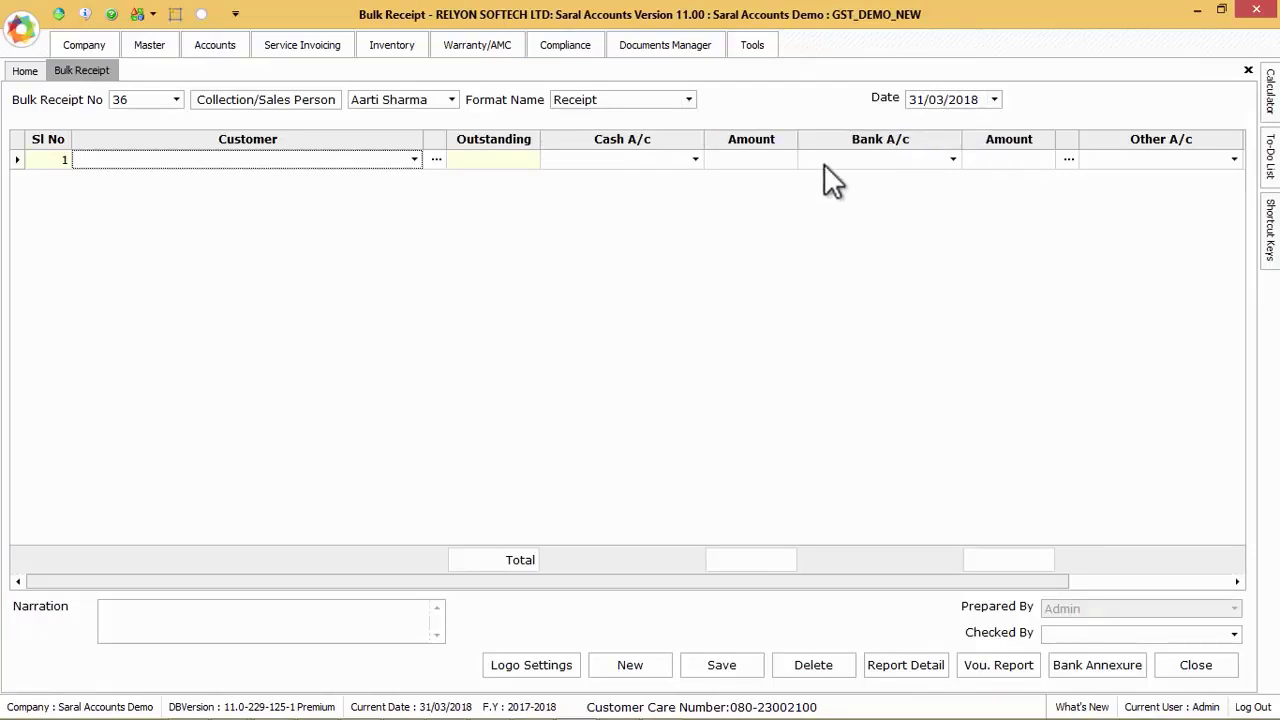
# Enter A Bhatia And Bros Pali receiving 50000.00, auto-filled across its four pending bills.
pyautogui.click(245, 159)
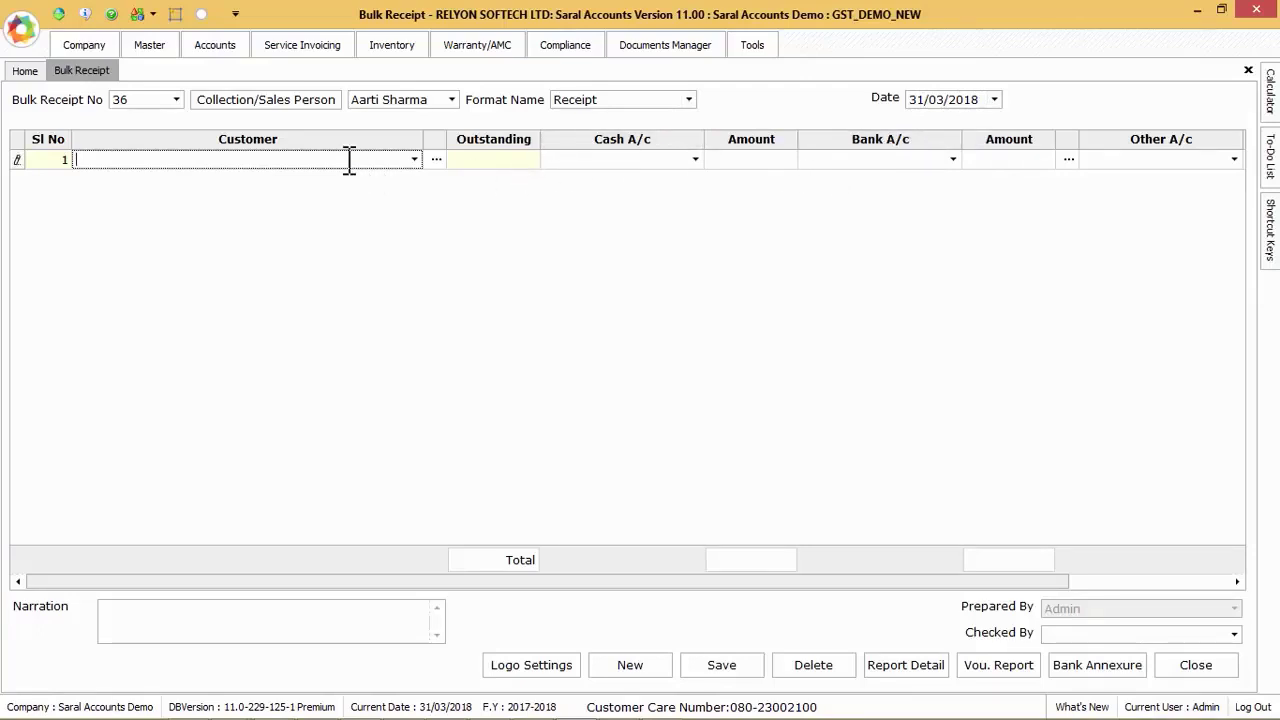
pyautogui.click(413, 159)
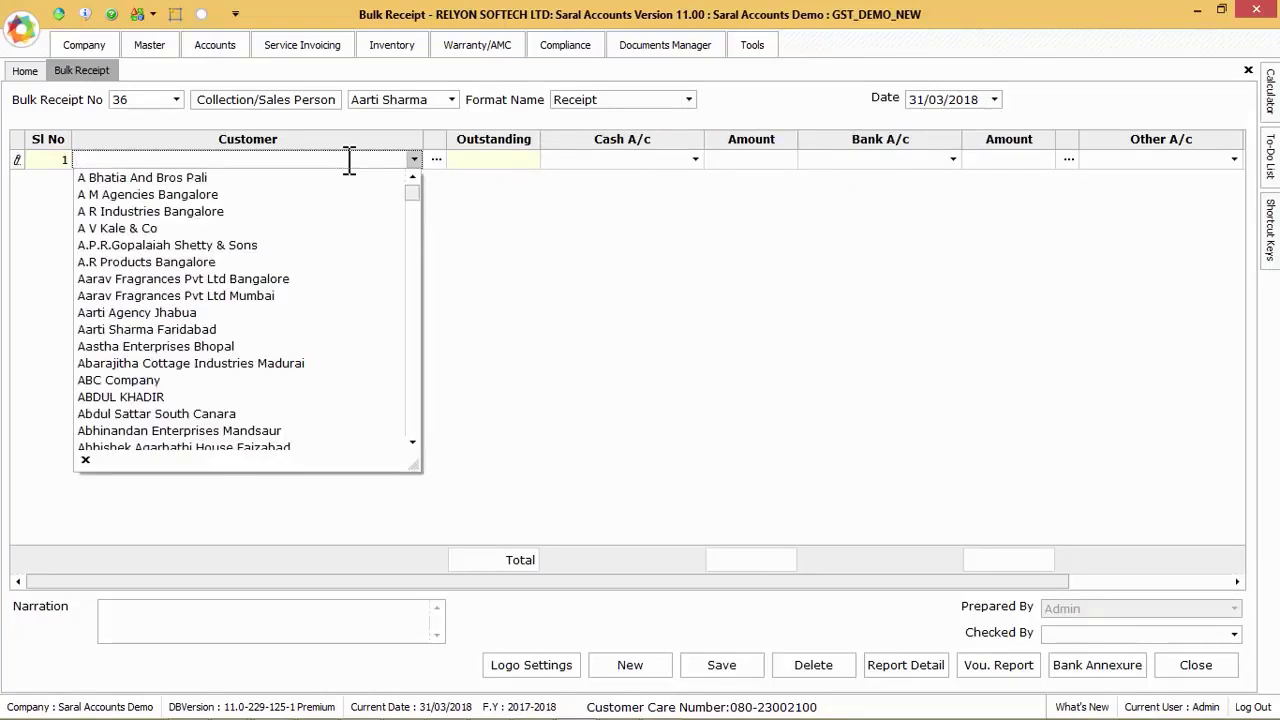
pyautogui.moveTo(142, 177)
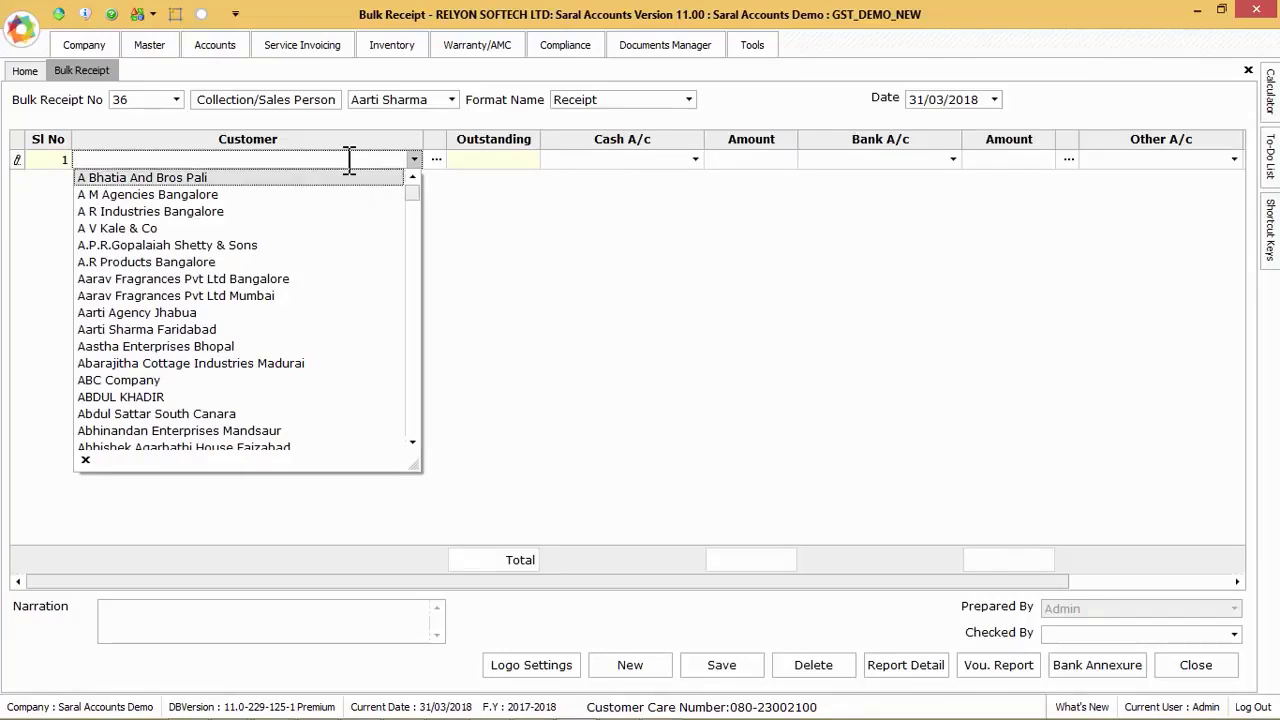
pyautogui.click(142, 177)
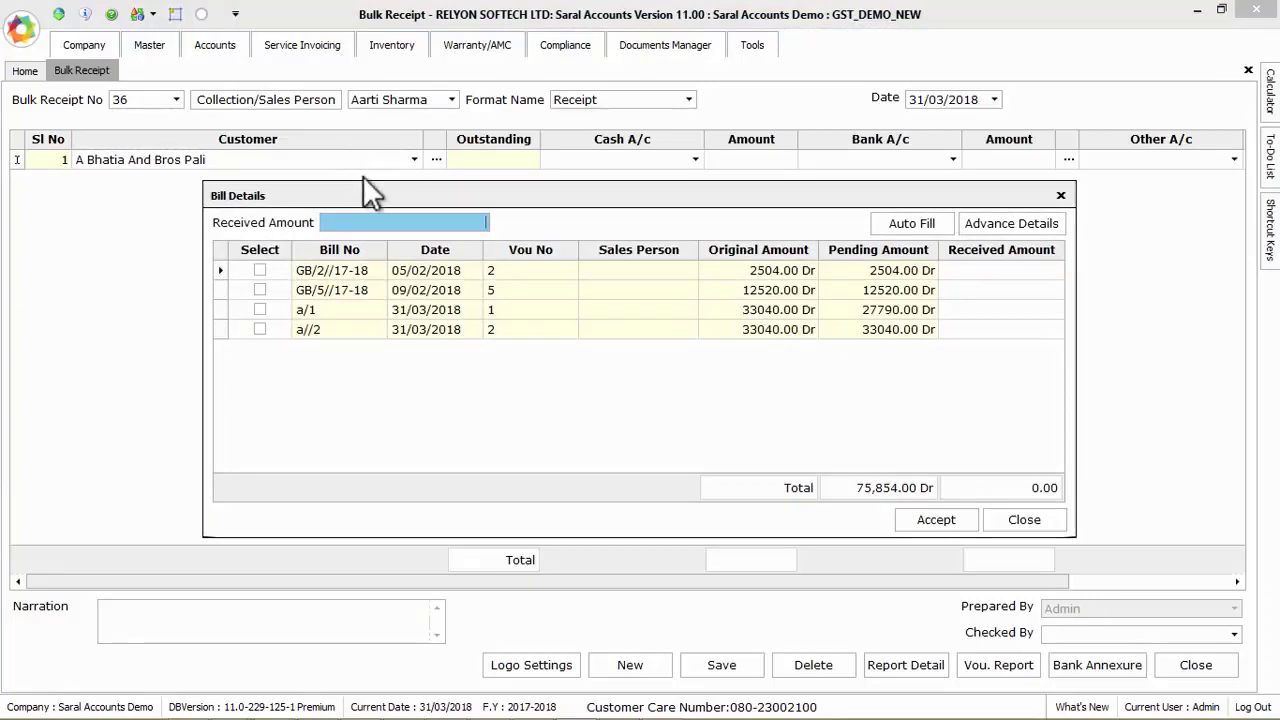
pyautogui.write('50000.00')
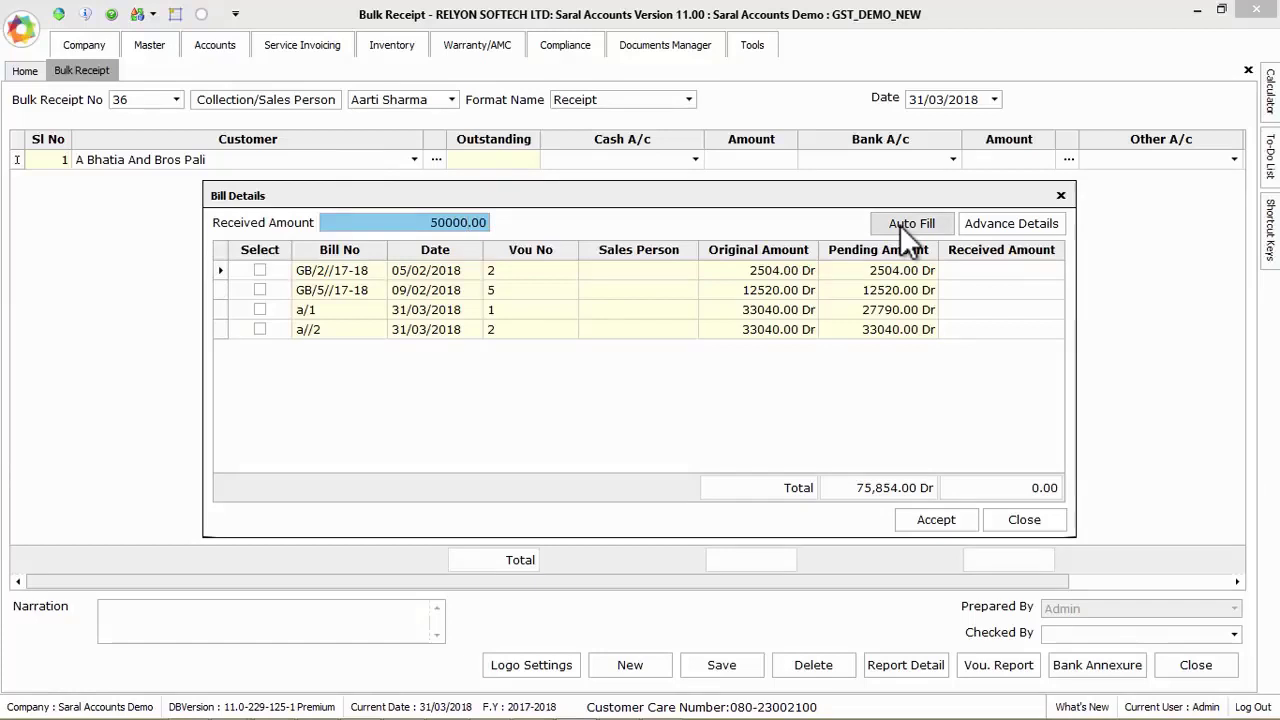
pyautogui.click(911, 223)
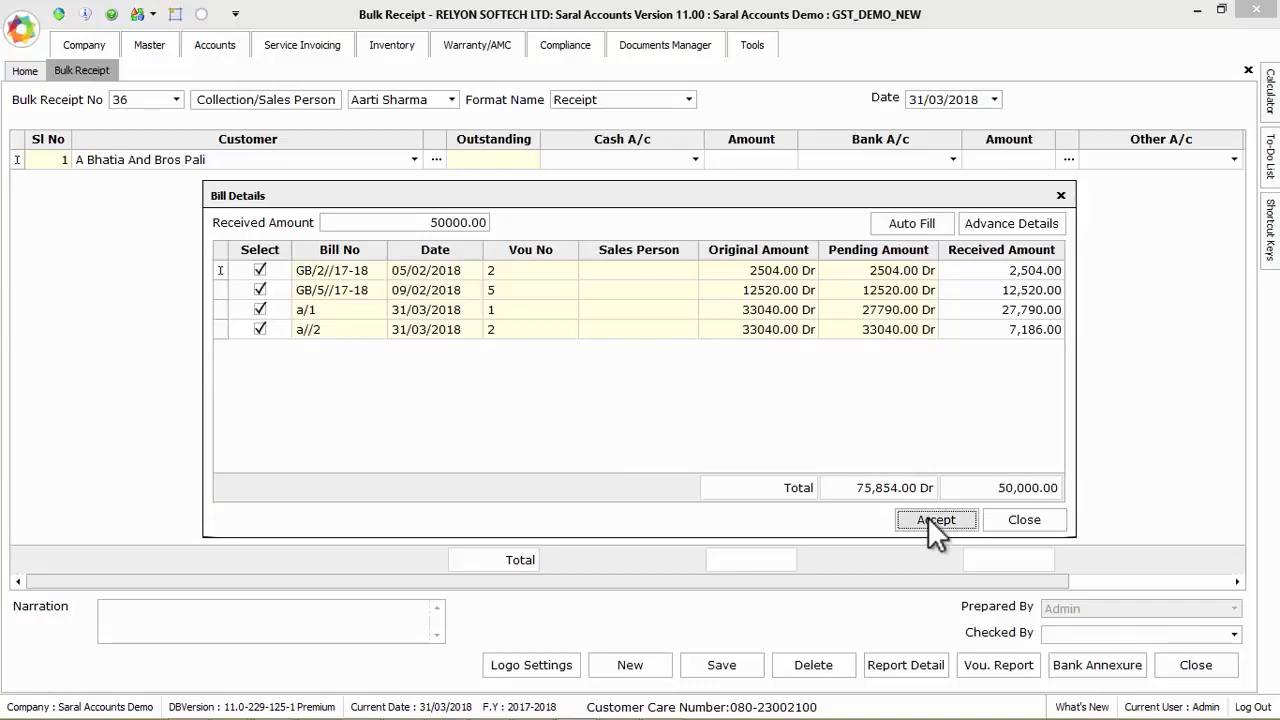
pyautogui.click(936, 519)
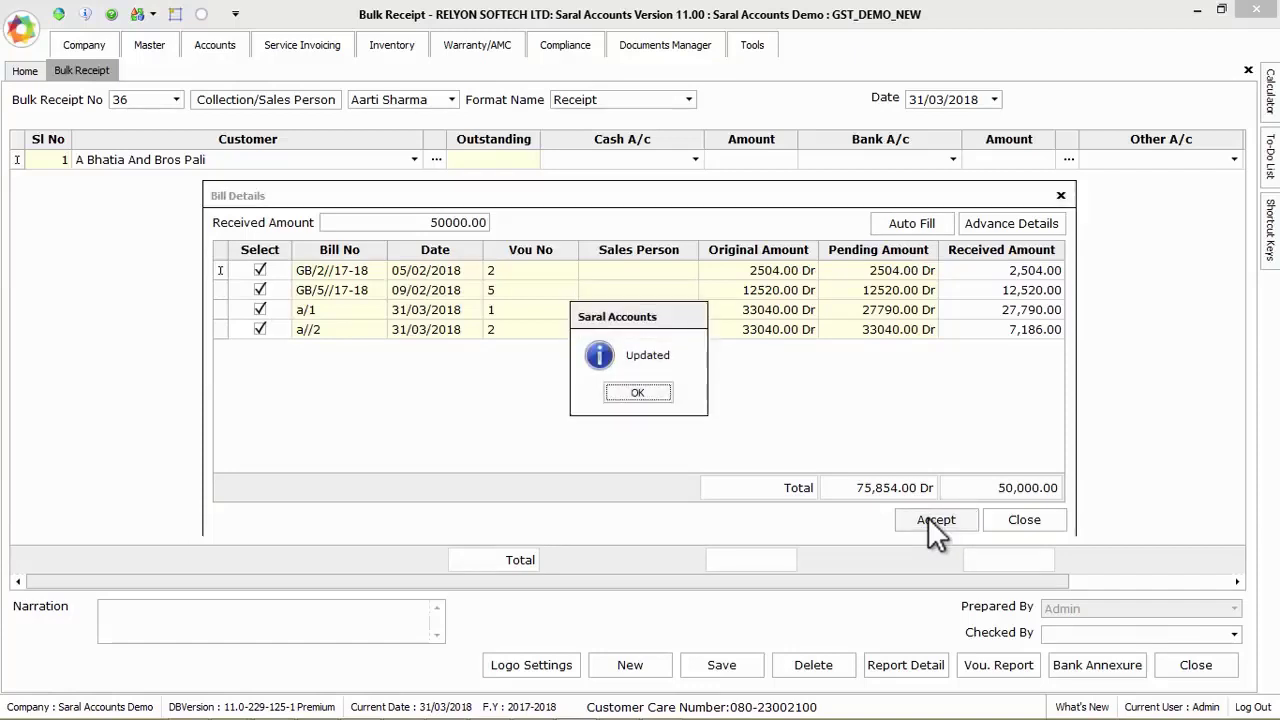
pyautogui.click(637, 392)
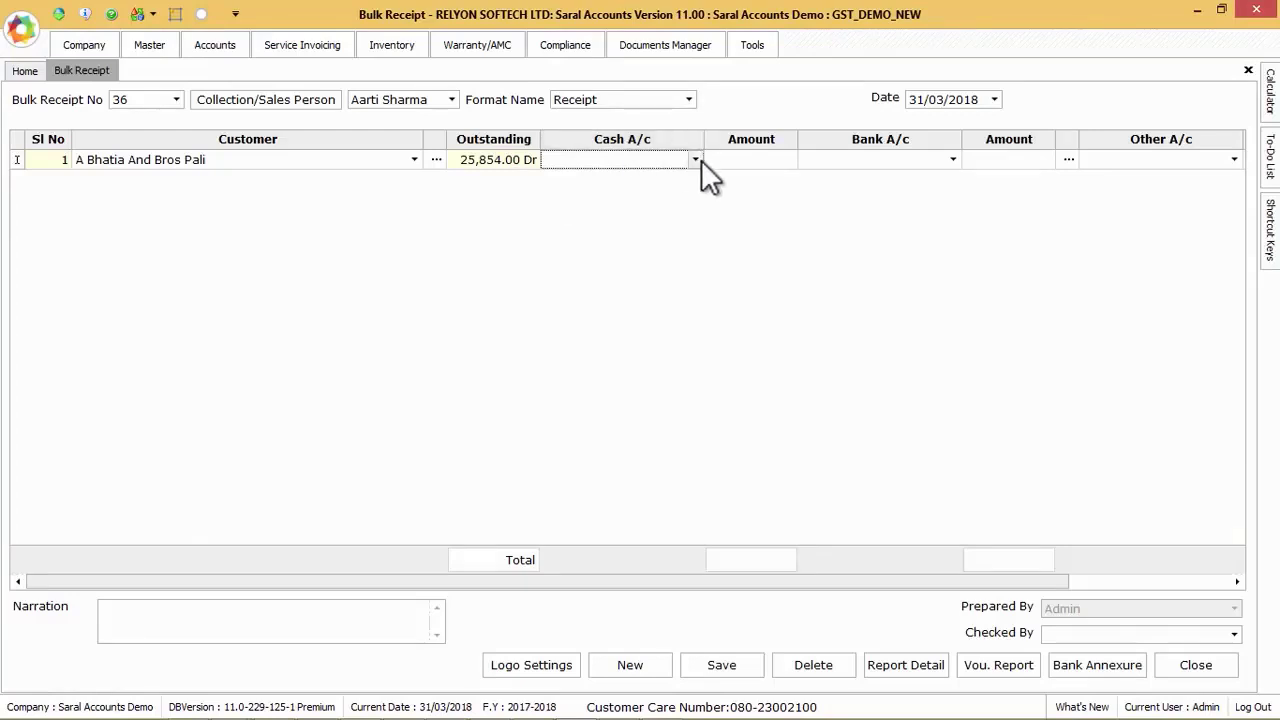
# Put 10000.00 in Cash A/c and choose SBI as row 1's bank account.
pyautogui.click(695, 159)
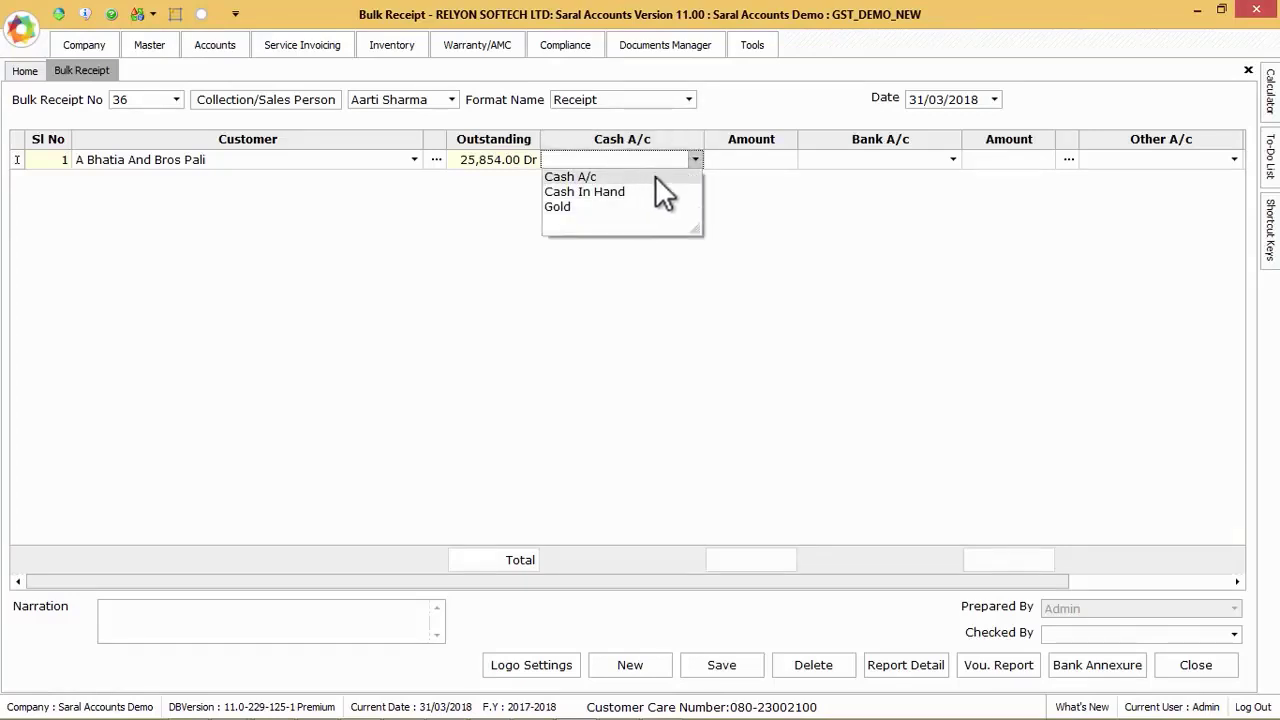
pyautogui.click(570, 176)
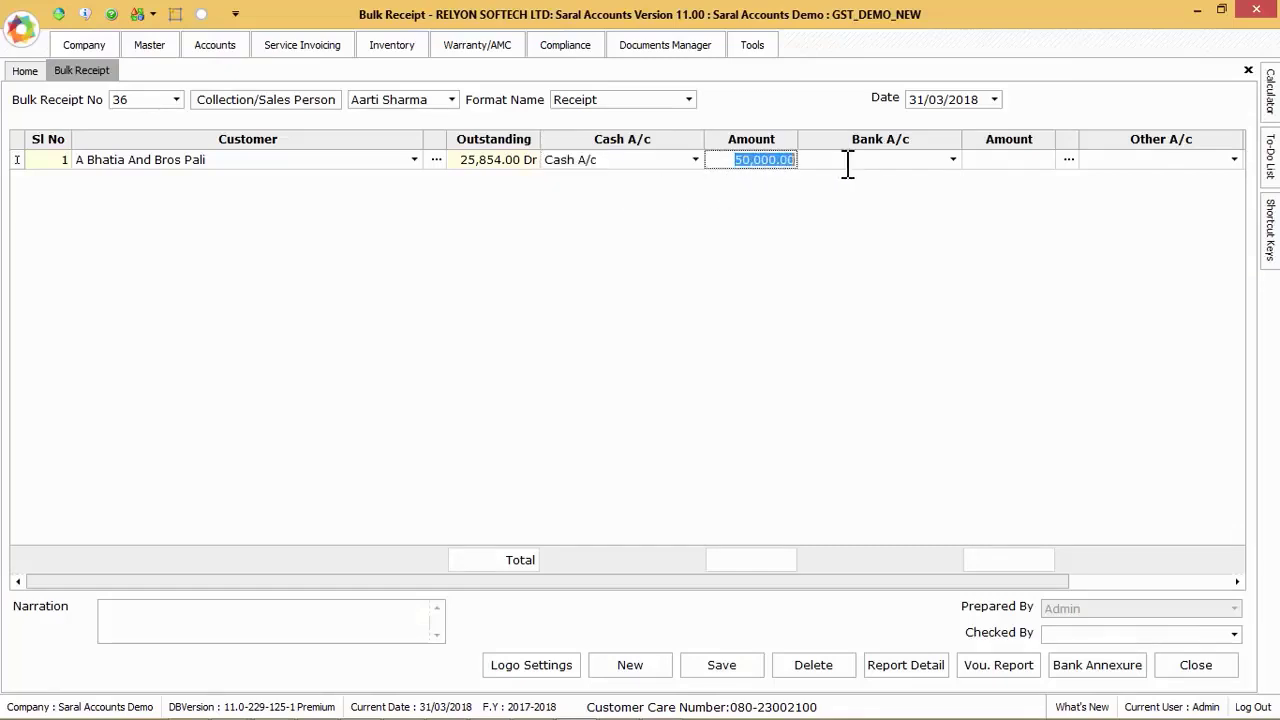
pyautogui.moveTo(810, 248)
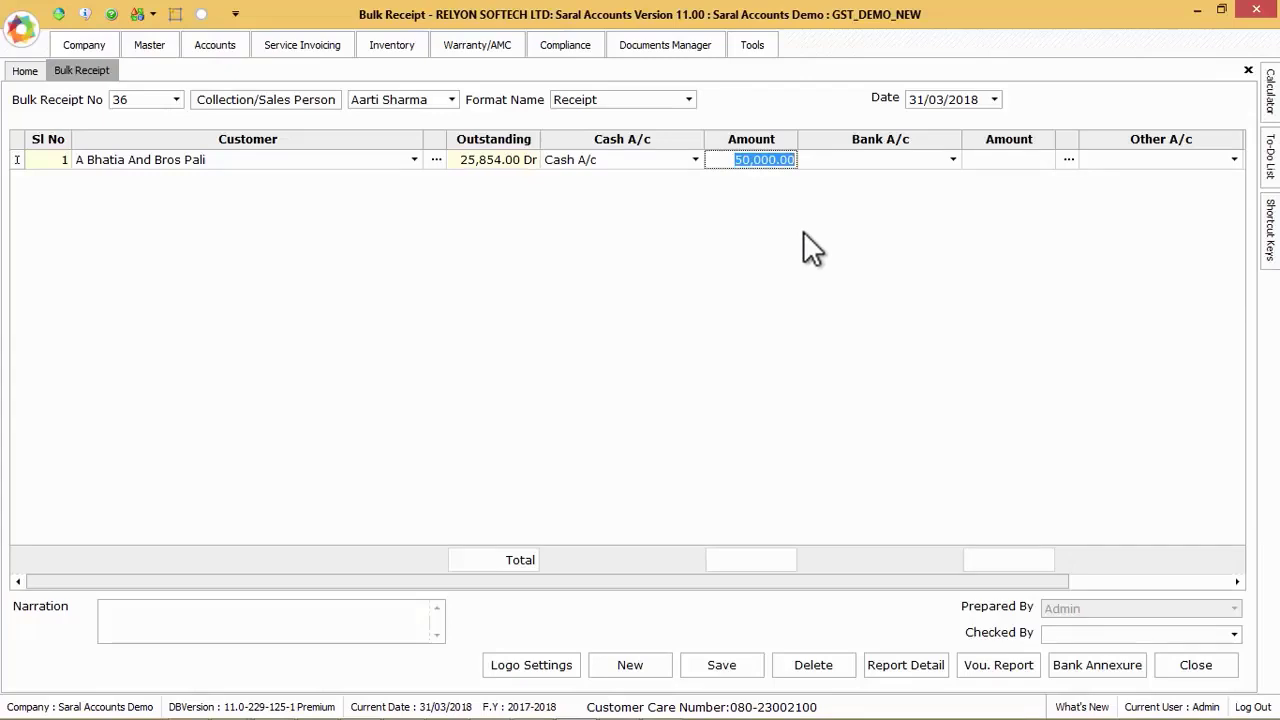
pyautogui.moveTo(789, 190)
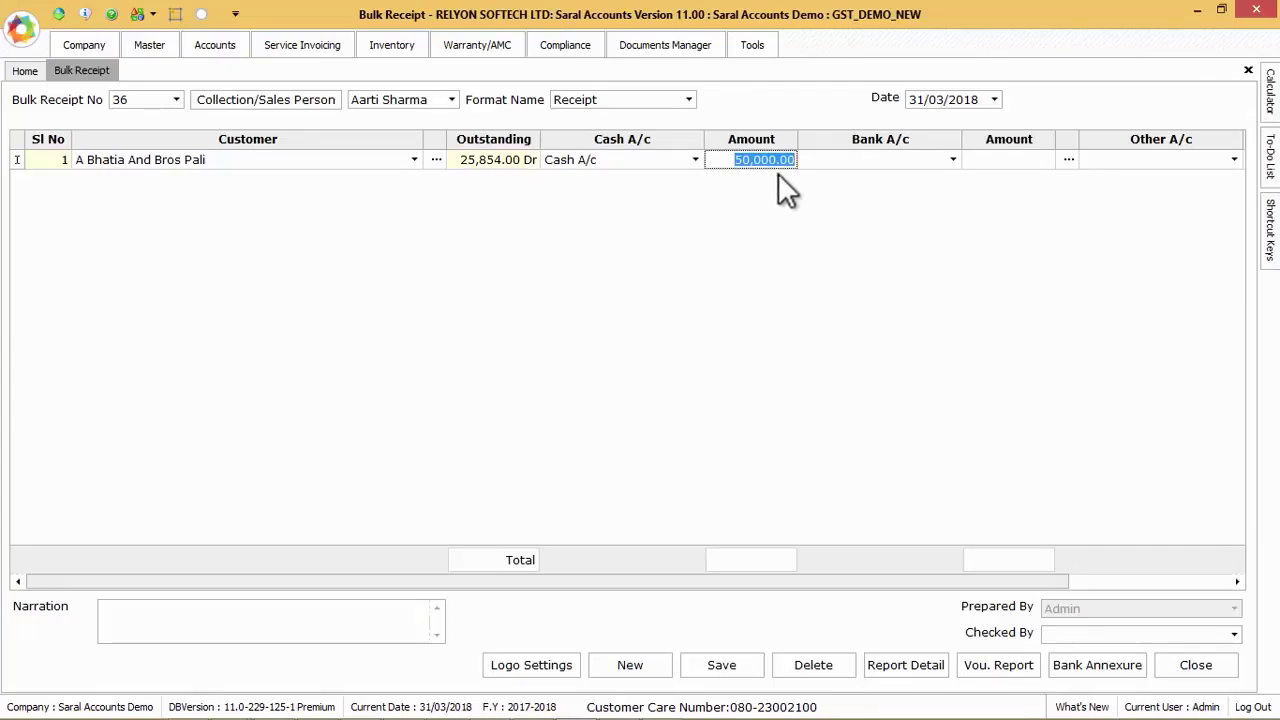
pyautogui.write('10000.00')
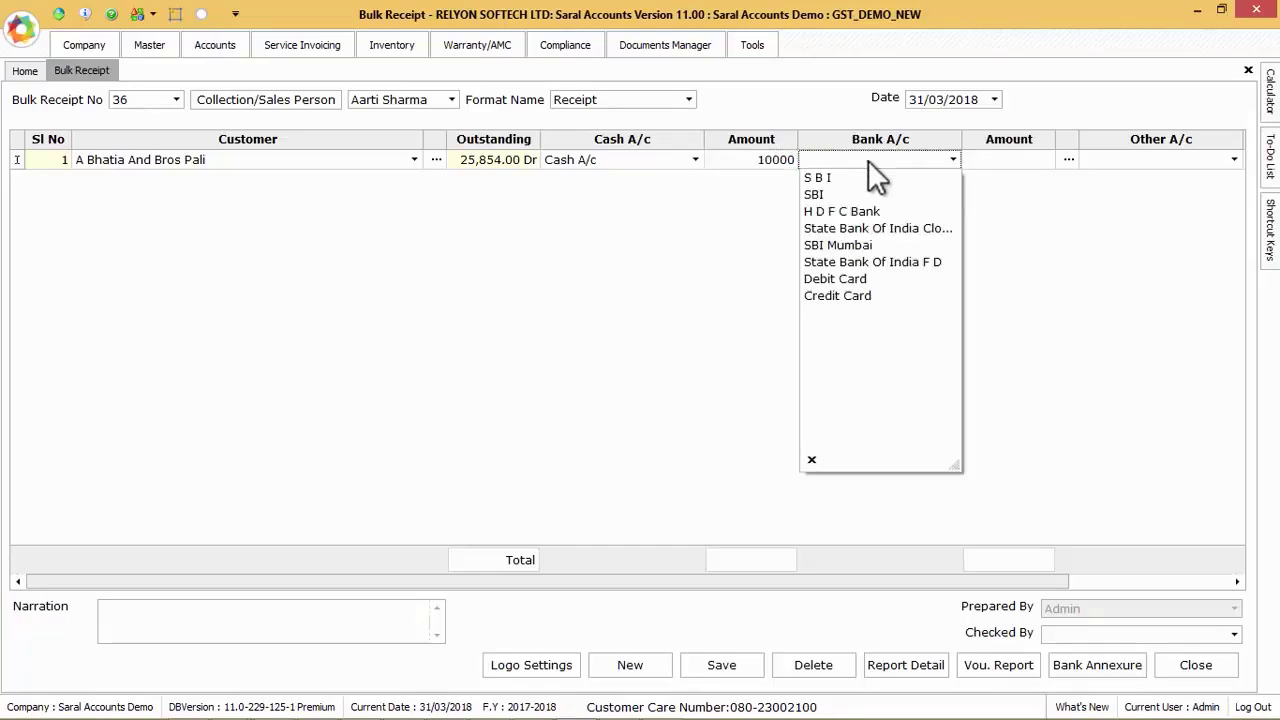
pyautogui.moveTo(850, 194)
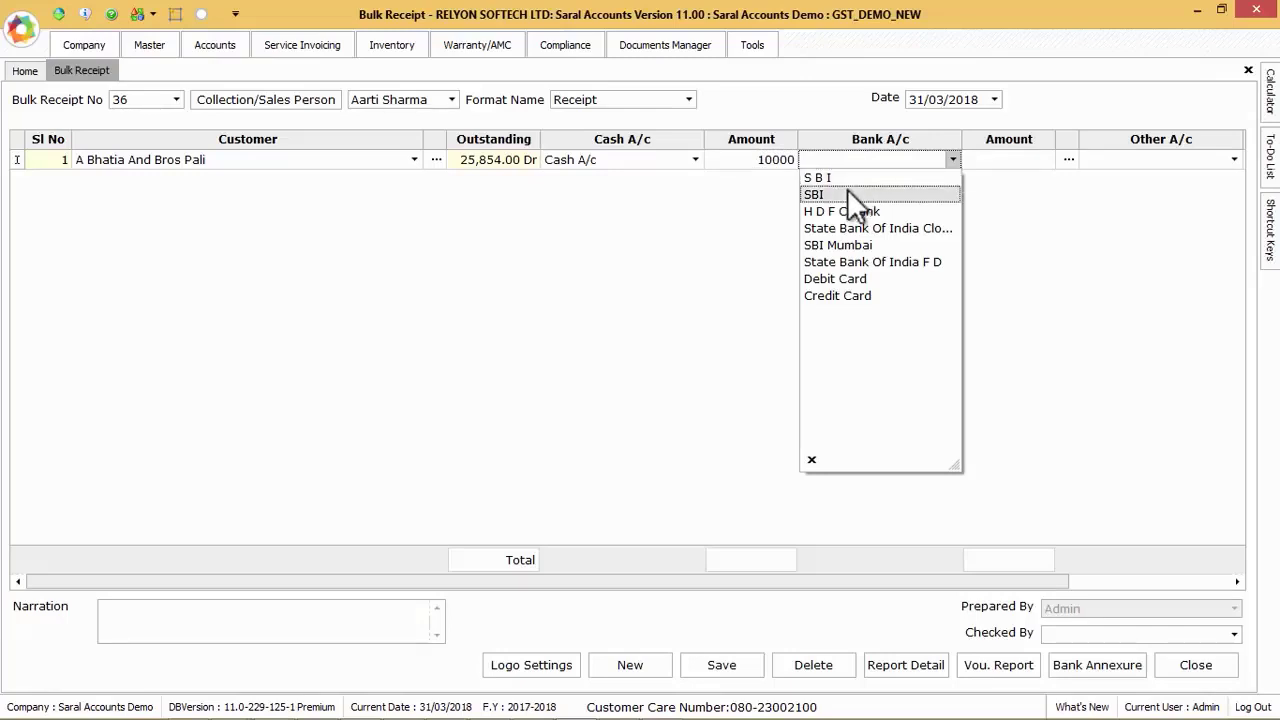
pyautogui.click(814, 194)
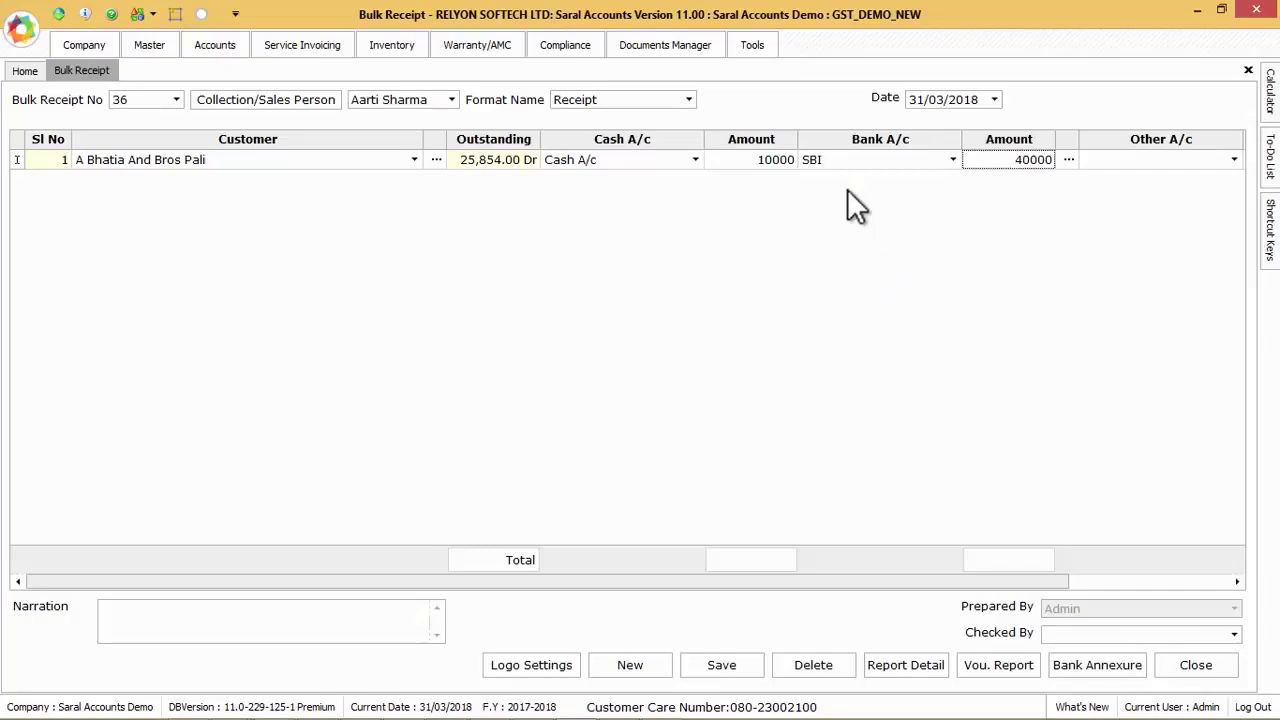
pyautogui.moveTo(1070, 165)
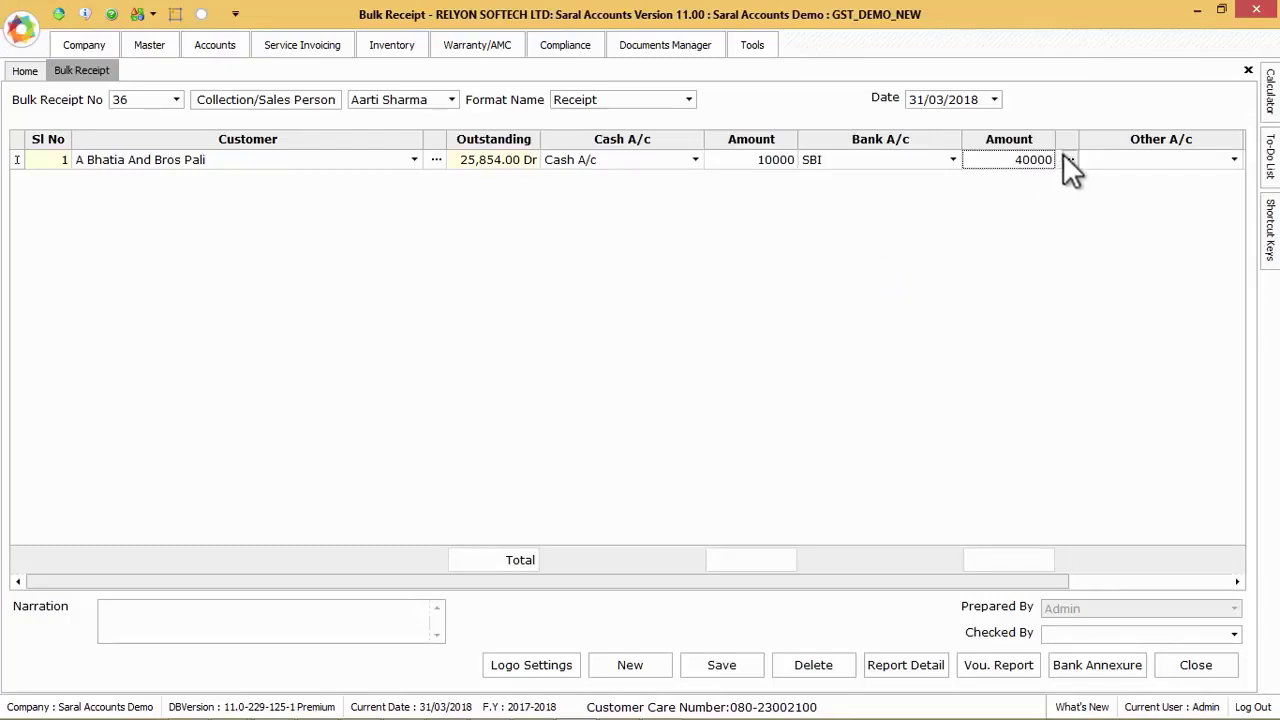
pyautogui.moveTo(1068, 160)
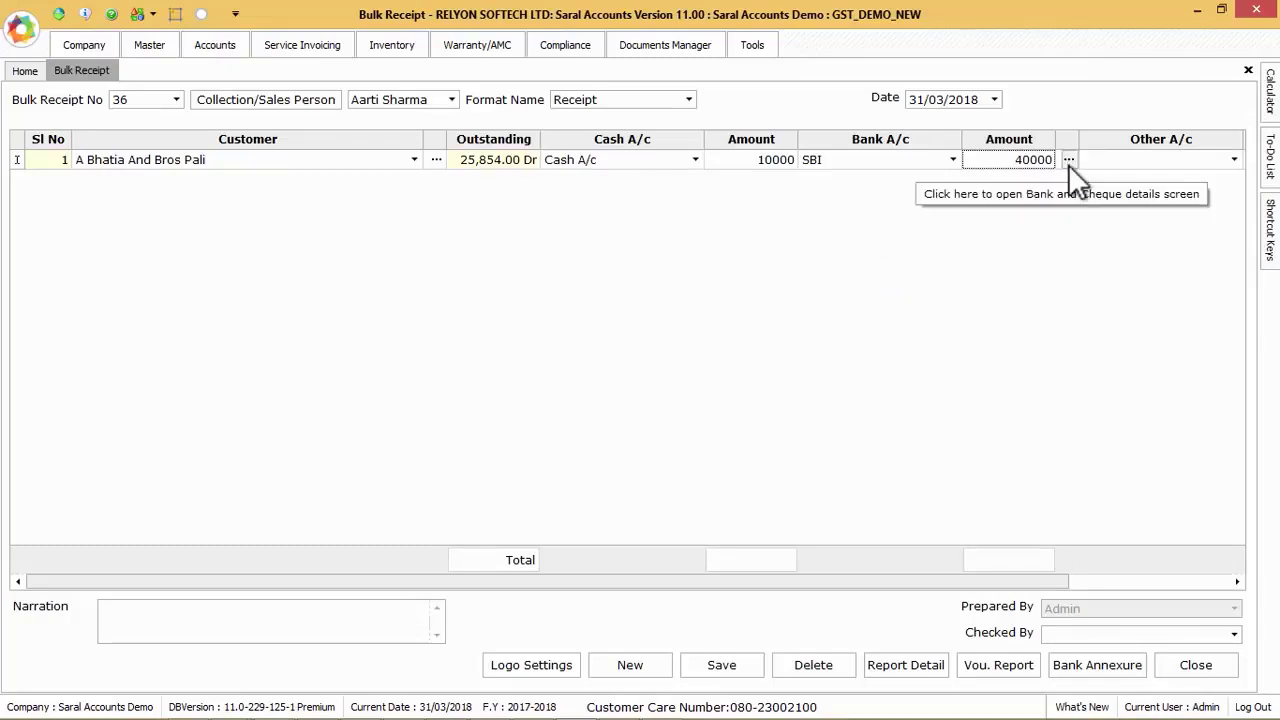
pyautogui.moveTo(1068, 237)
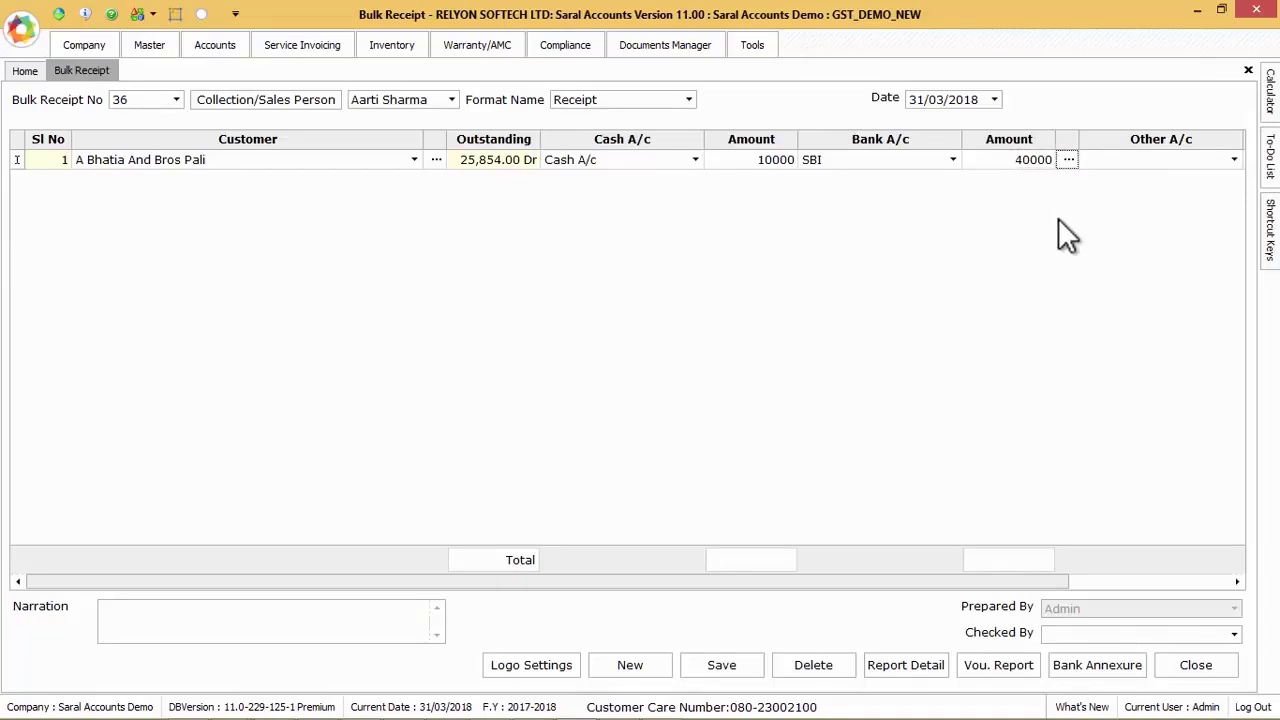
# Record the bank details as BOI, J C Road, cheque 52565 dated 31/03/2018.
pyautogui.click(1068, 159)
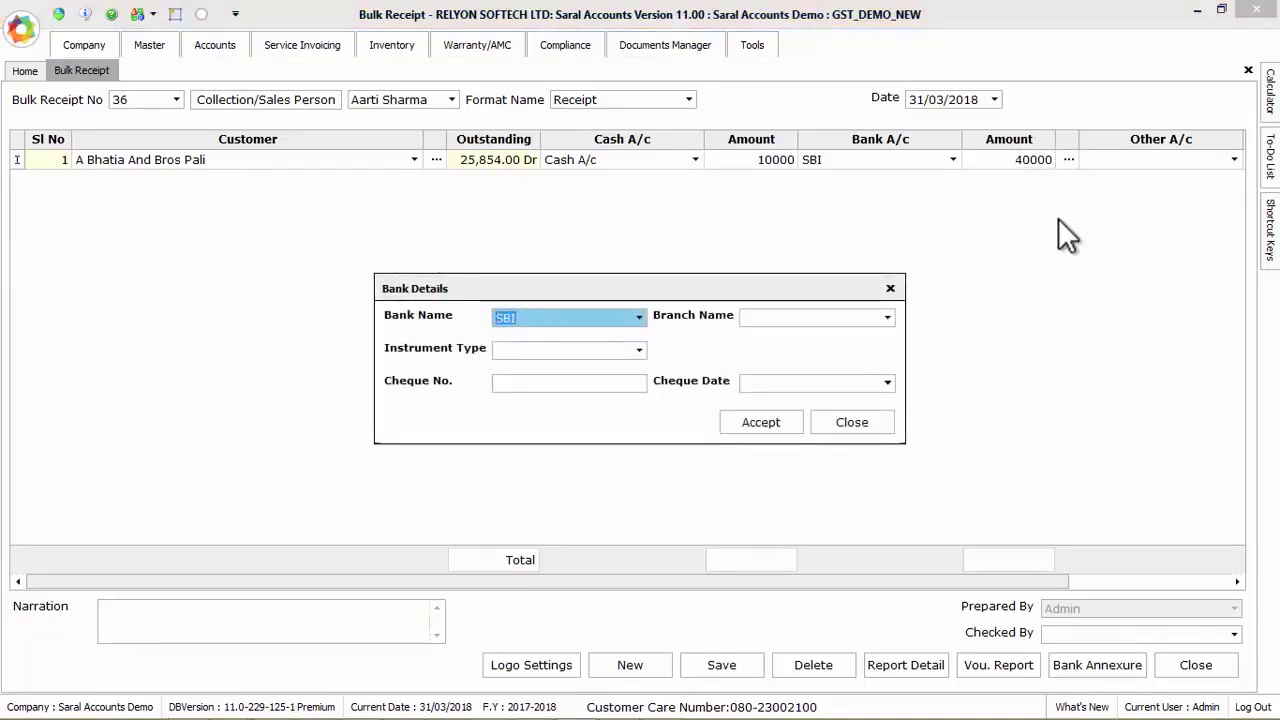
pyautogui.write('BOI')
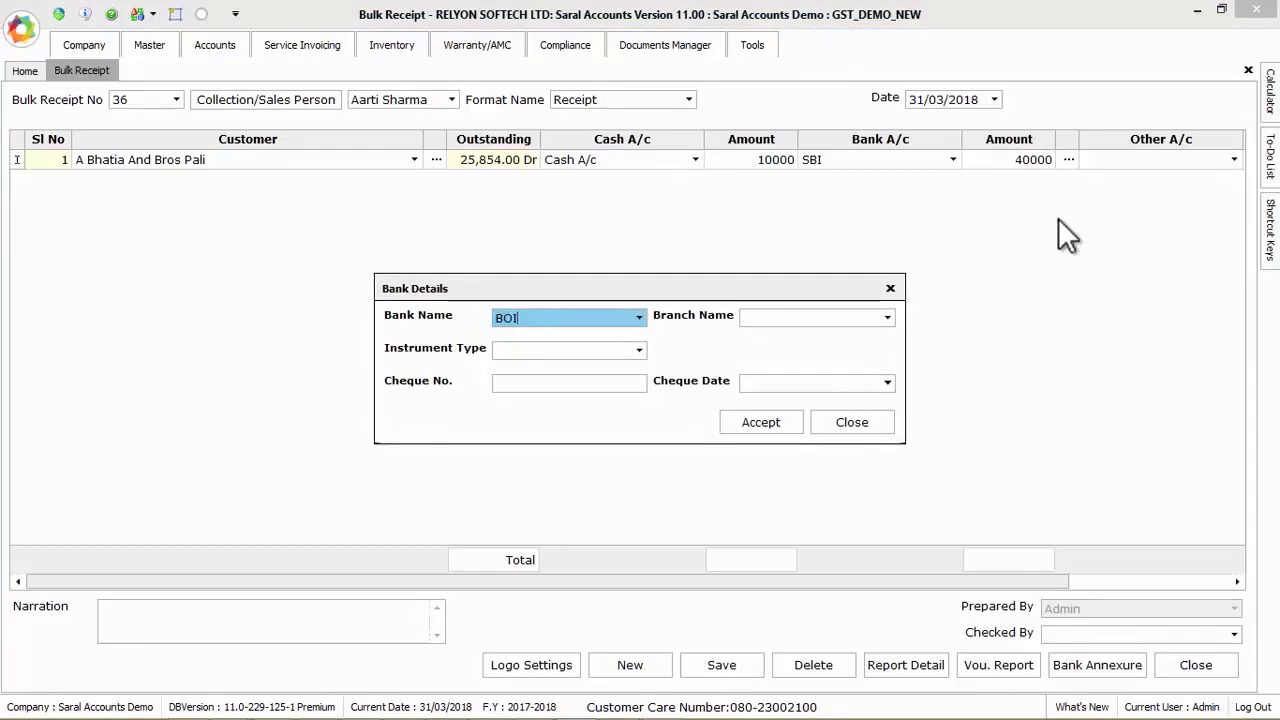
pyautogui.click(810, 317)
pyautogui.write('J C Road')
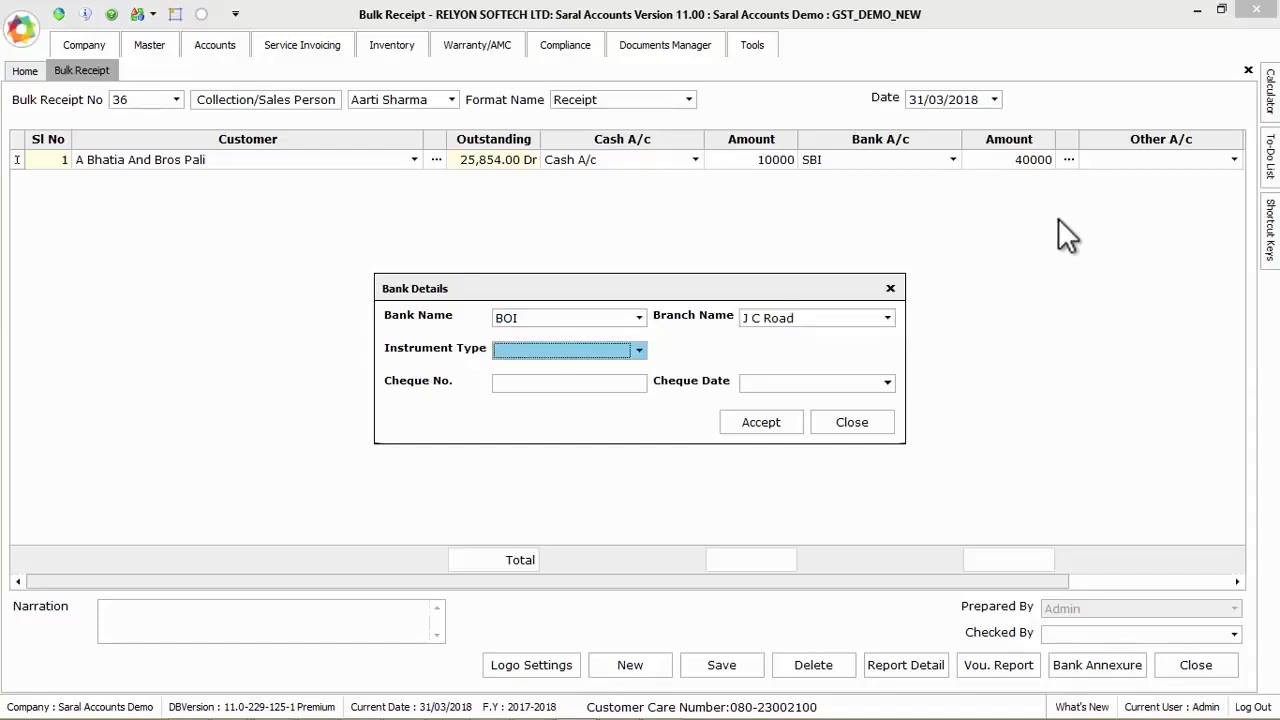
pyautogui.click(638, 349)
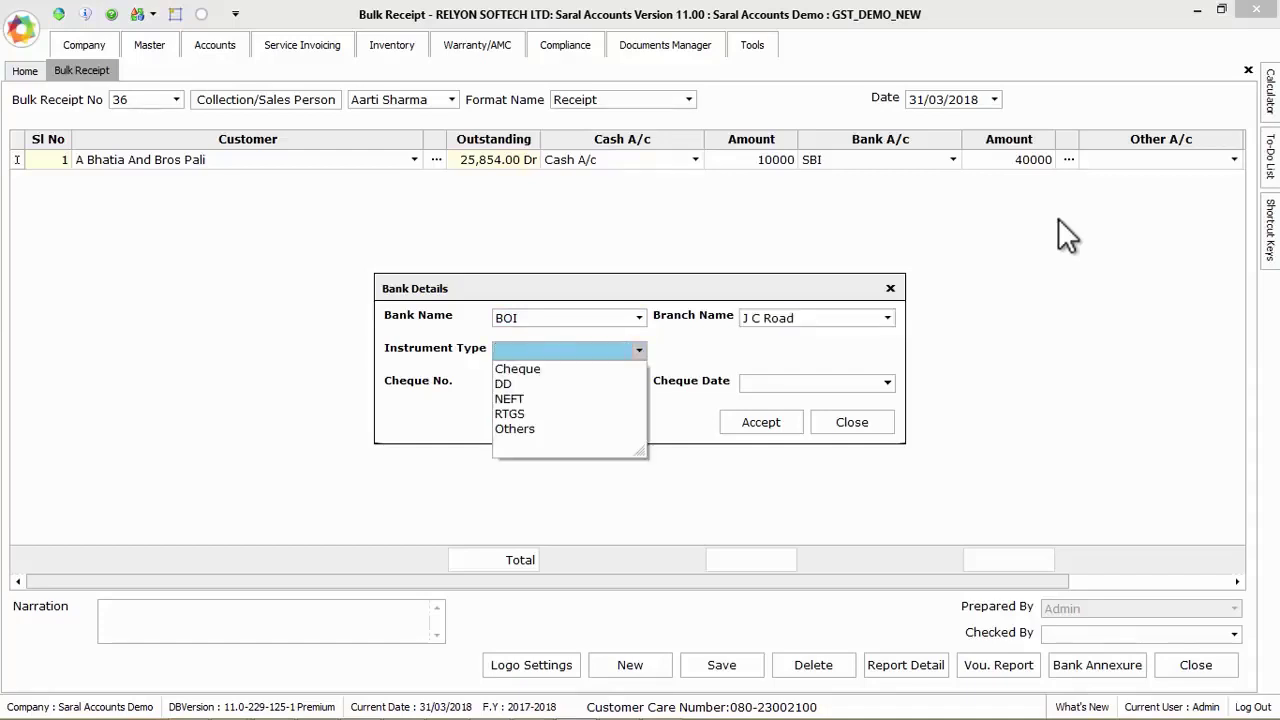
pyautogui.click(517, 368)
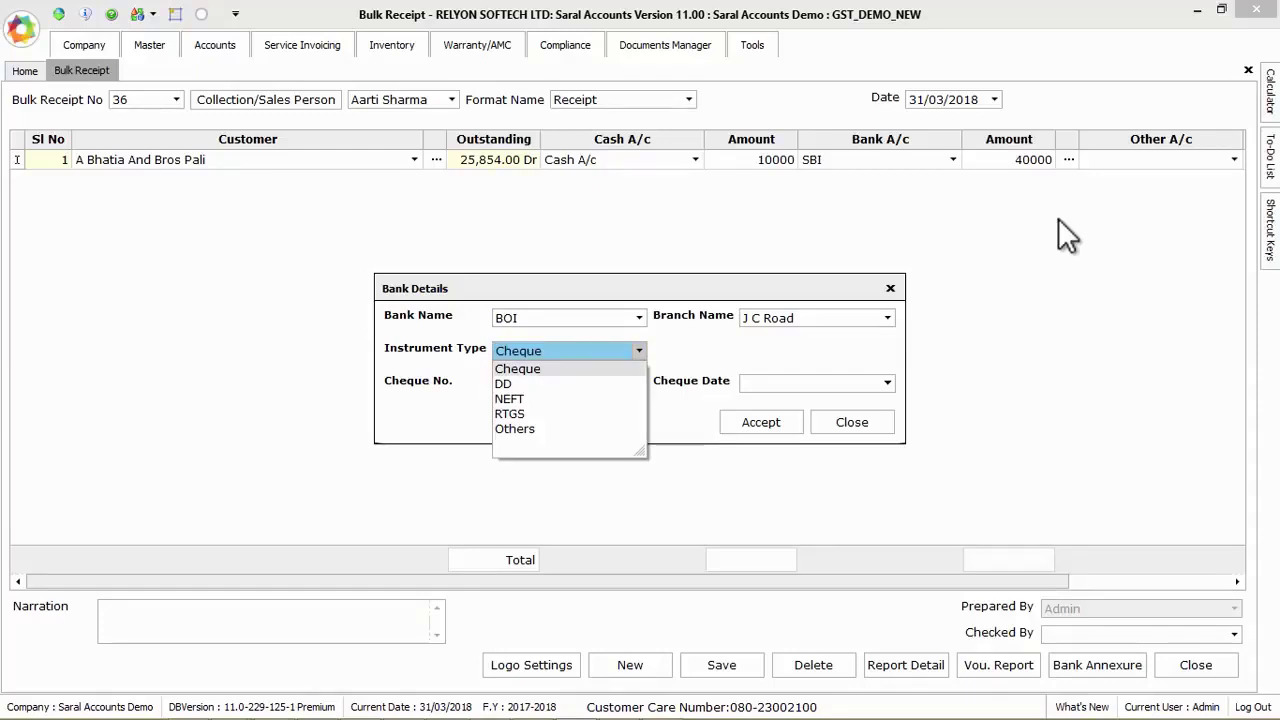
pyautogui.click(517, 368)
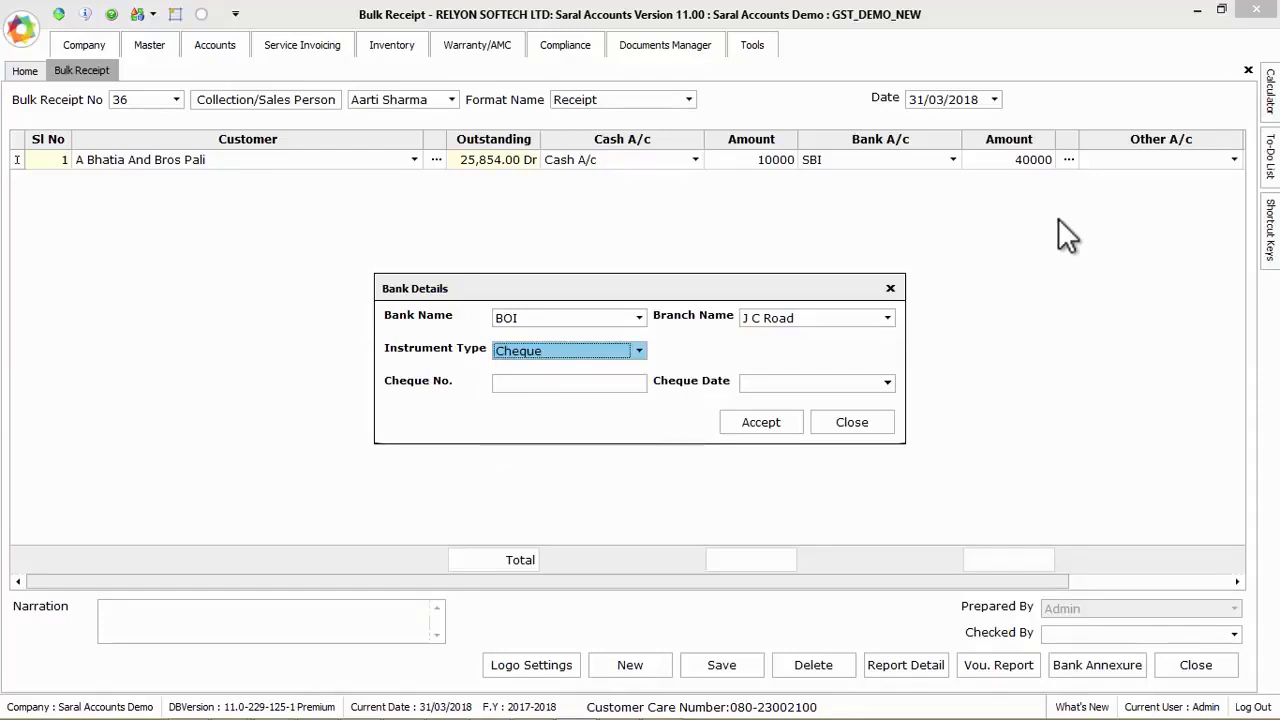
pyautogui.write('52565')
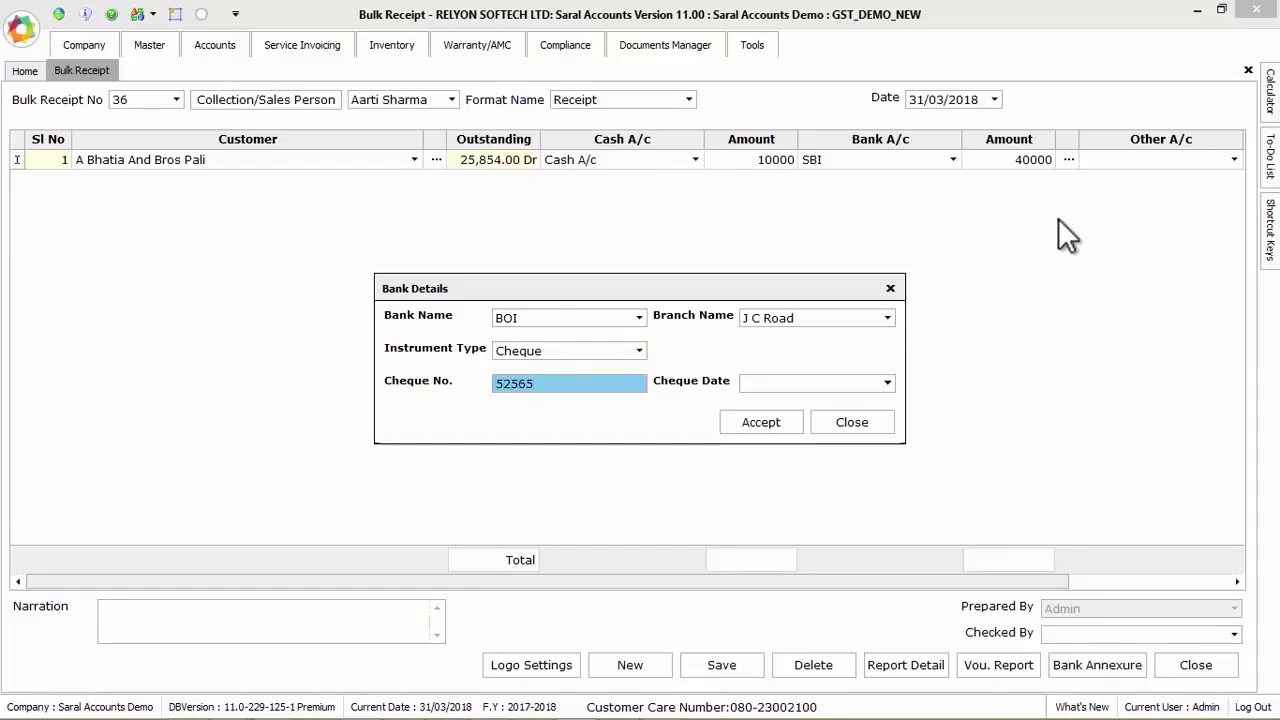
pyautogui.click(815, 382)
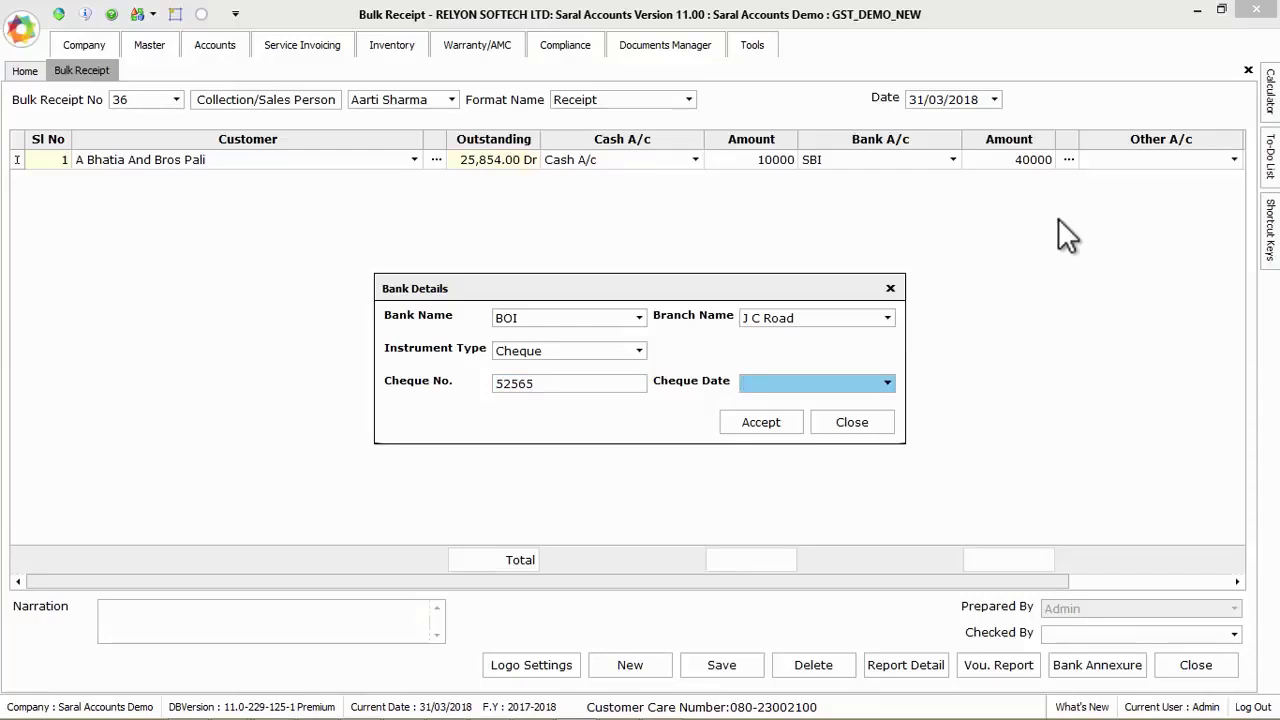
pyautogui.click(810, 383)
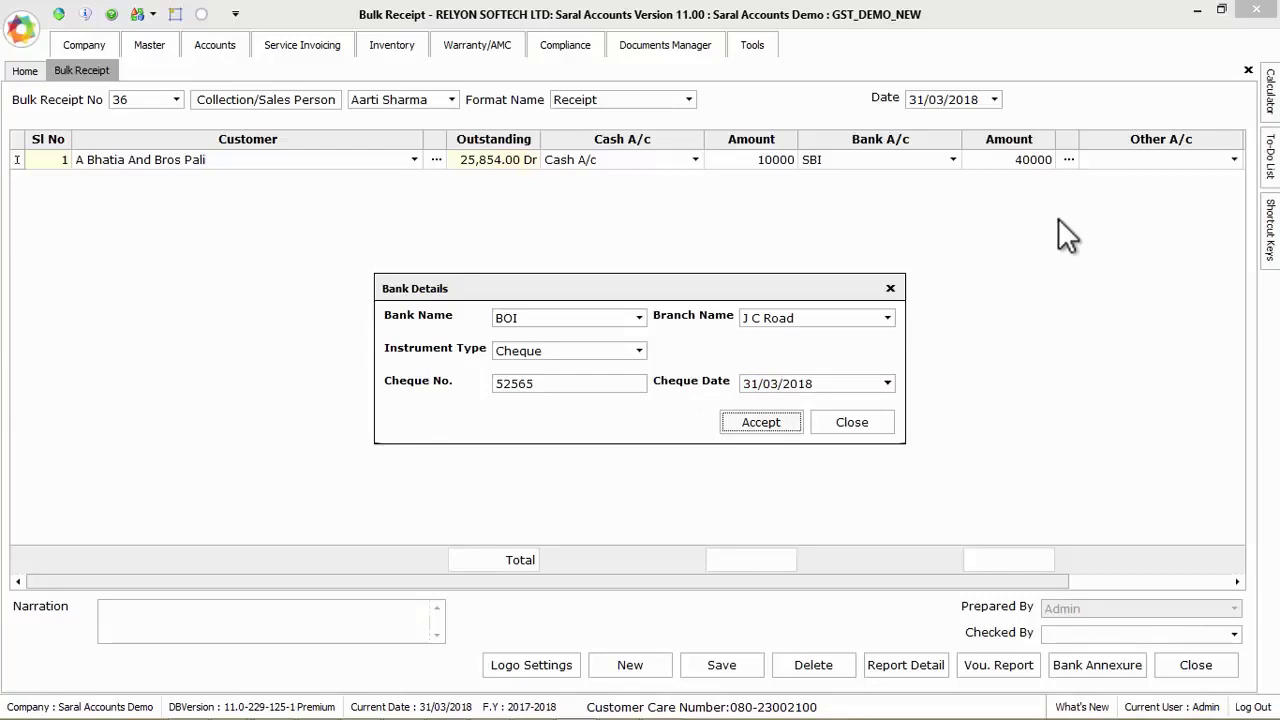
pyautogui.click(760, 421)
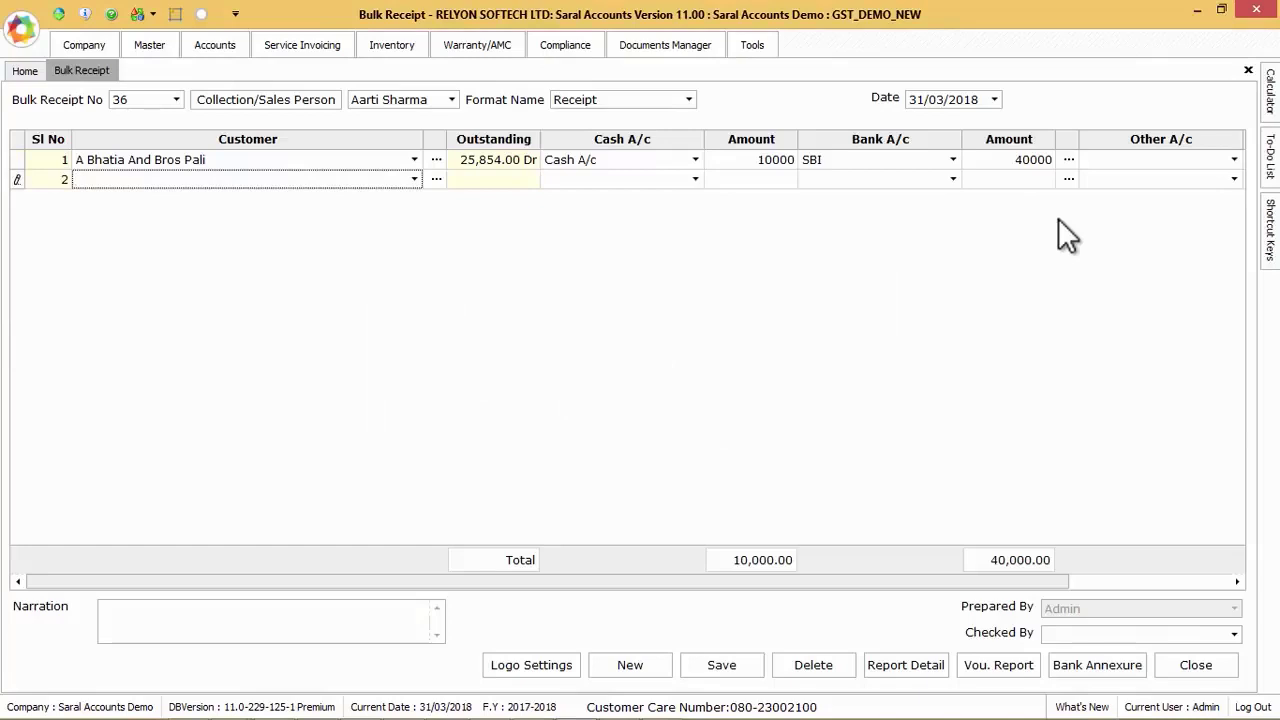
pyautogui.moveTo(400, 218)
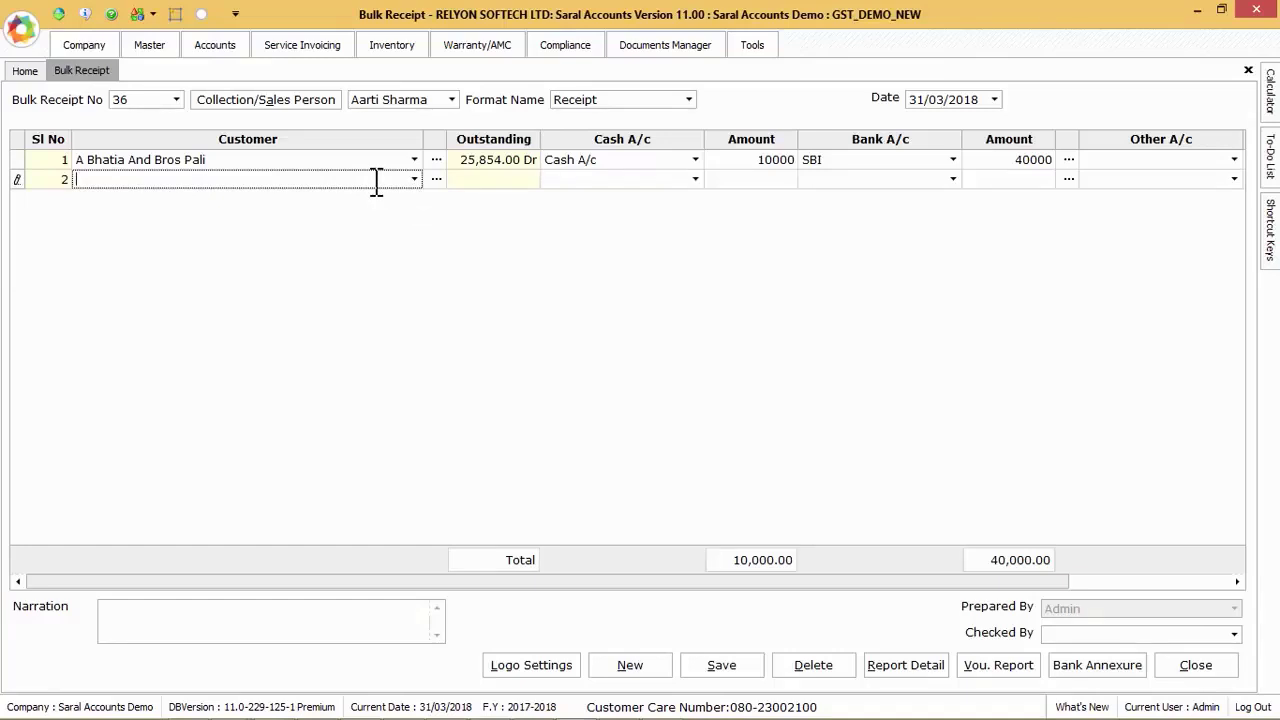
# Add J K Industries Thana on row 2 receiving 5000 and bring up its advance details.
pyautogui.click(413, 179)
pyautogui.write('J')
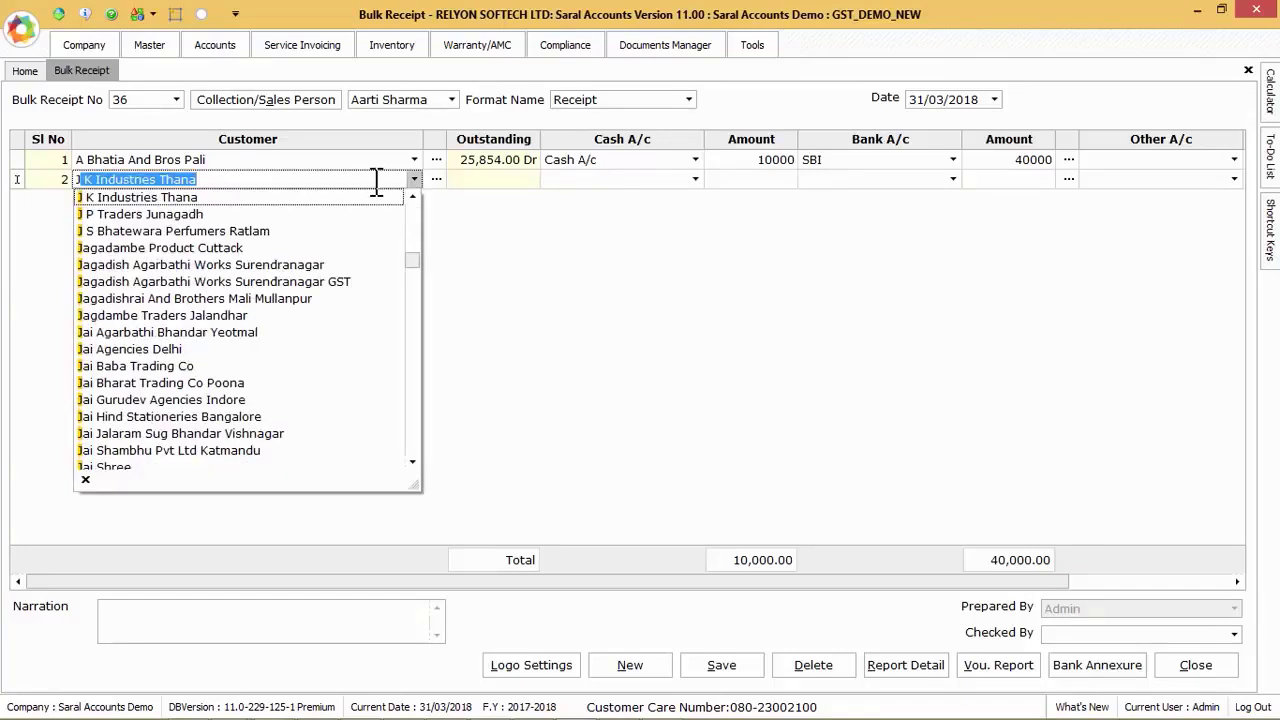
pyautogui.click(137, 197)
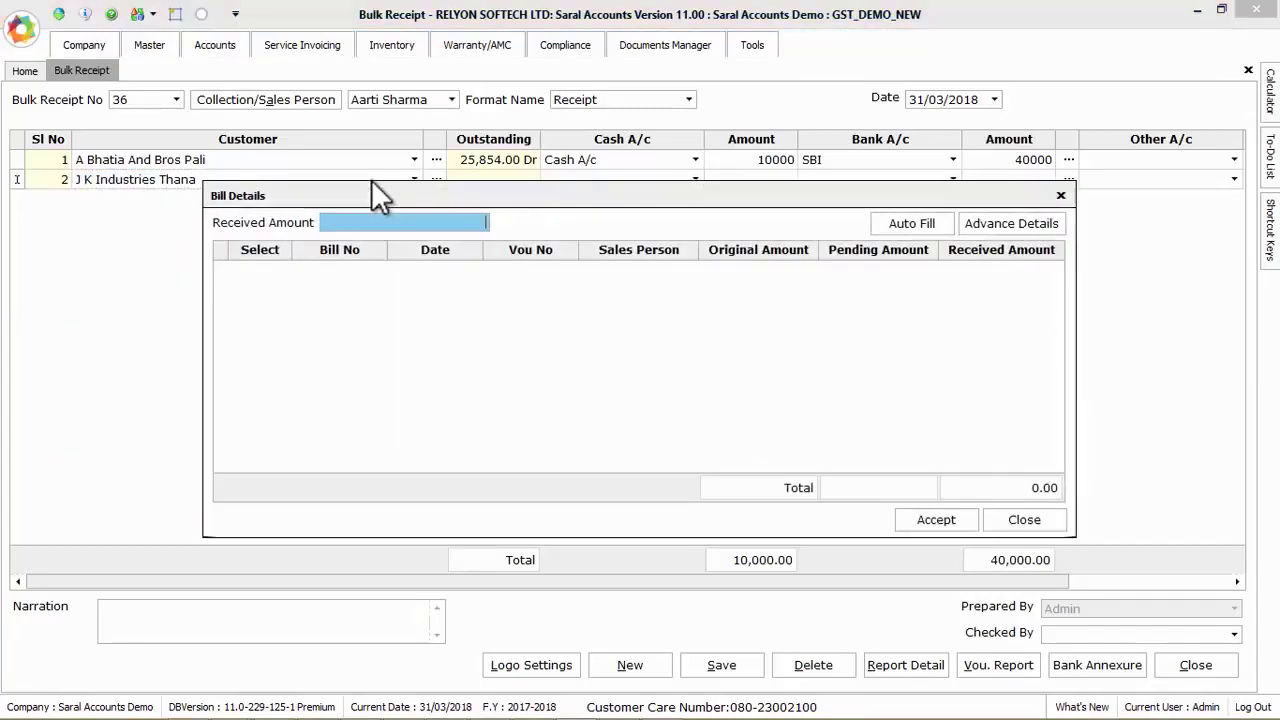
pyautogui.write('500.00')
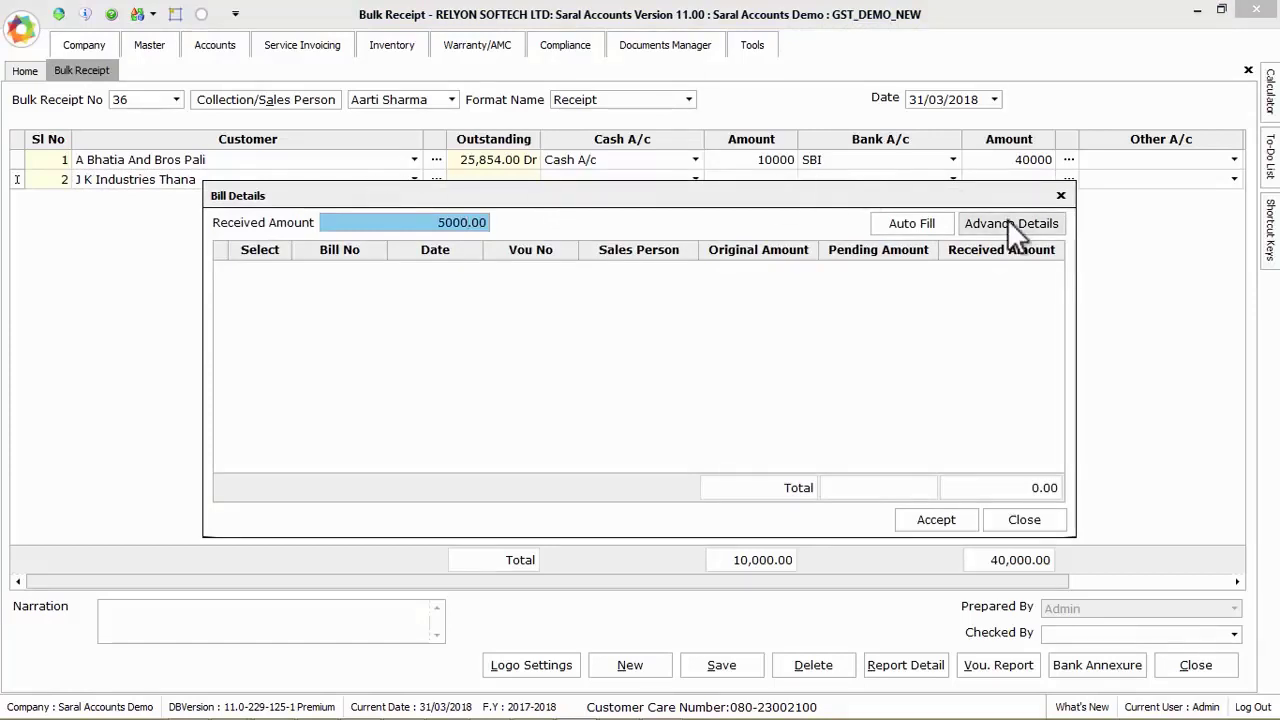
pyautogui.click(1011, 223)
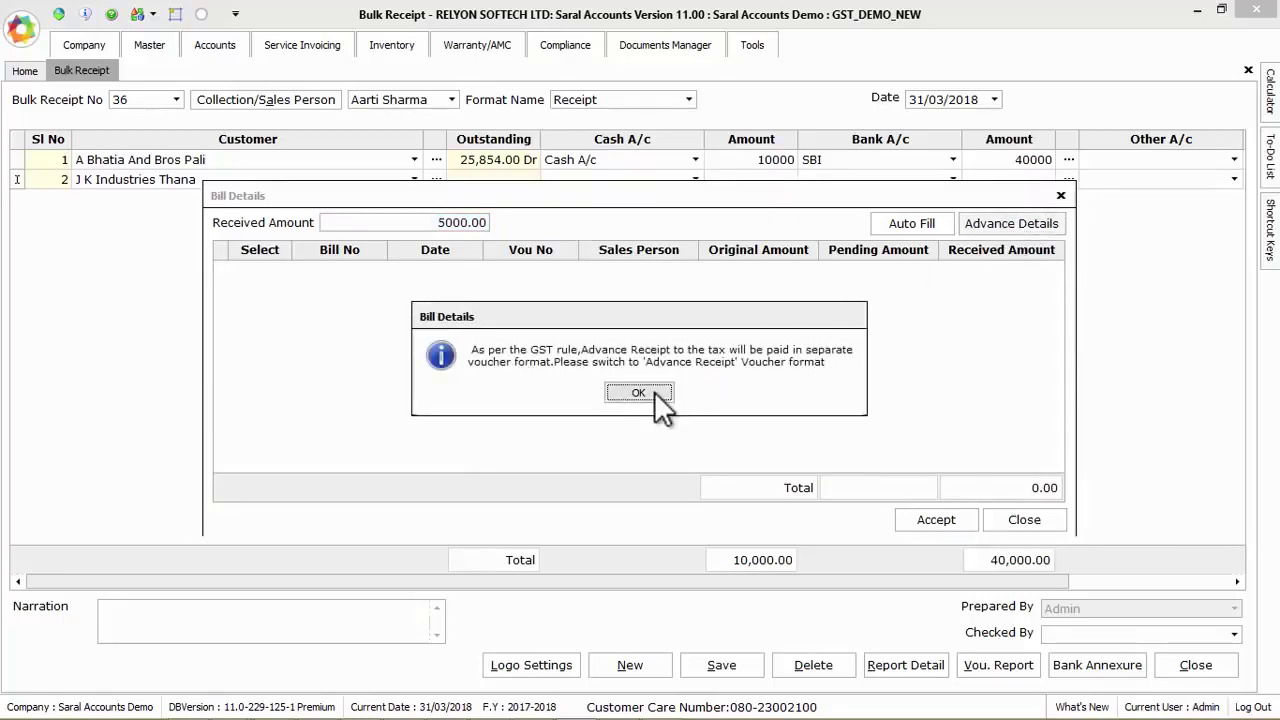
pyautogui.click(639, 392)
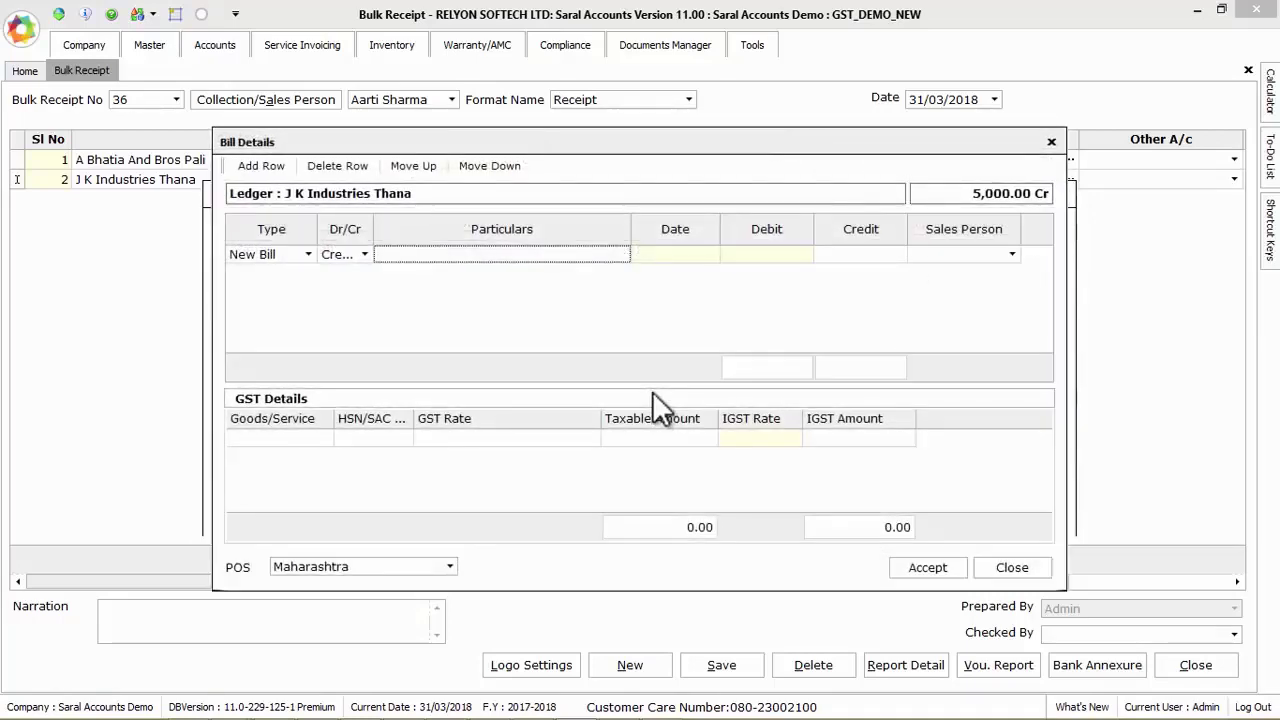
pyautogui.moveTo(315, 270)
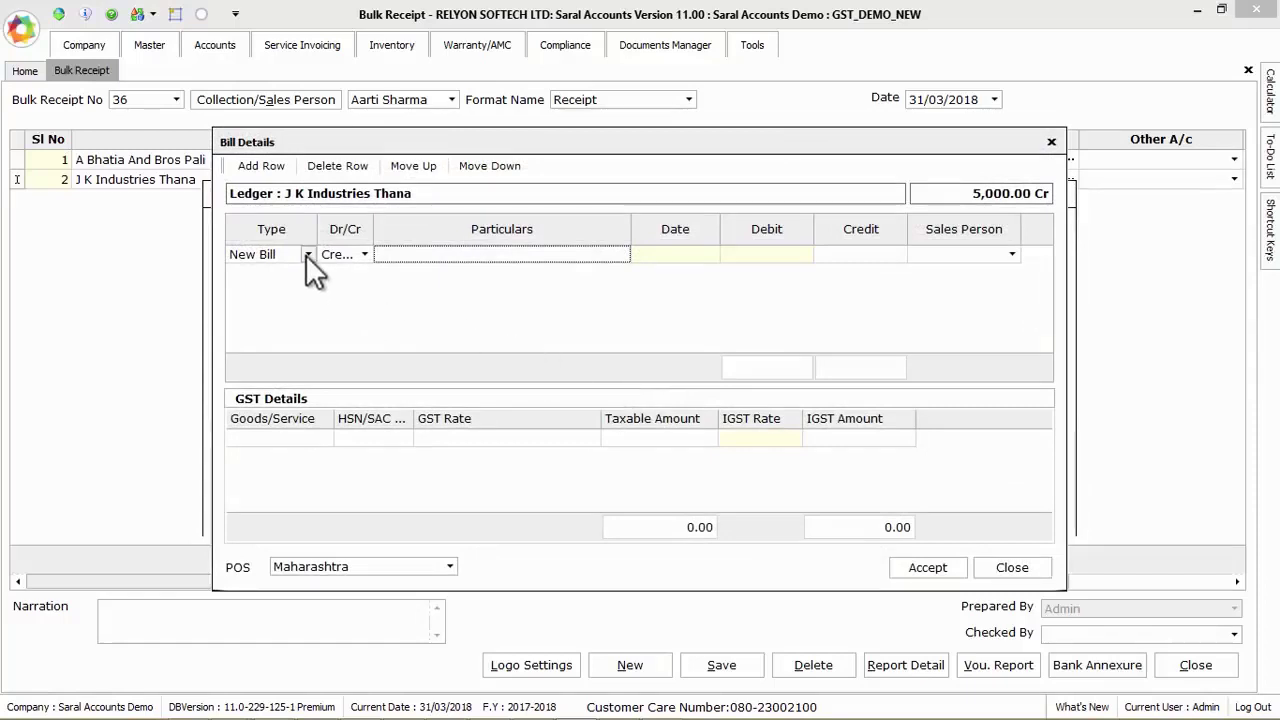
pyautogui.click(308, 254)
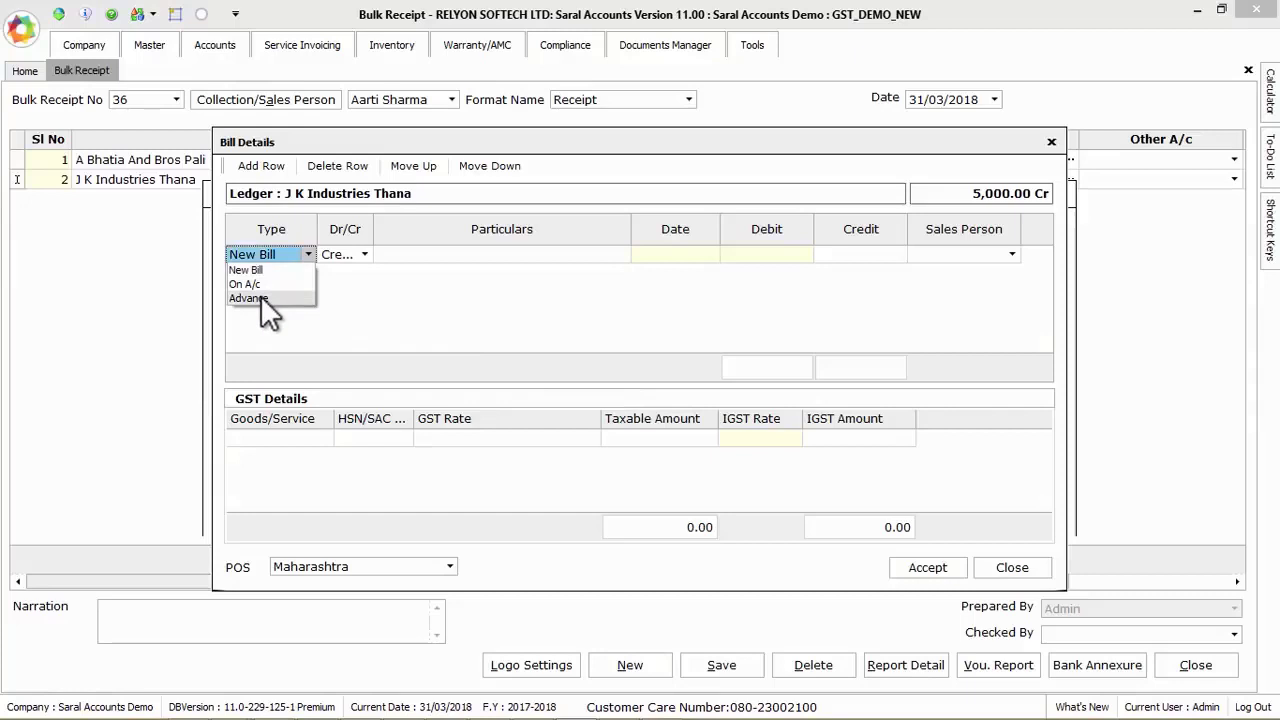
pyautogui.click(247, 298)
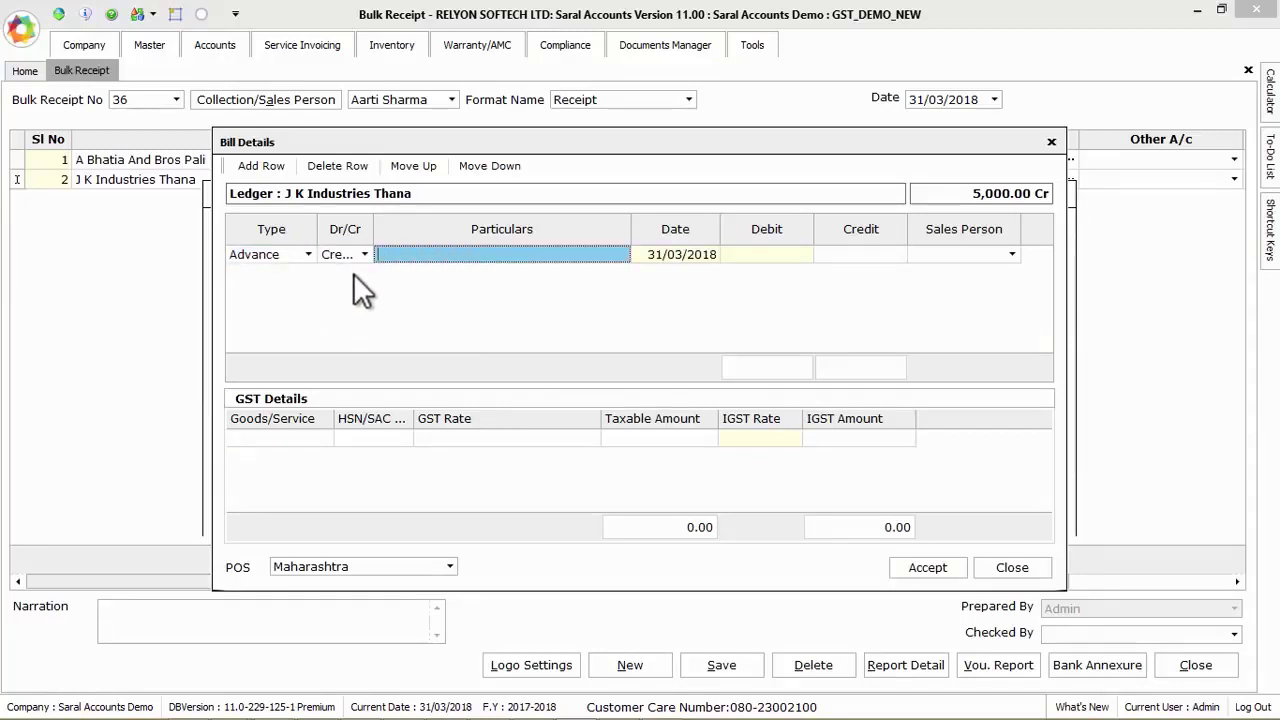
pyautogui.write('adv')
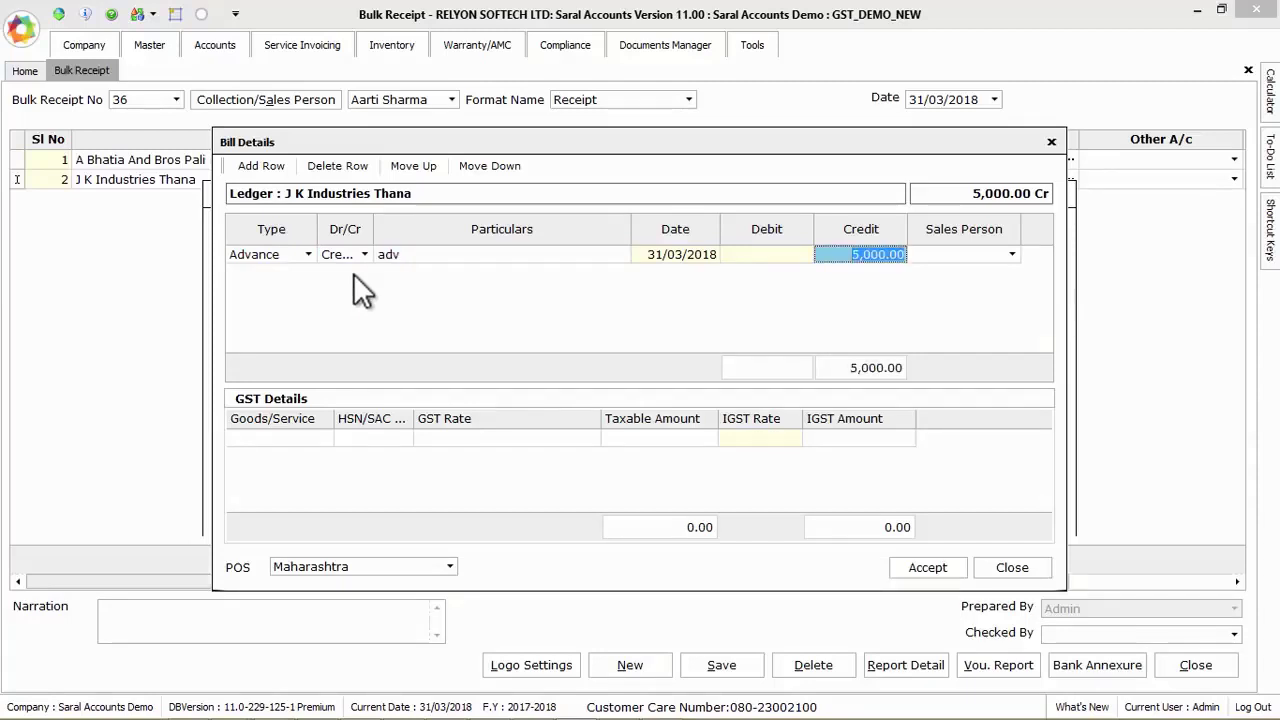
pyautogui.click(1011, 254)
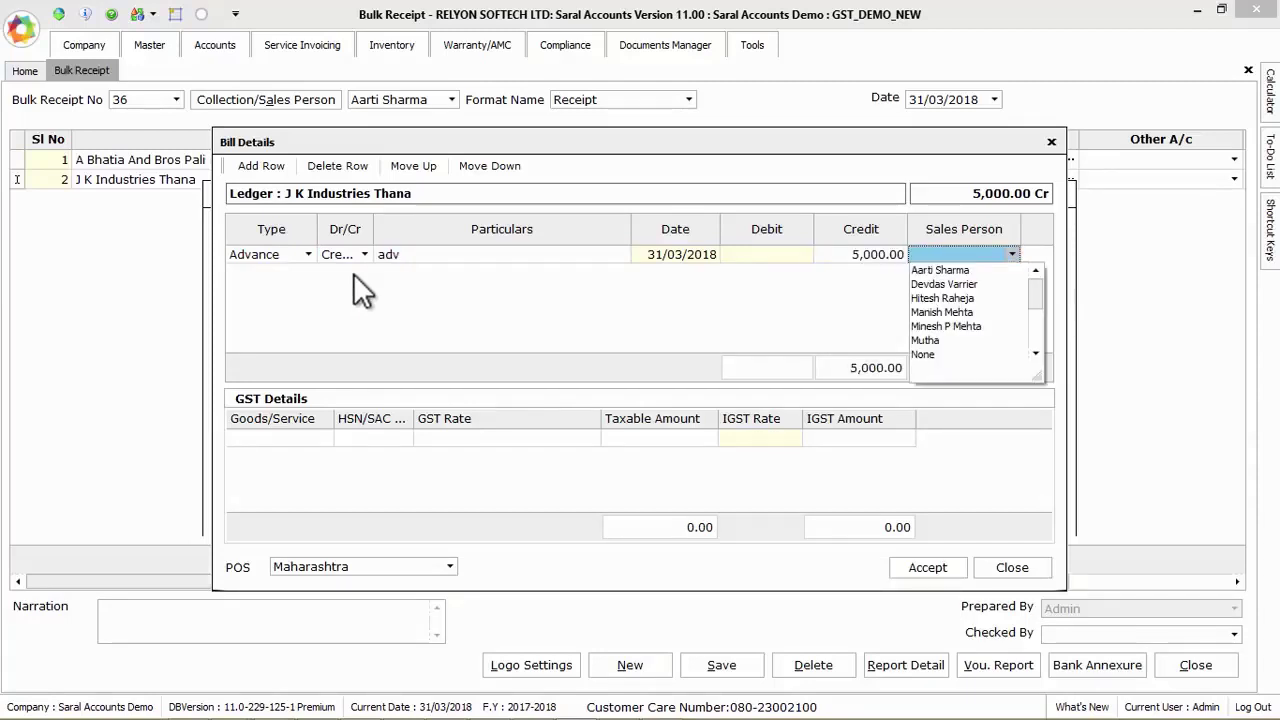
pyautogui.click(939, 269)
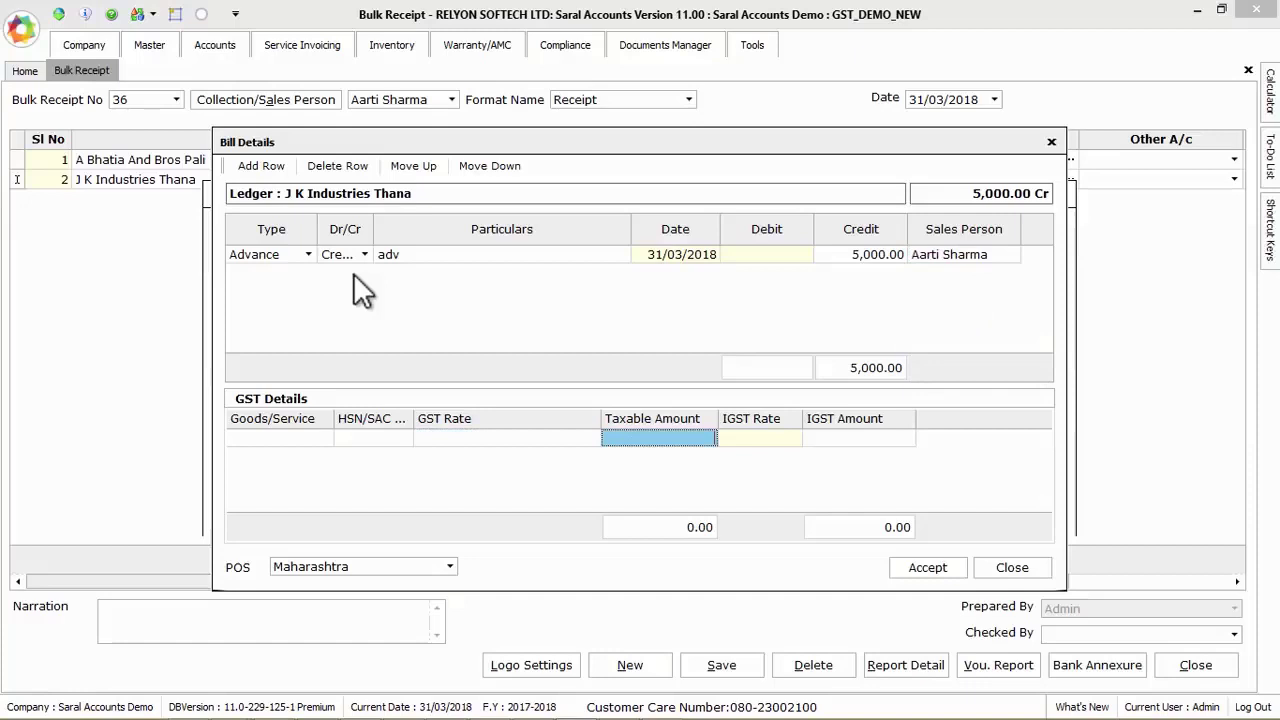
pyautogui.click(927, 567)
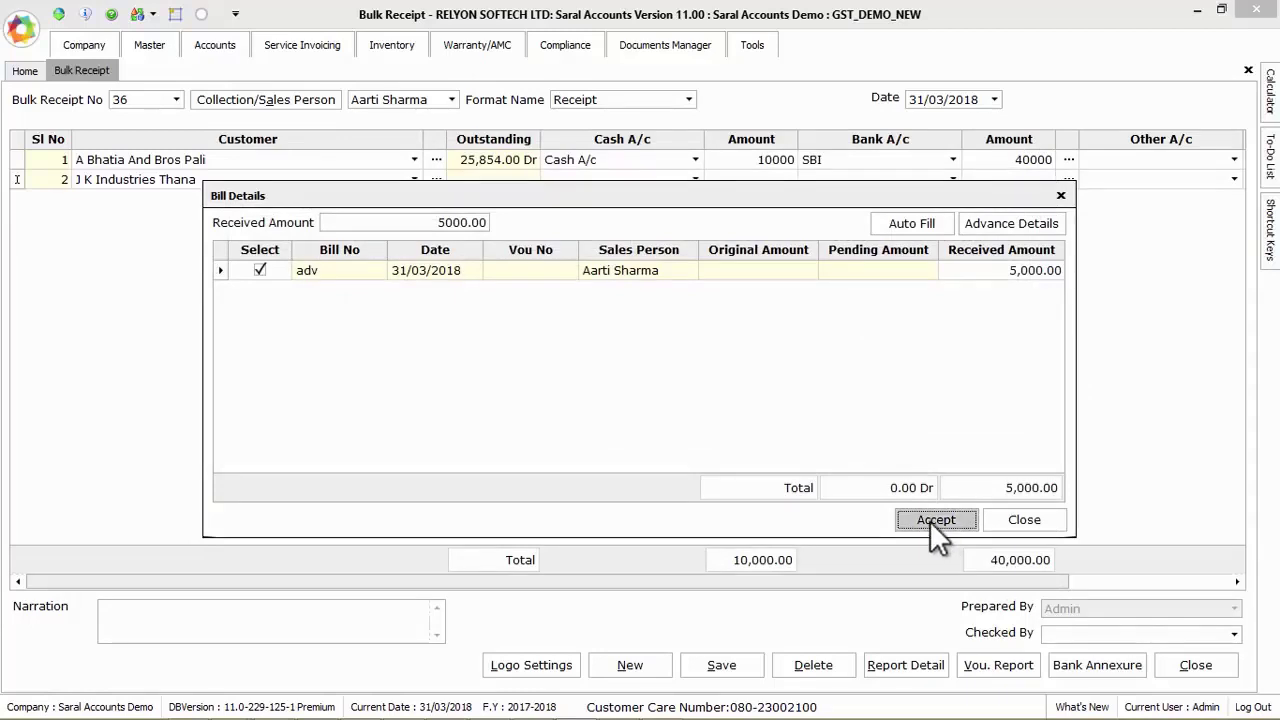
pyautogui.click(936, 519)
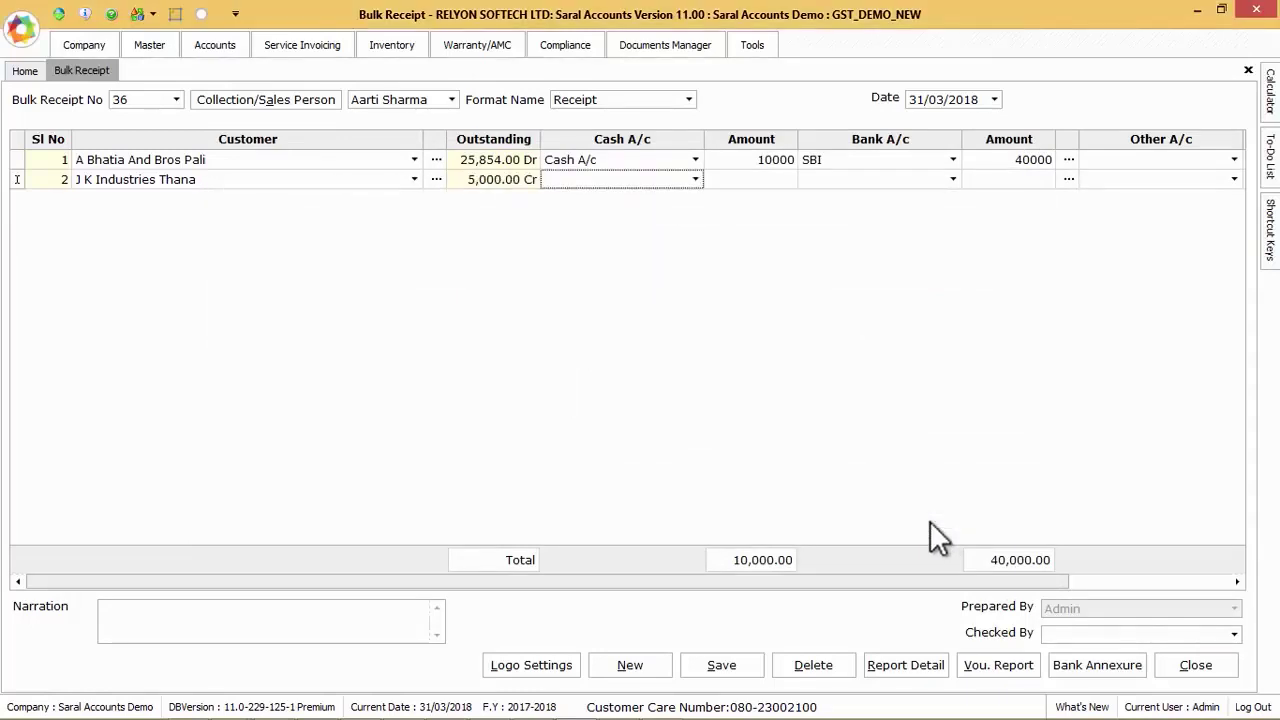
pyautogui.moveTo(780, 385)
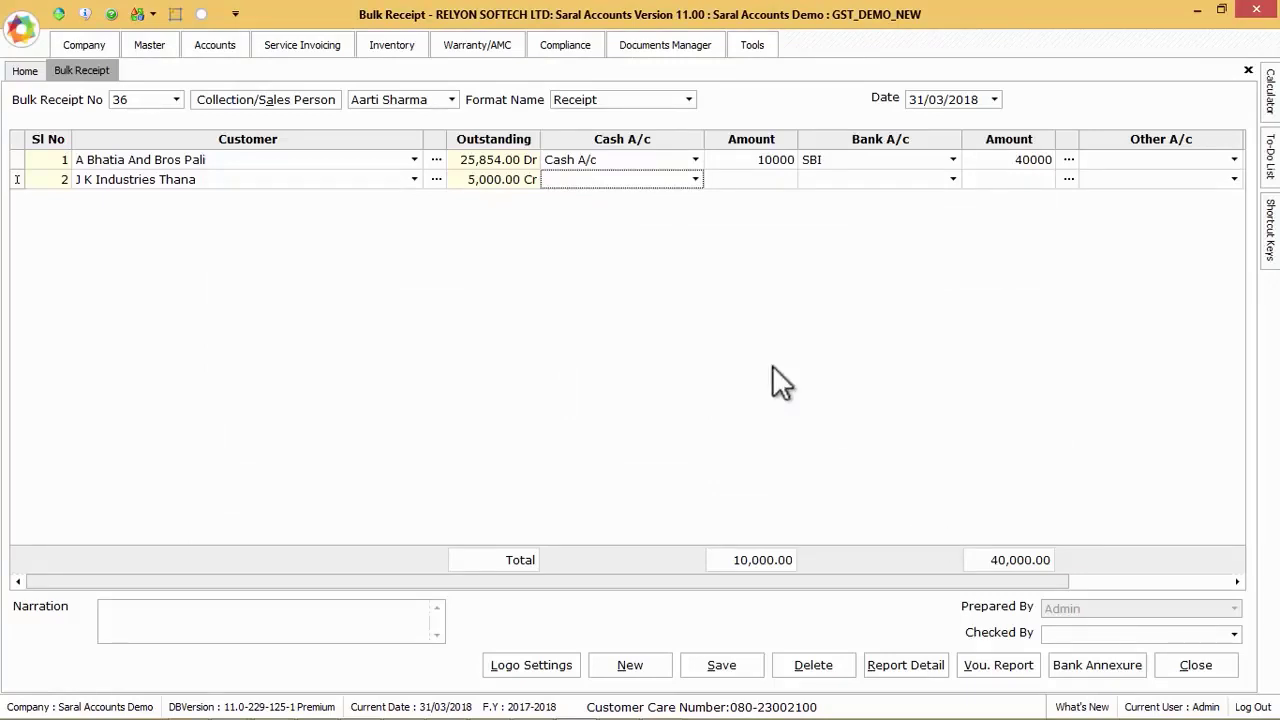
# Send row 2's 5000 to Cash A/c and move on to row 3.
pyautogui.click(695, 179)
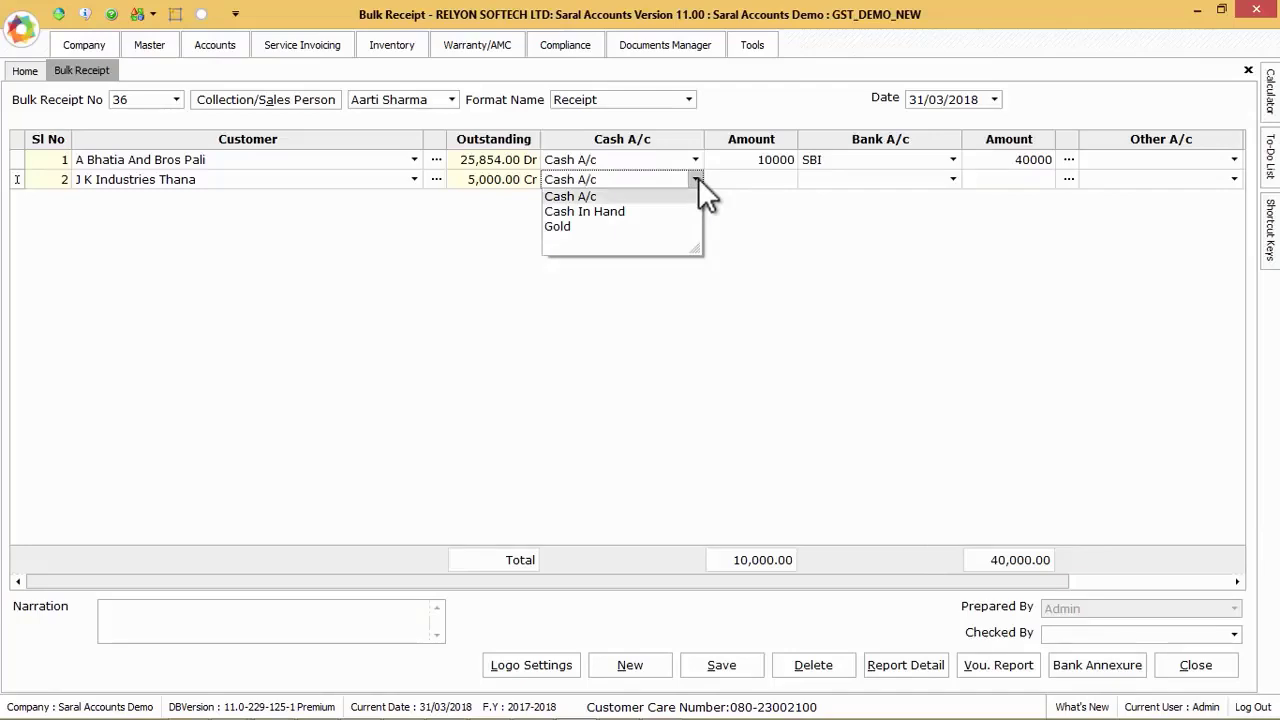
pyautogui.click(570, 180)
pyautogui.write('5000')
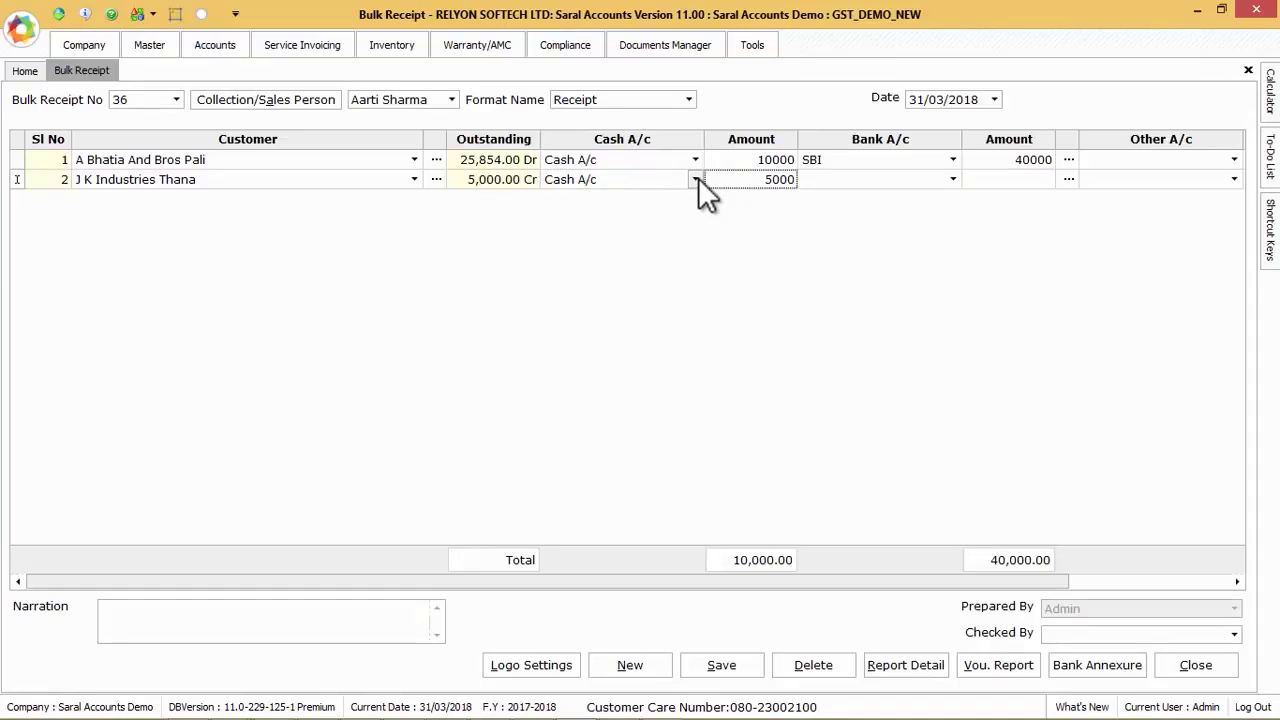
pyautogui.press('Enter')
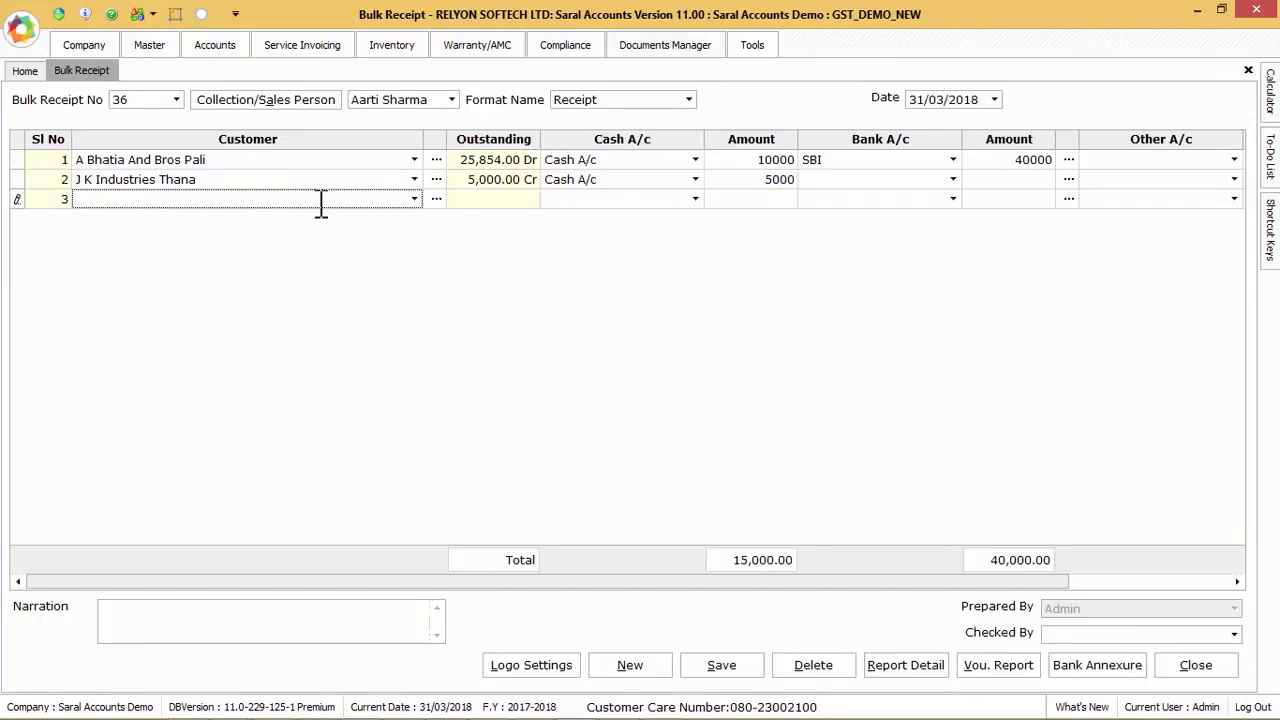
# Add A R Industries Bangalore receiving 50000.00 against bill GB/5, with Cash A/c for row 3.
pyautogui.click(413, 198)
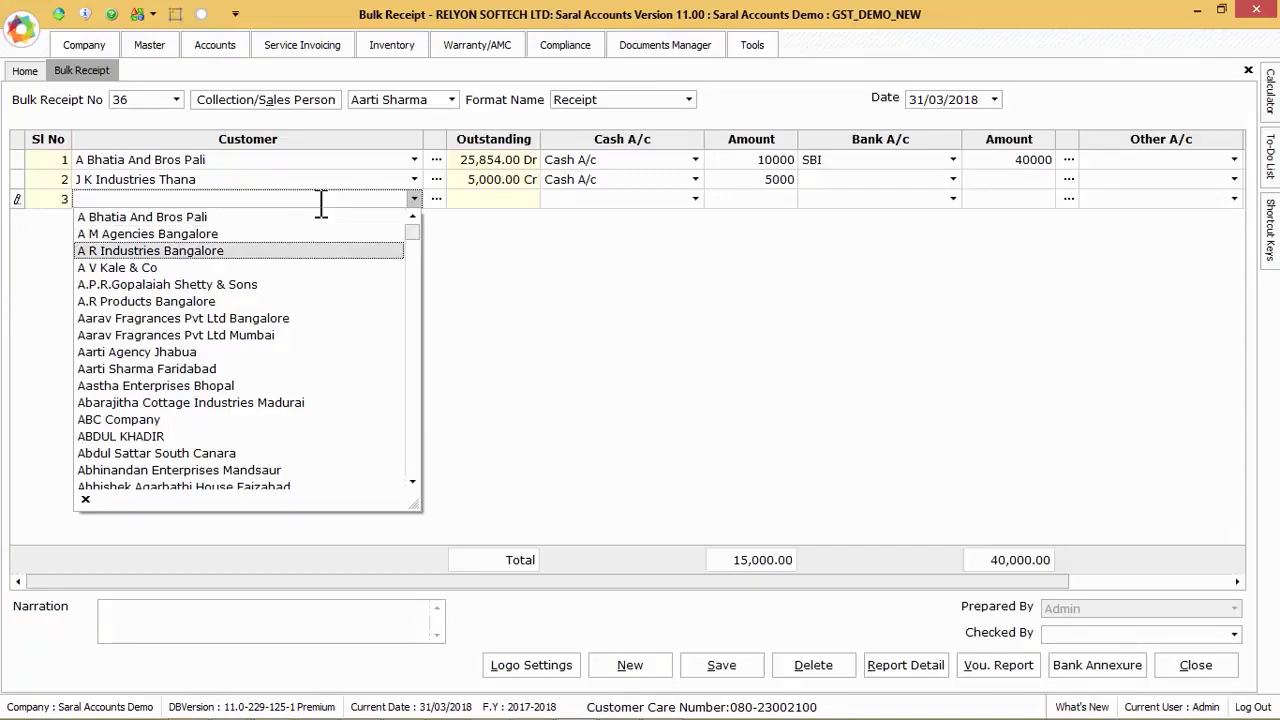
pyautogui.click(149, 250)
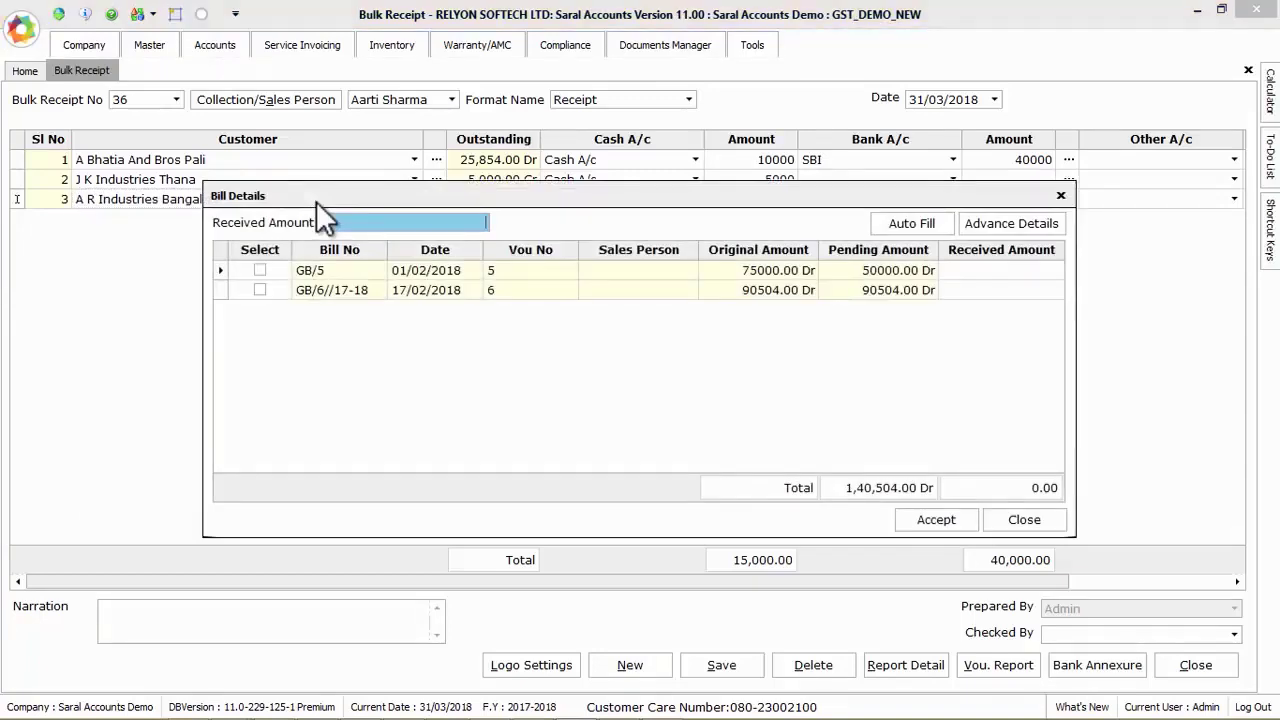
pyautogui.write('50000.00')
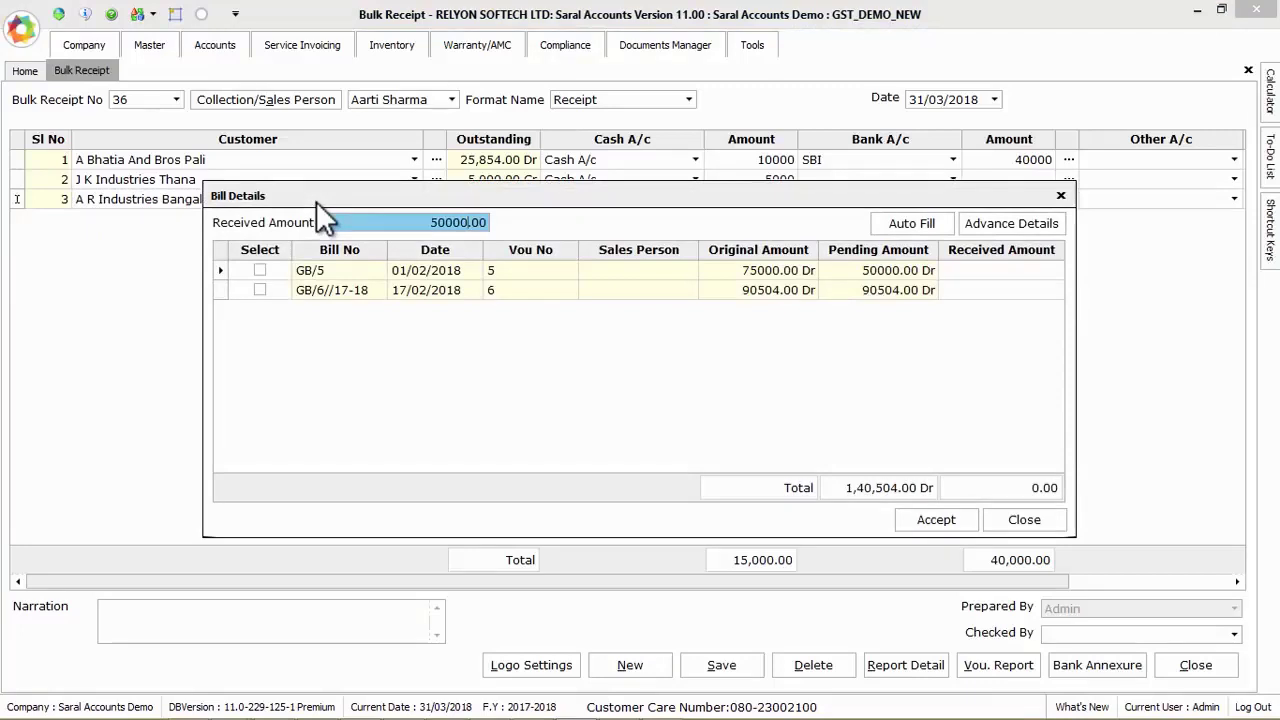
pyautogui.click(910, 223)
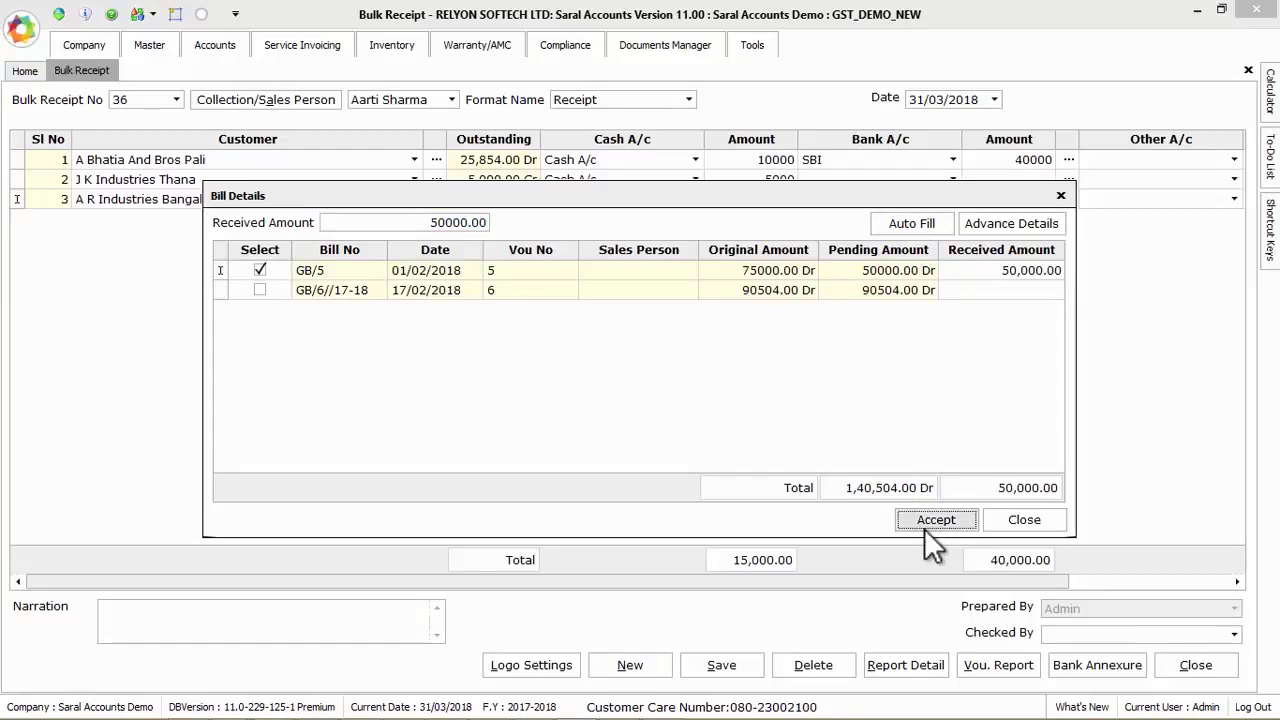
pyautogui.click(935, 519)
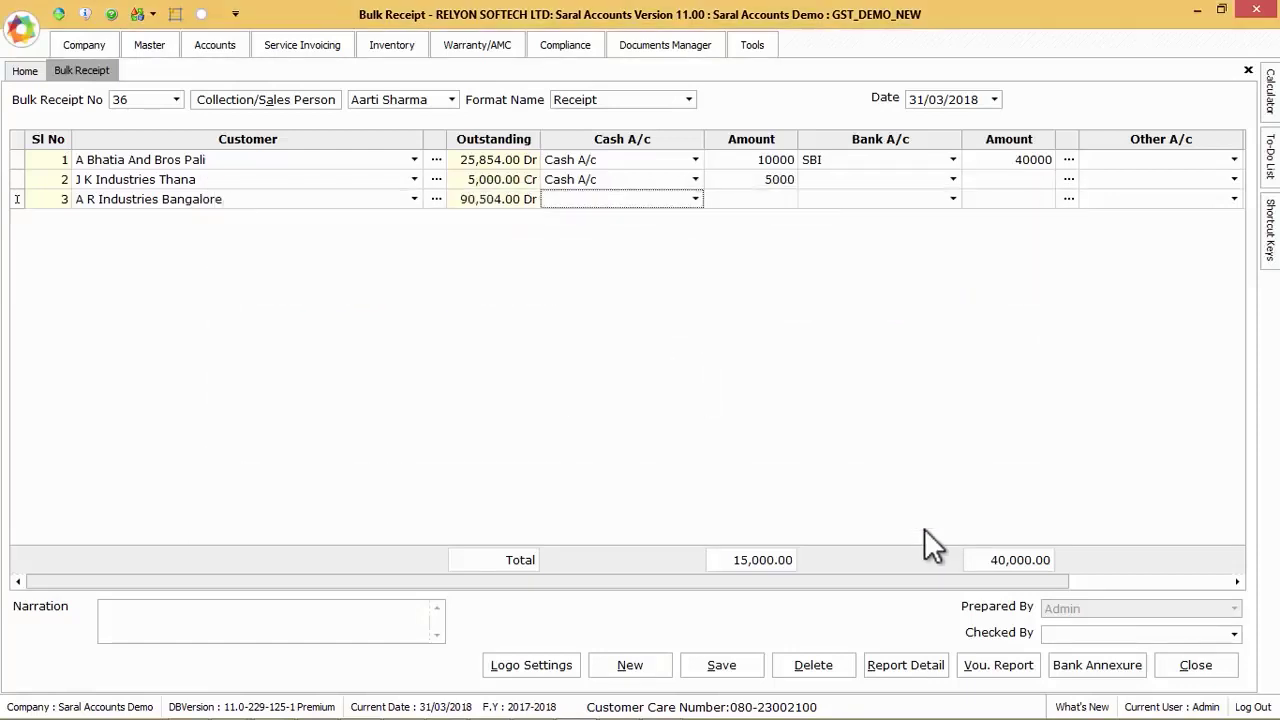
pyautogui.click(694, 199)
pyautogui.write('45000')
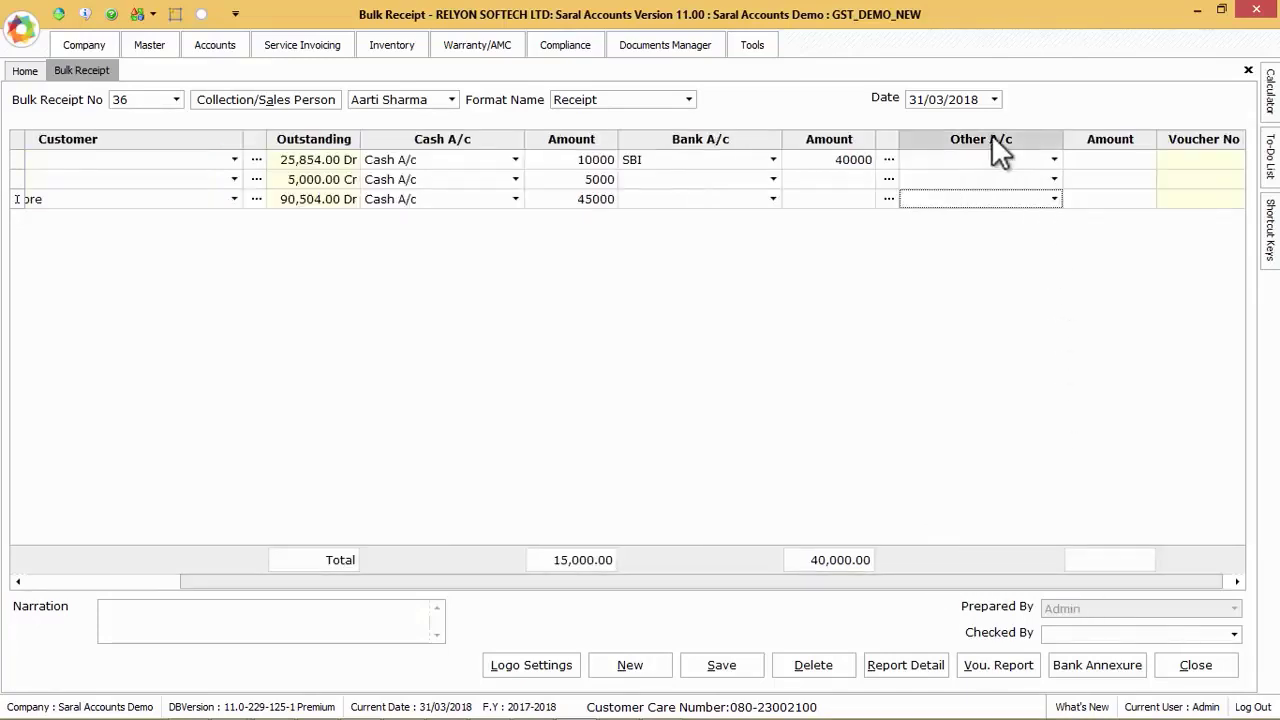
# Set Tds as row 3's other account and save Bulk Receipt 36.
pyautogui.click(1053, 198)
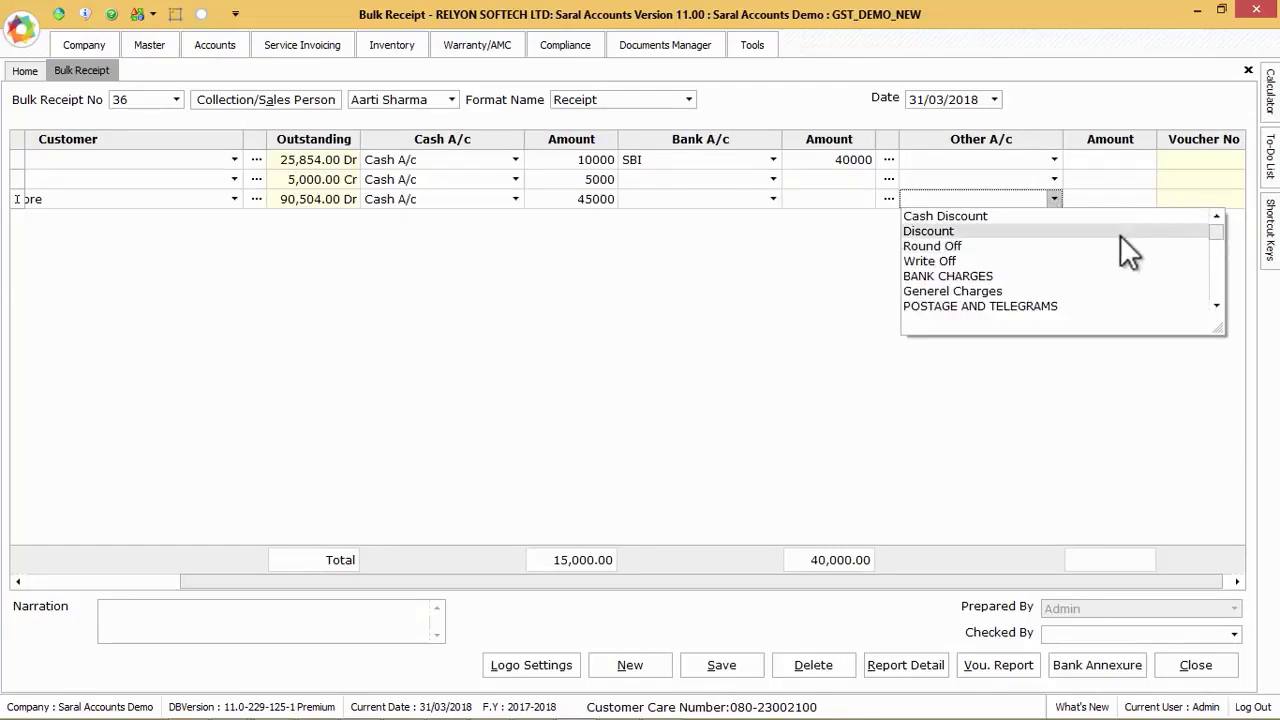
pyautogui.write('Tds')
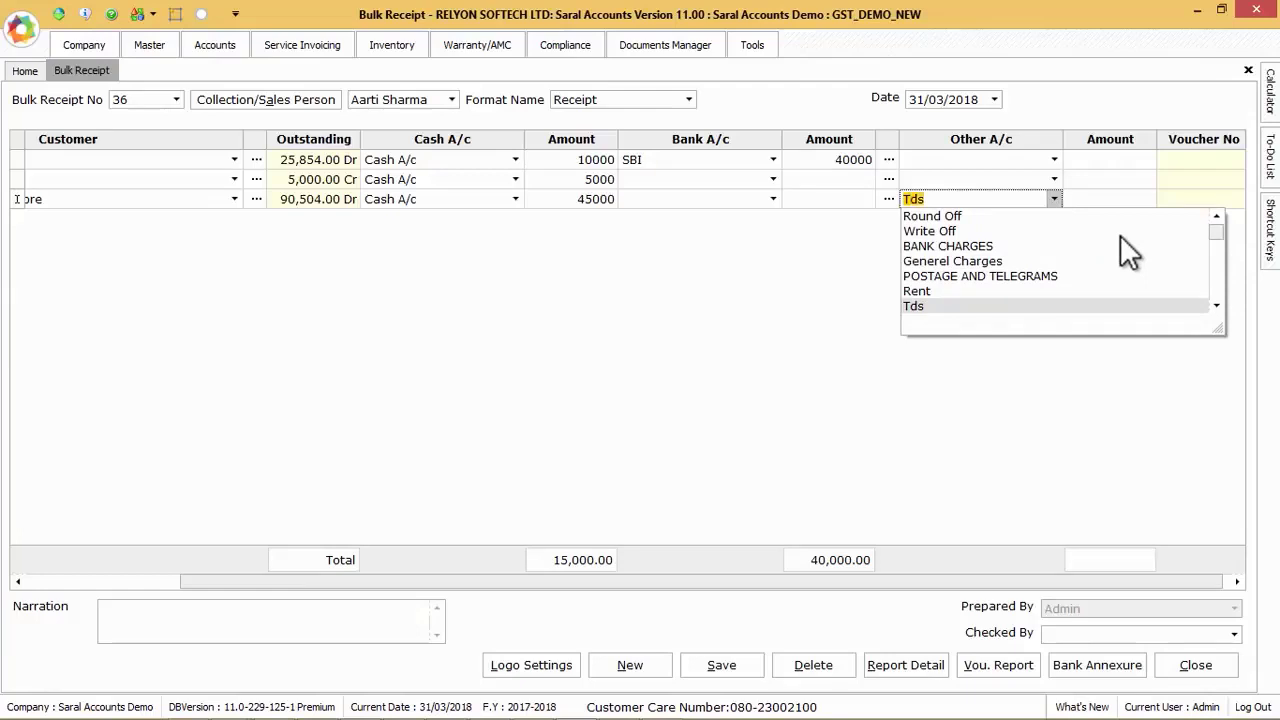
pyautogui.click(913, 306)
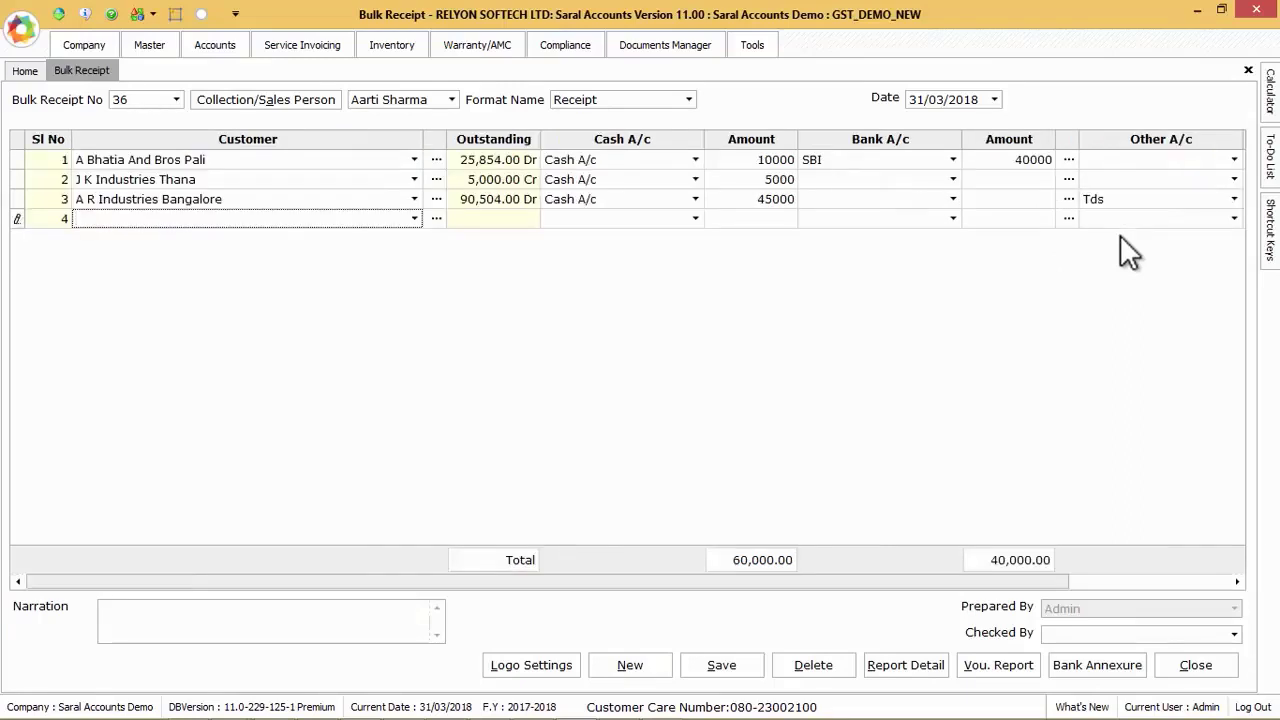
pyautogui.moveTo(590, 315)
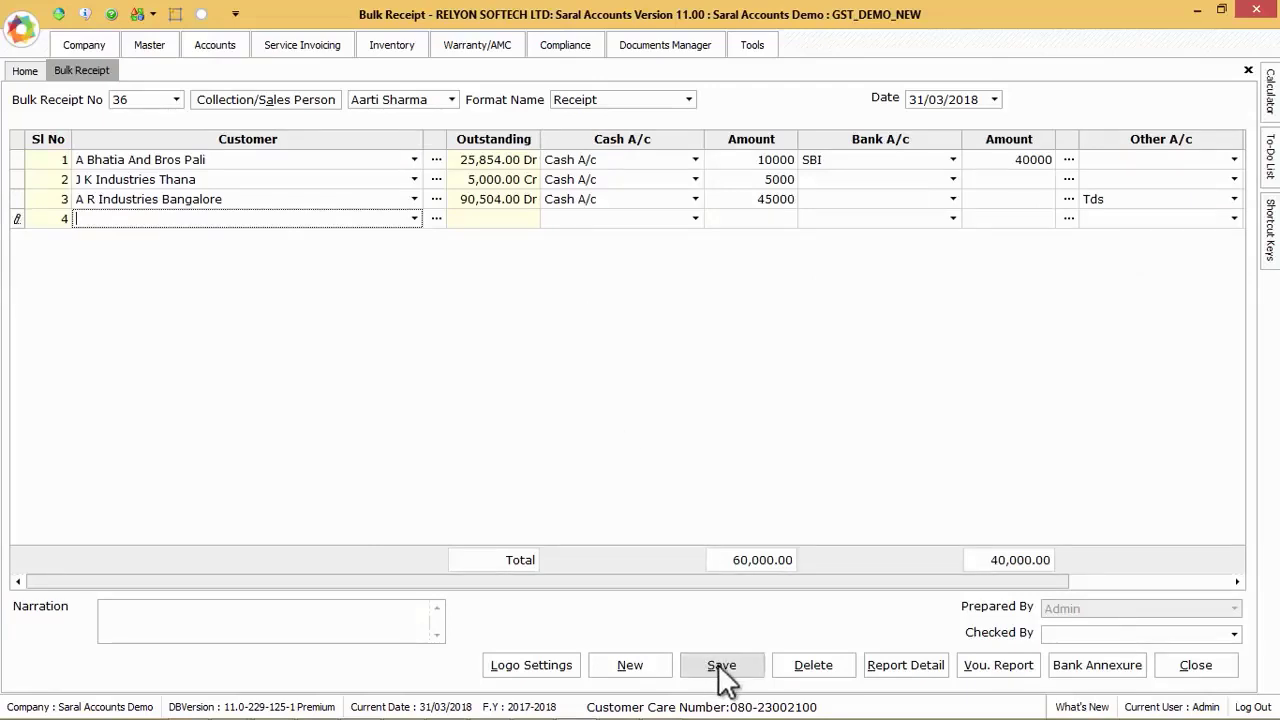
pyautogui.click(721, 665)
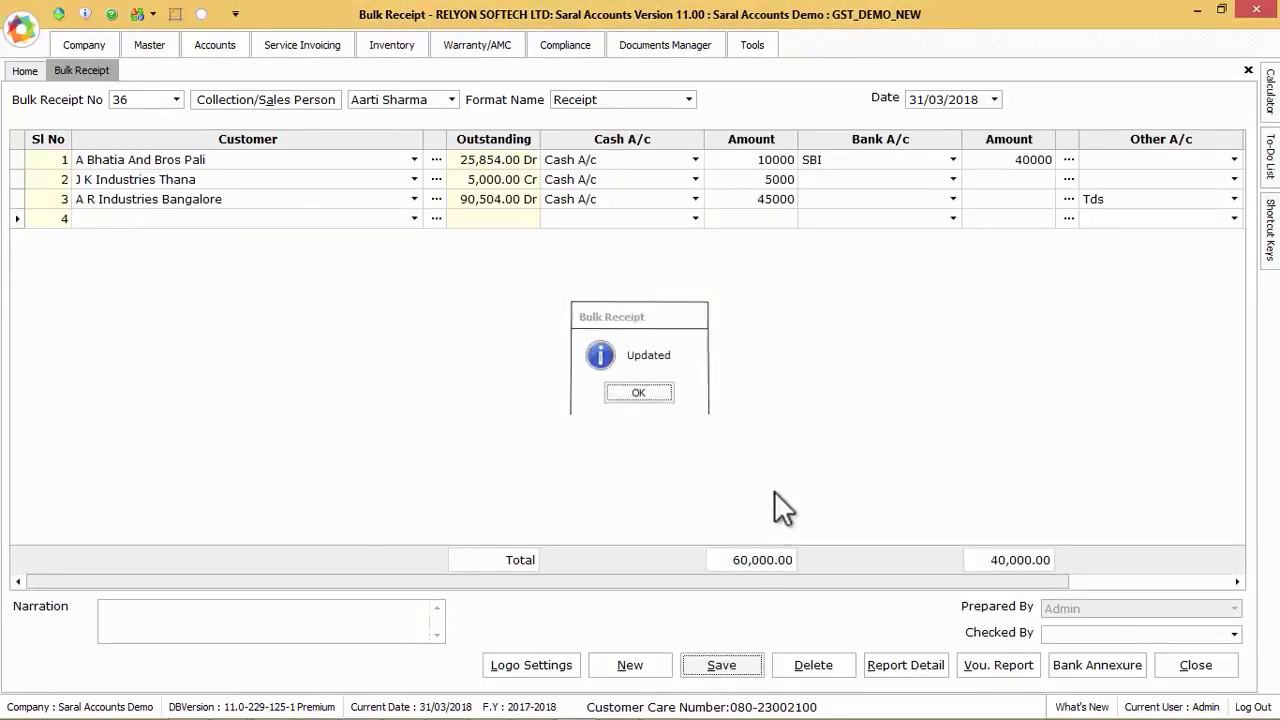
pyautogui.click(638, 391)
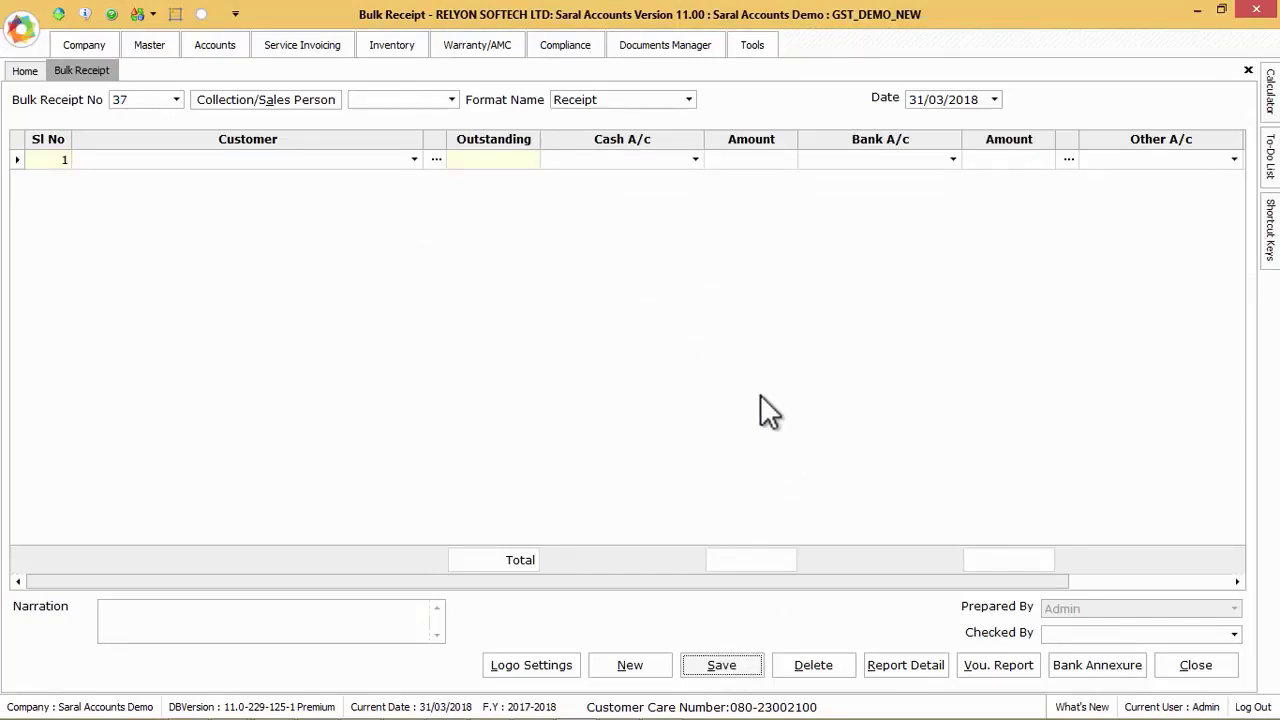
pyautogui.moveTo(188, 115)
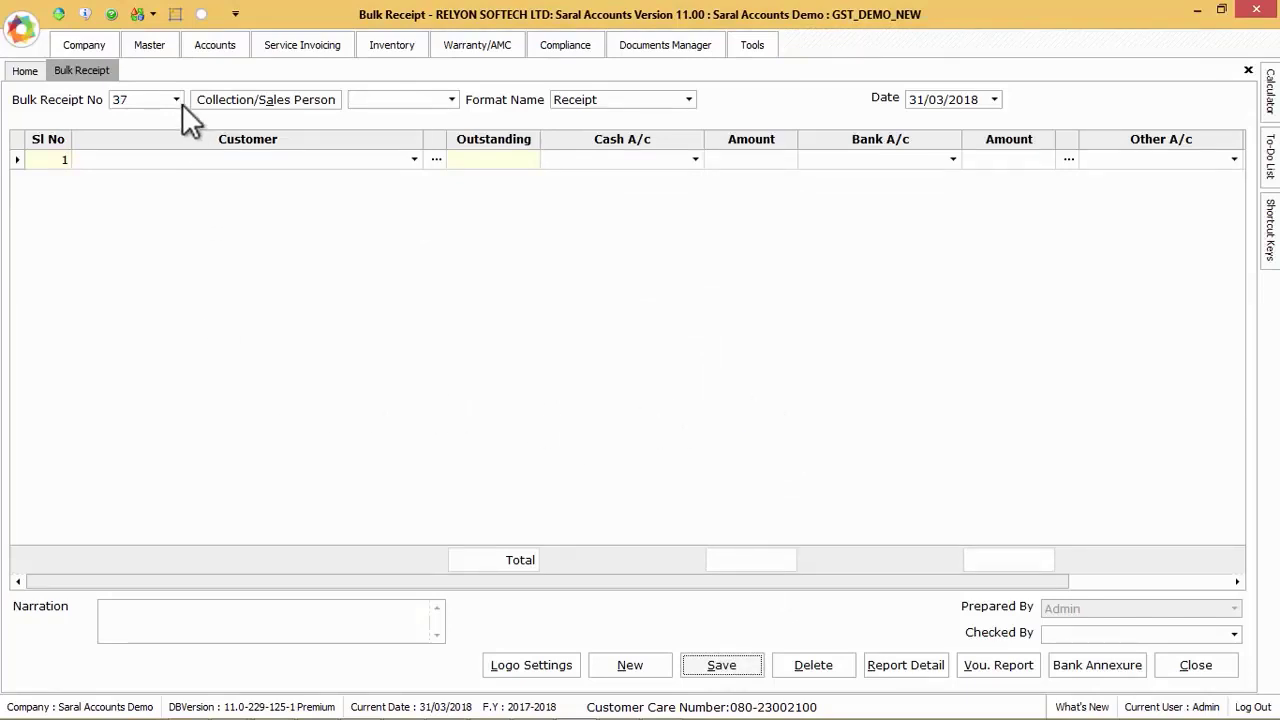
# Reopen receipt 36 and preview its voucher report by date for 31/03/2018–31/03/2018.
pyautogui.click(175, 99)
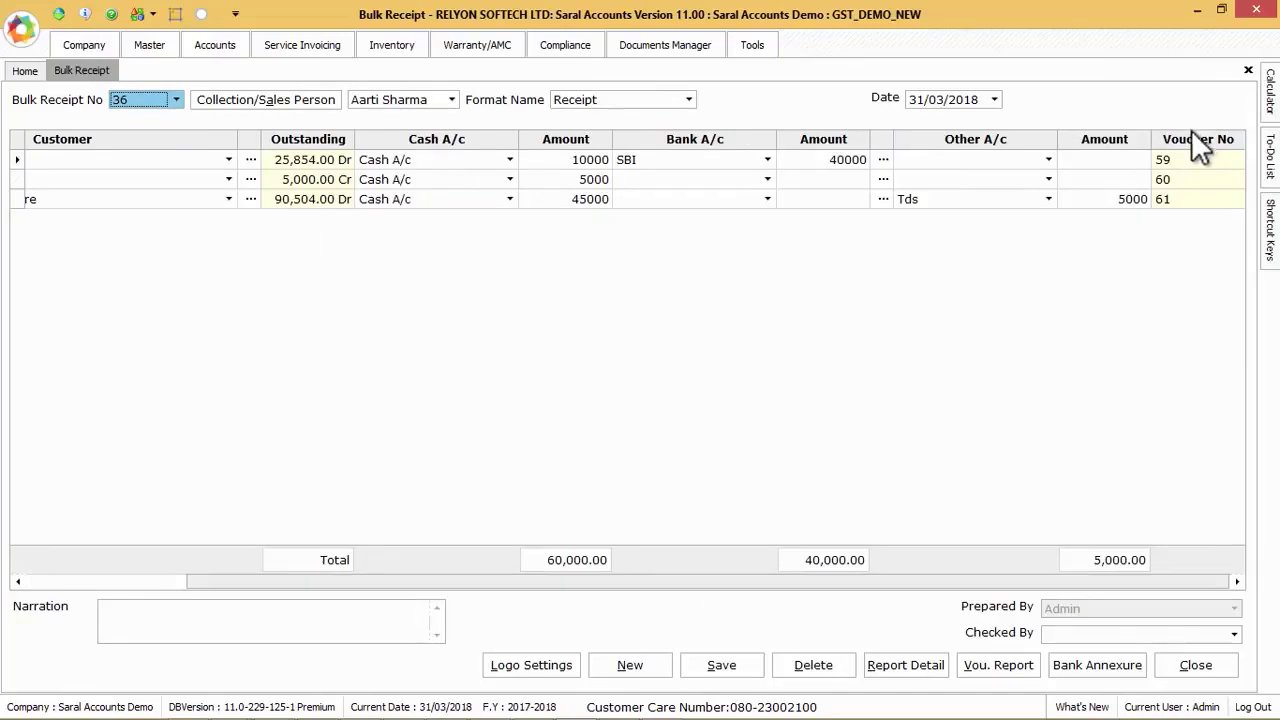
pyautogui.moveTo(1185, 210)
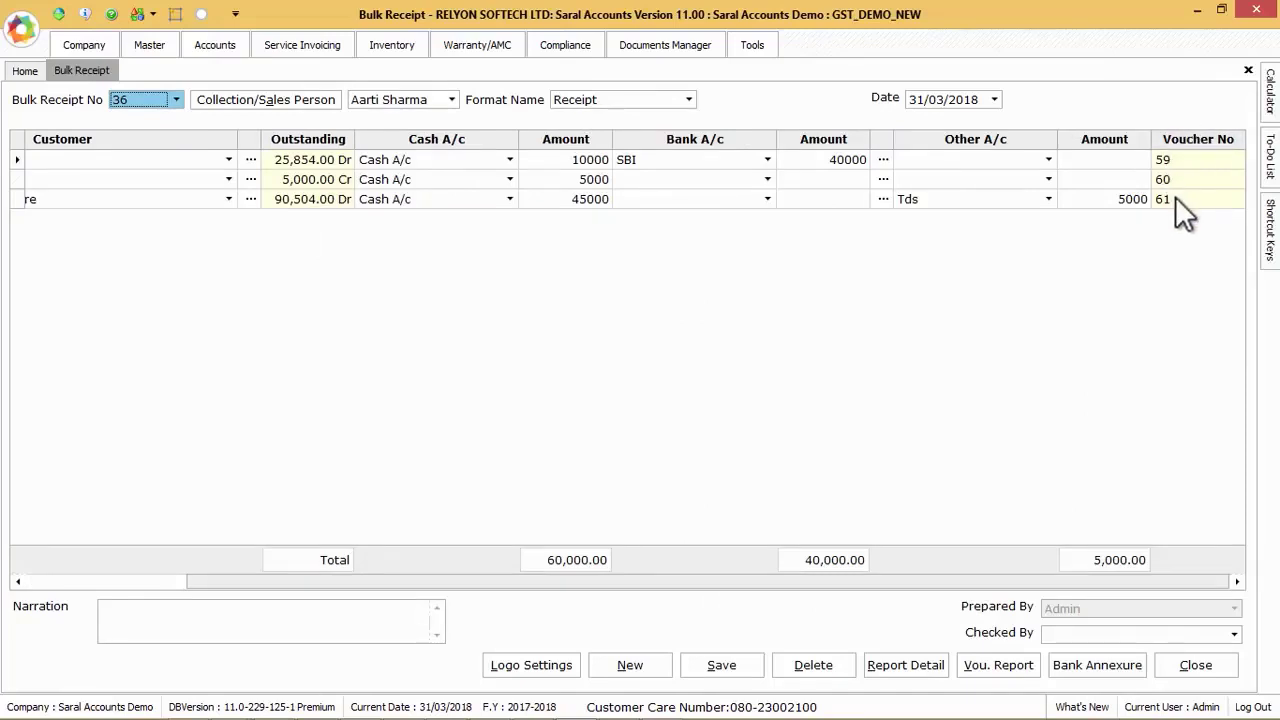
pyautogui.moveTo(1170, 278)
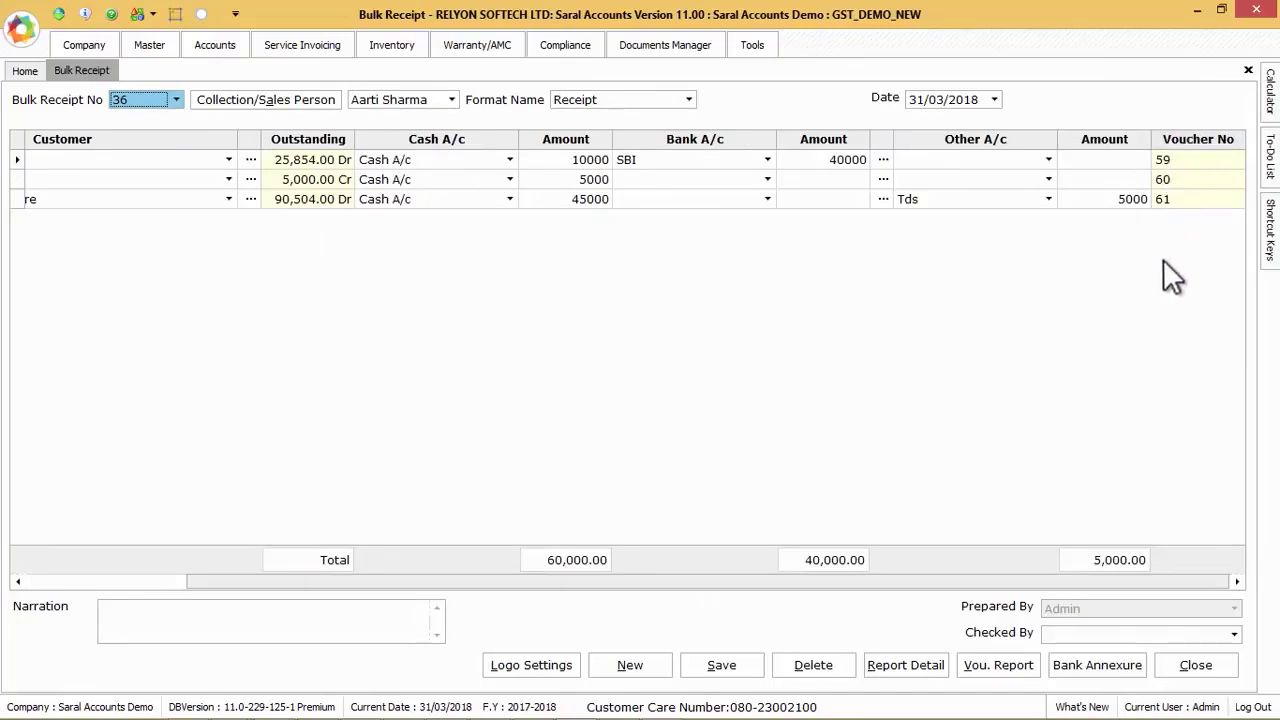
pyautogui.moveTo(1195, 225)
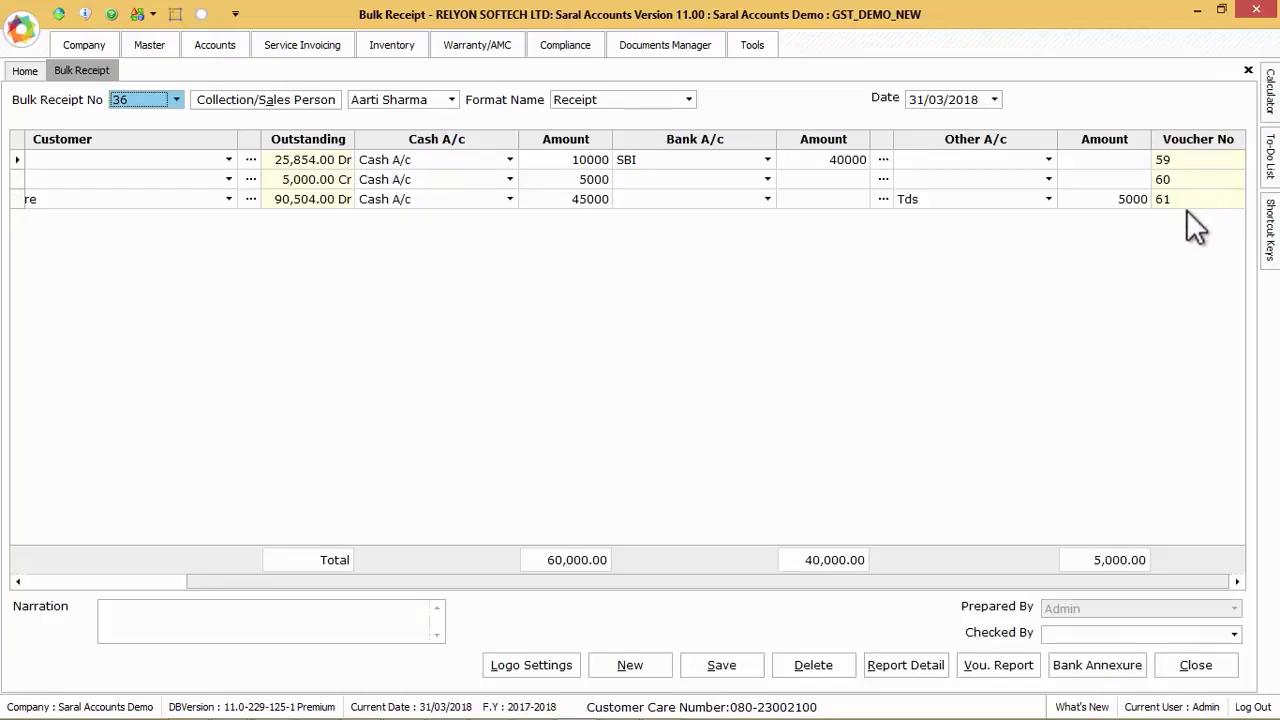
pyautogui.moveTo(1060, 370)
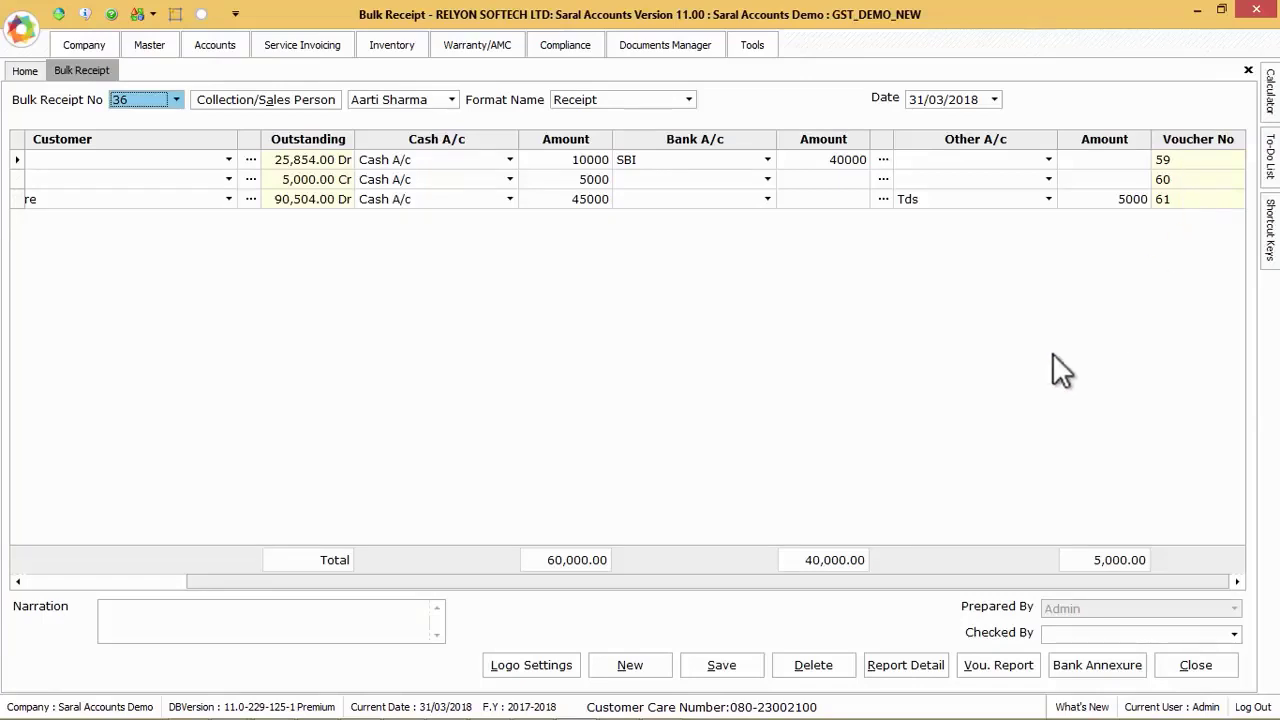
pyautogui.moveTo(998, 665)
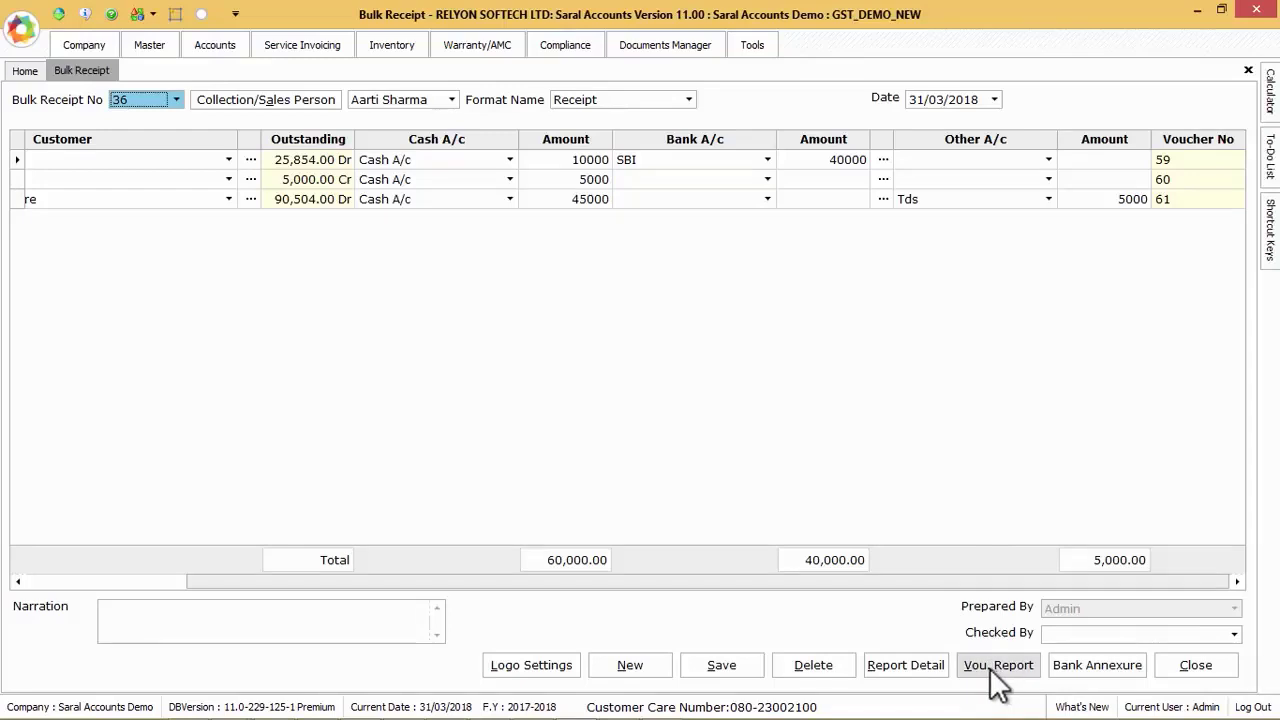
pyautogui.click(997, 664)
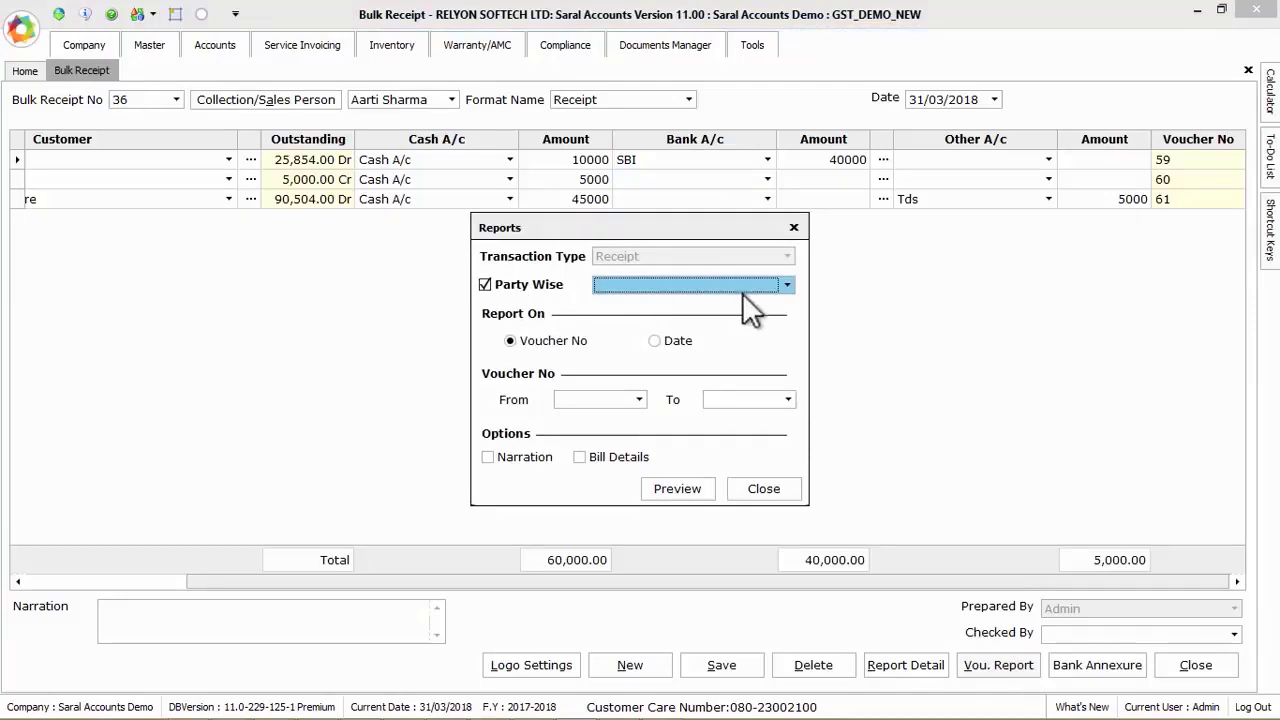
pyautogui.click(787, 284)
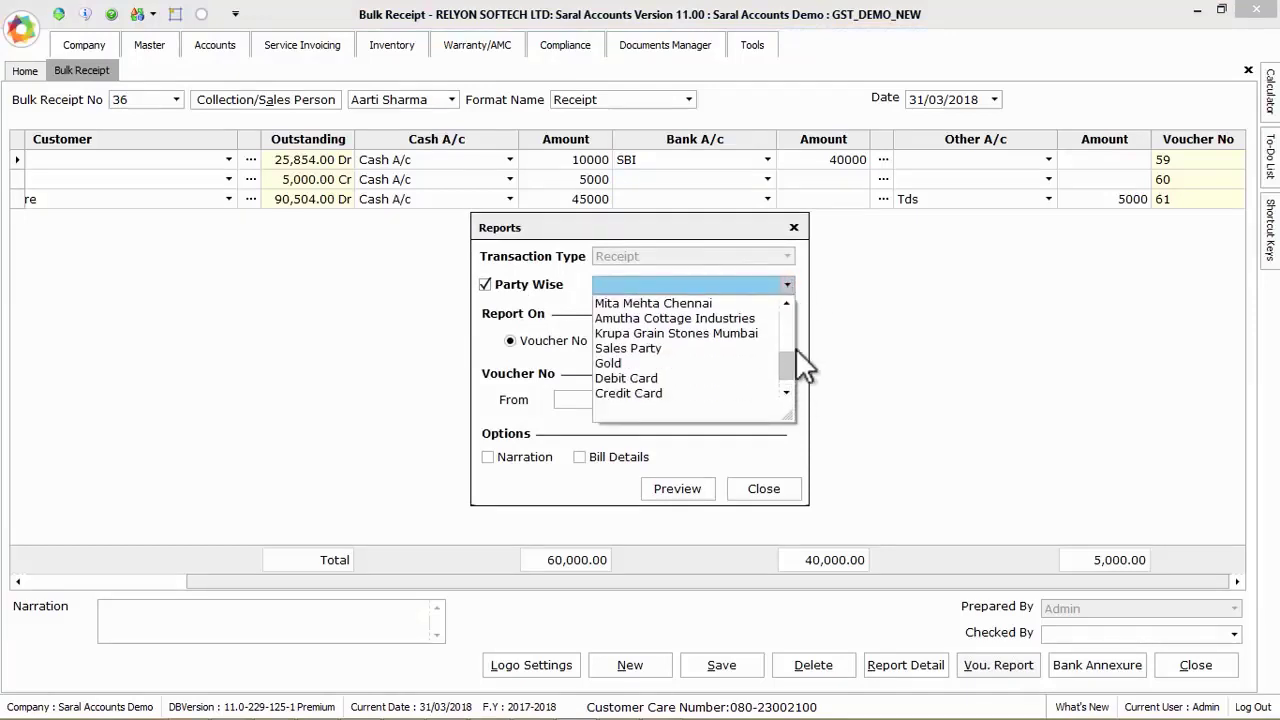
pyautogui.click(787, 284)
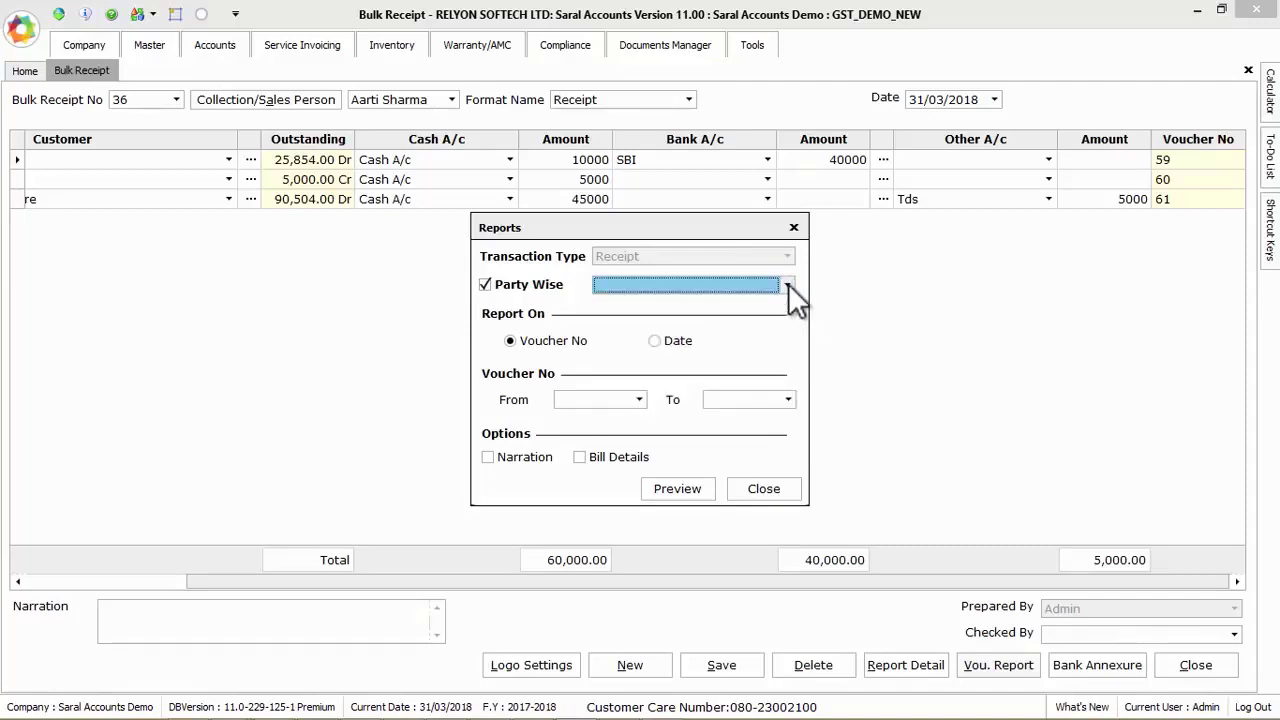
pyautogui.click(638, 399)
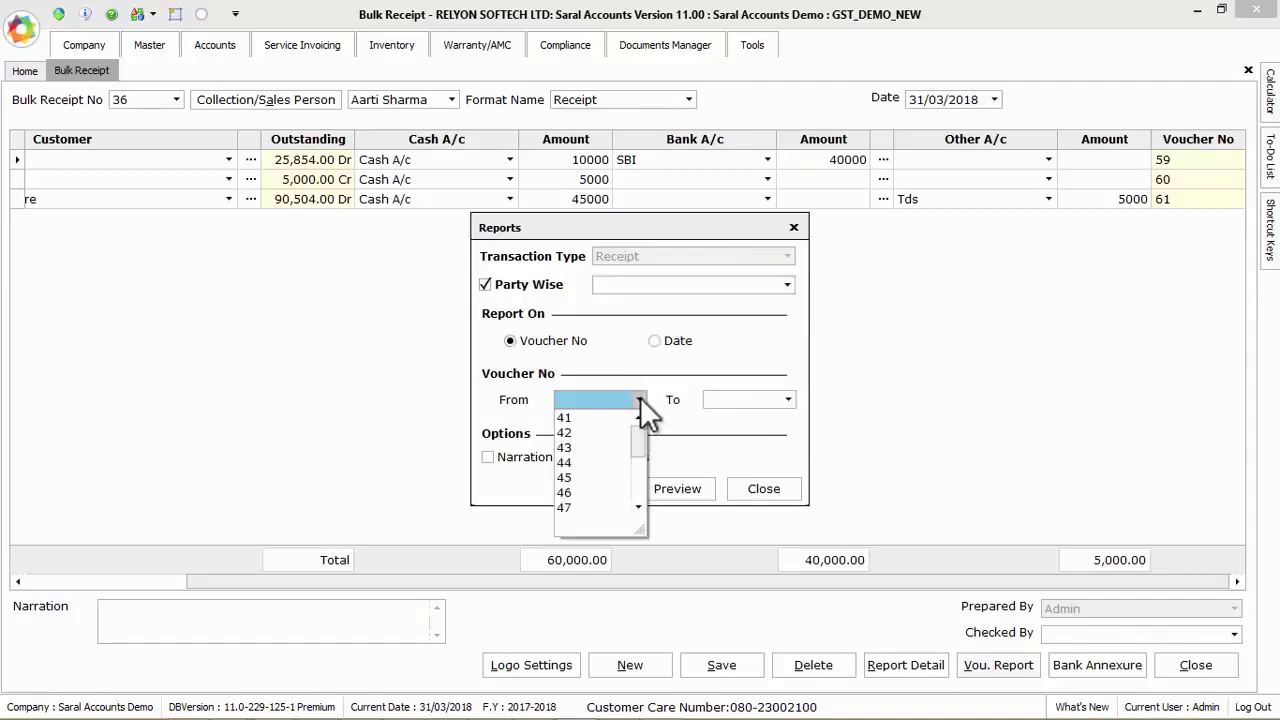
pyautogui.click(788, 399)
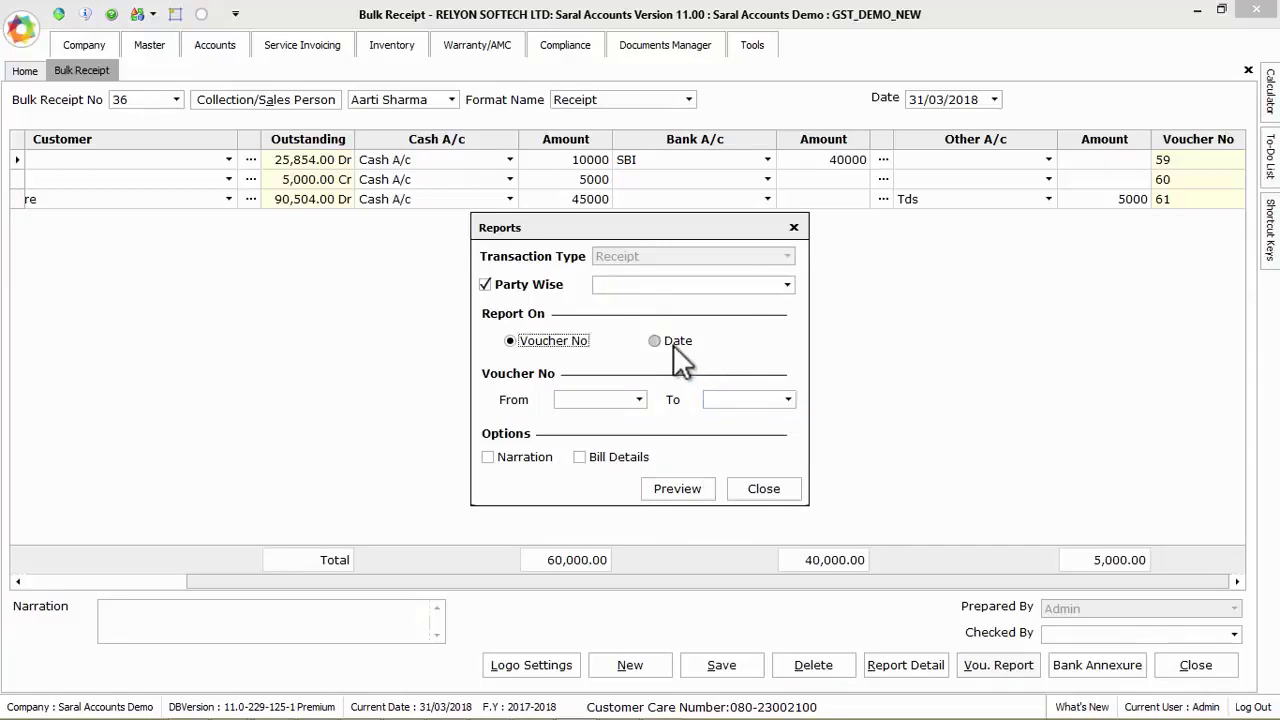
pyautogui.click(654, 340)
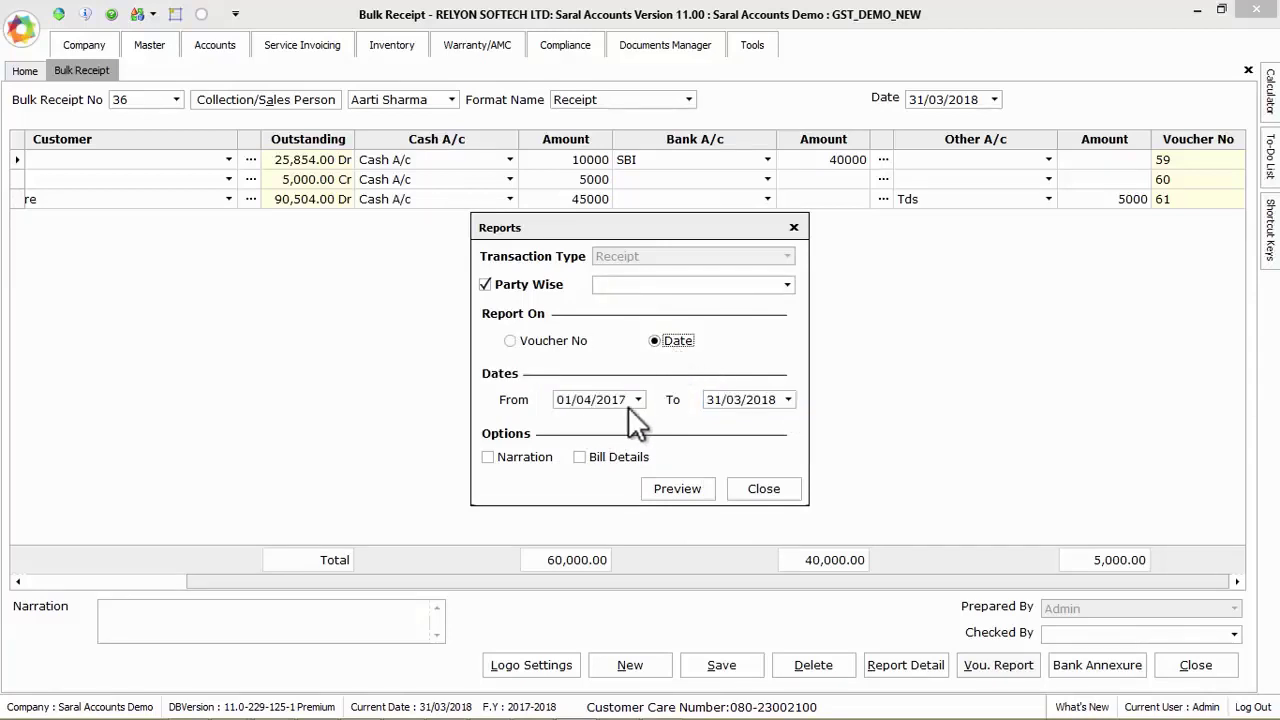
pyautogui.click(595, 399)
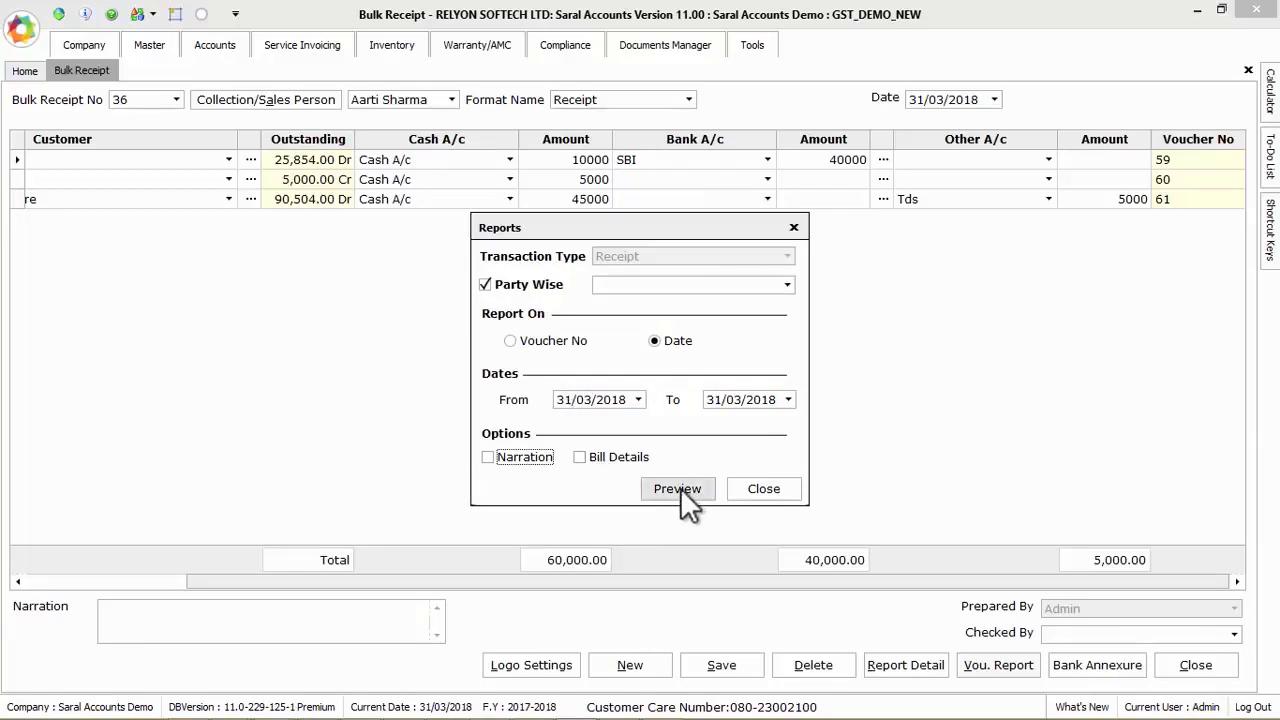
pyautogui.click(677, 488)
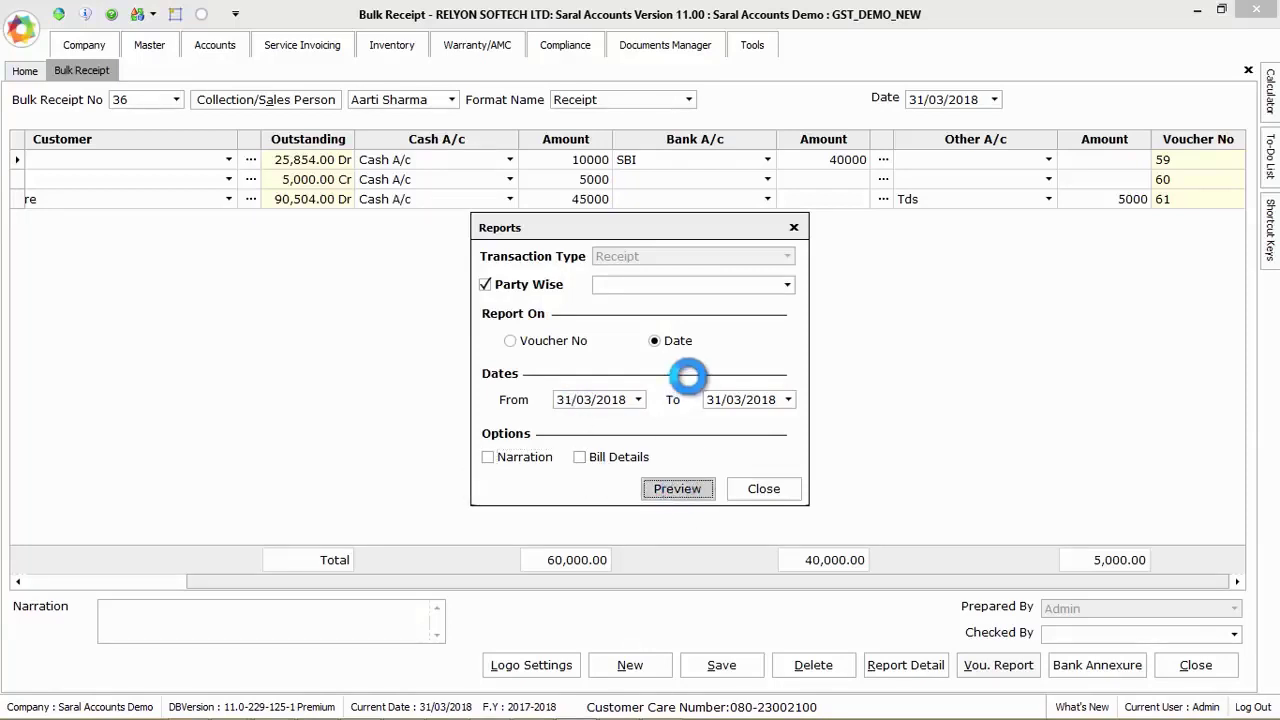
# Preview the four-page Receipt Voucher report for vouchers 53 and 60, then close the viewer.
pyautogui.click(677, 488)
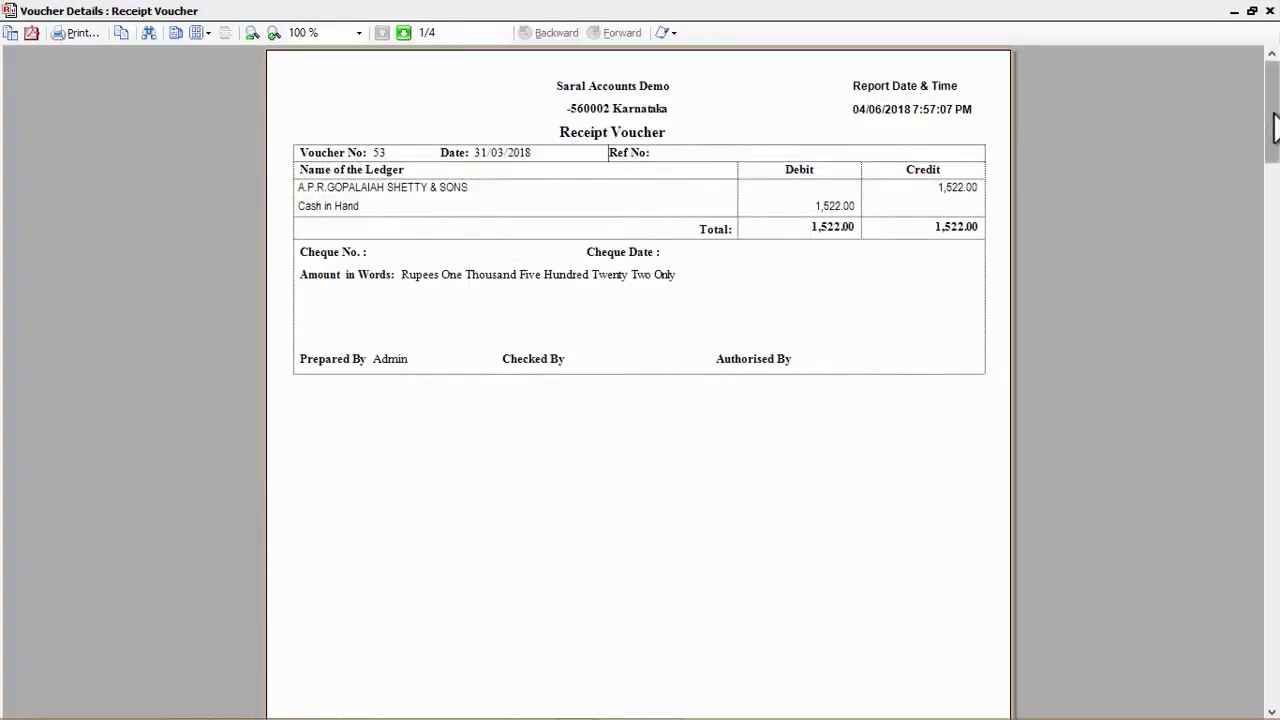
pyautogui.scroll(-3)
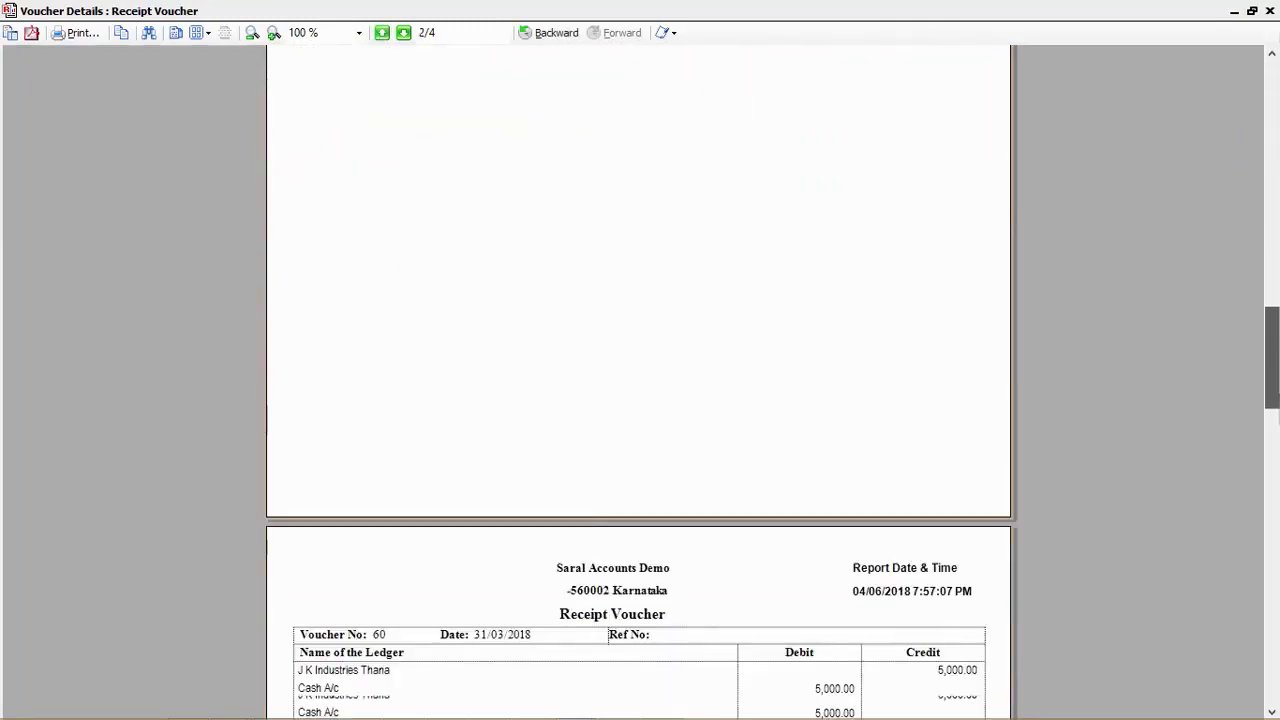
pyautogui.click(403, 32)
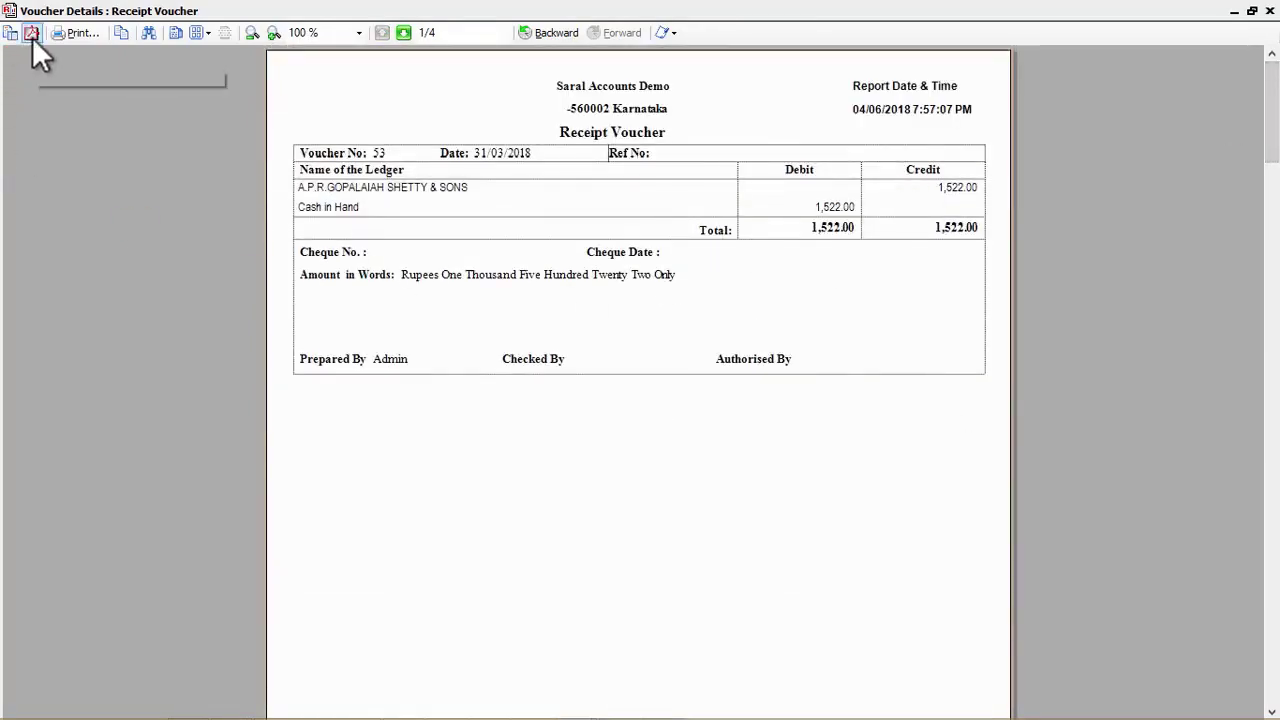
pyautogui.moveTo(80, 33)
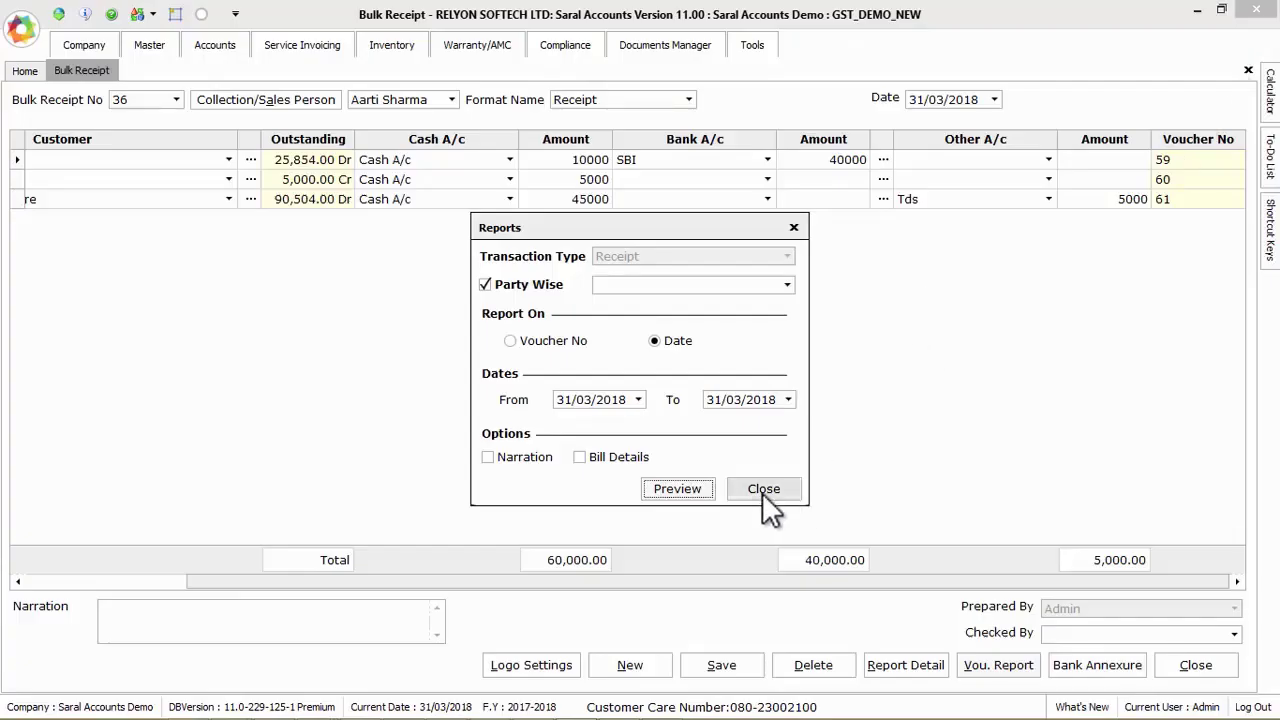
# View the receipt's detail report totalling 105,000 across three customers, then close it.
pyautogui.click(763, 489)
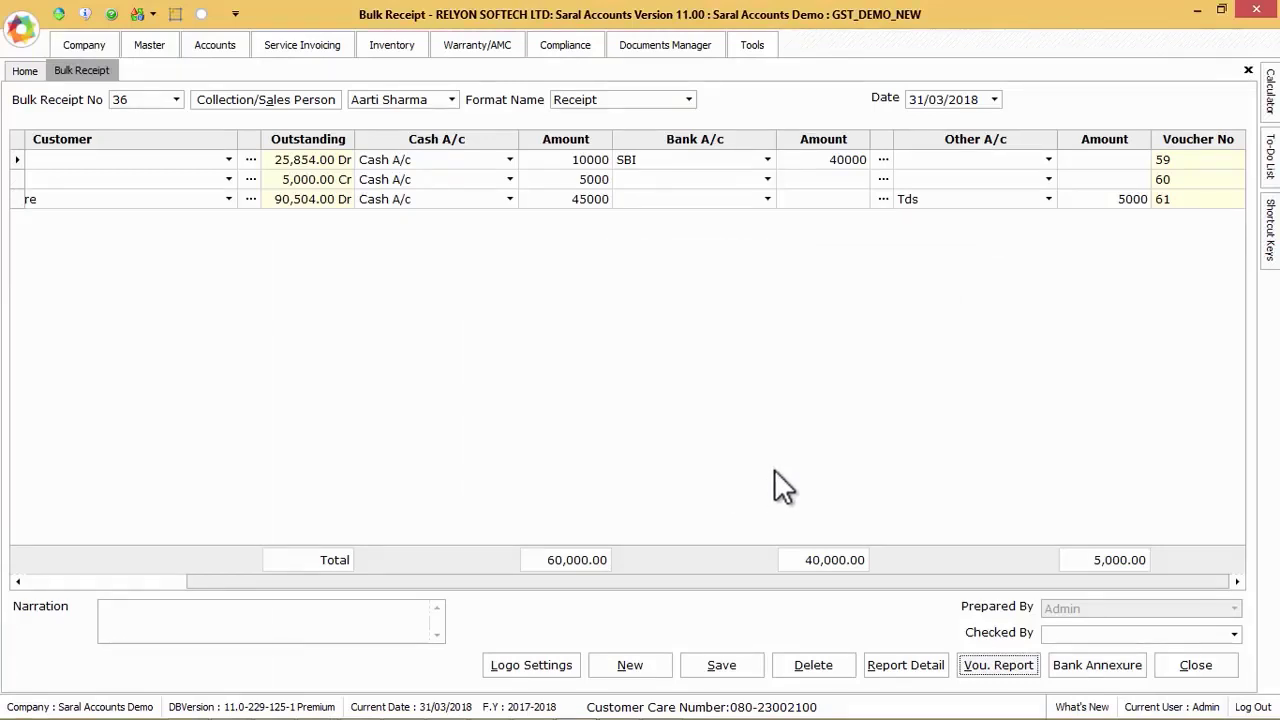
pyautogui.moveTo(818, 470)
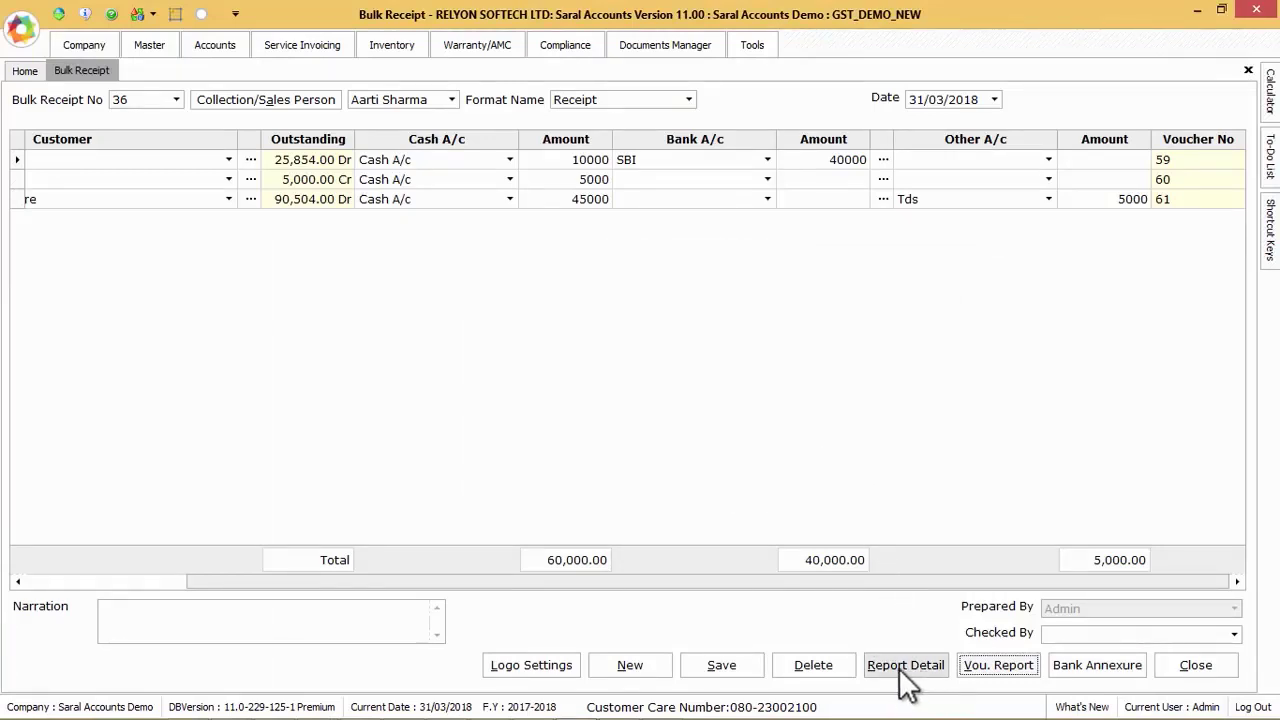
pyautogui.click(905, 665)
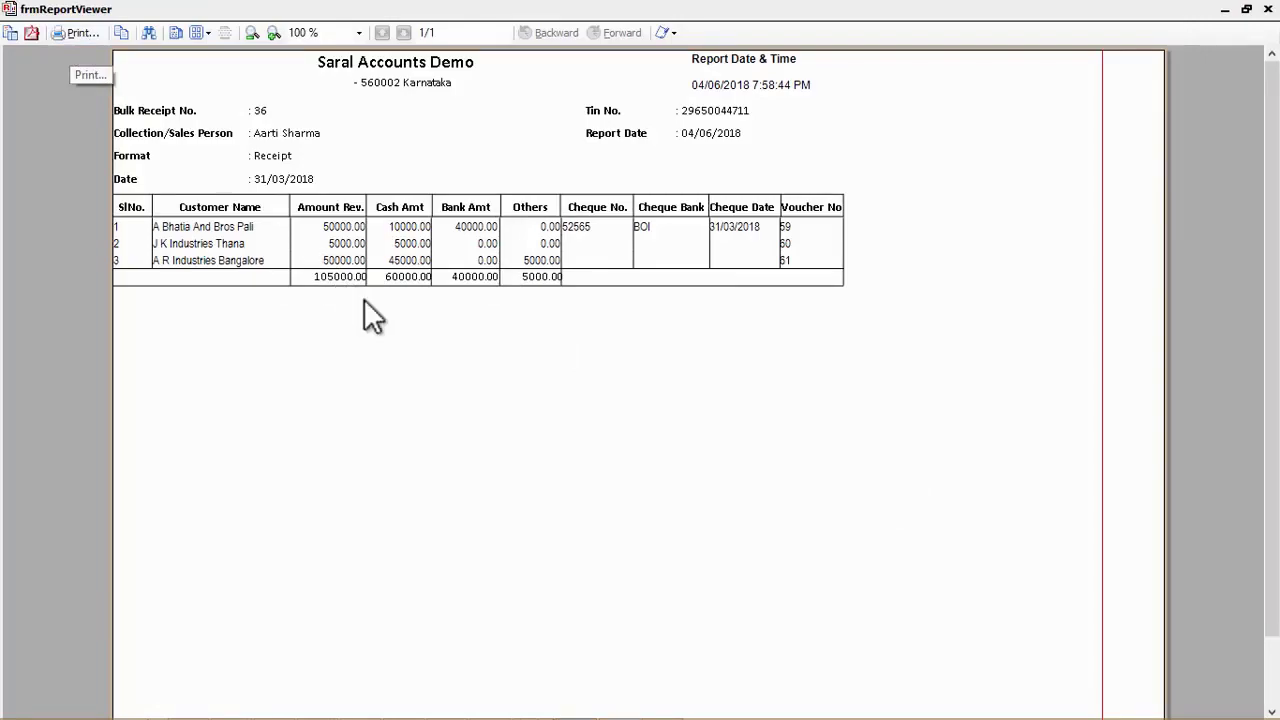
pyautogui.click(1271, 9)
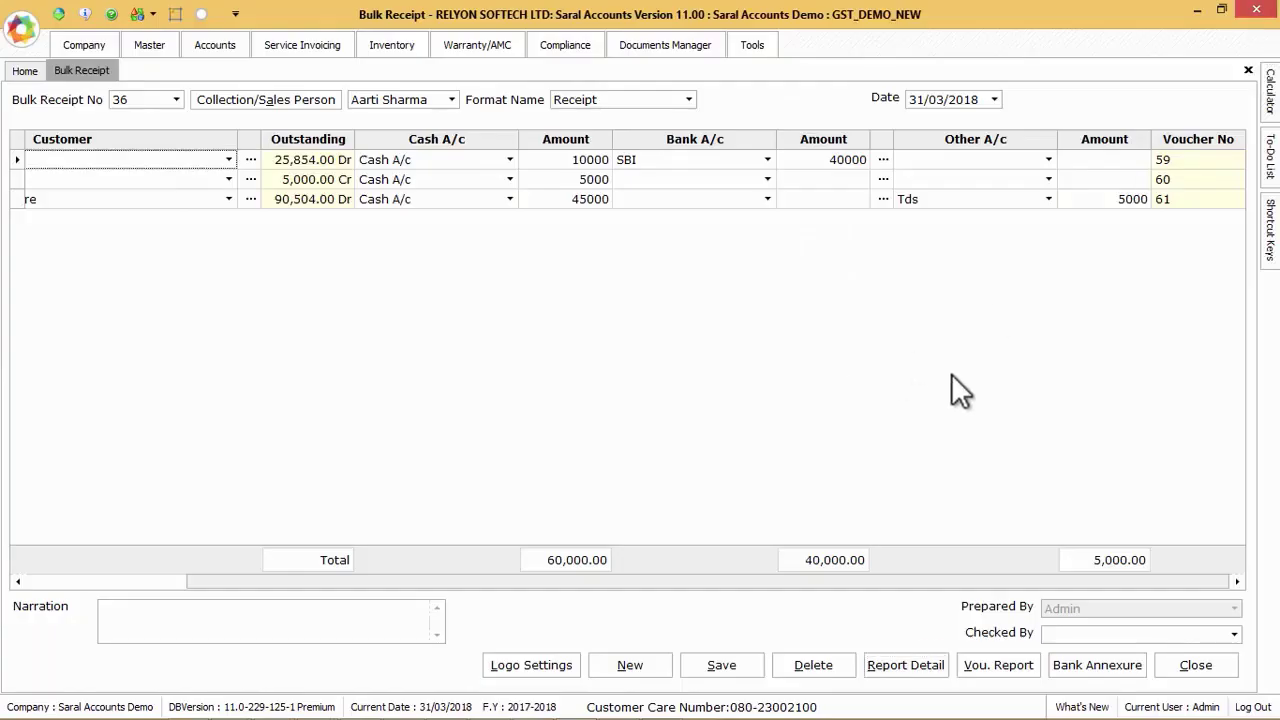
pyautogui.moveTo(1059, 458)
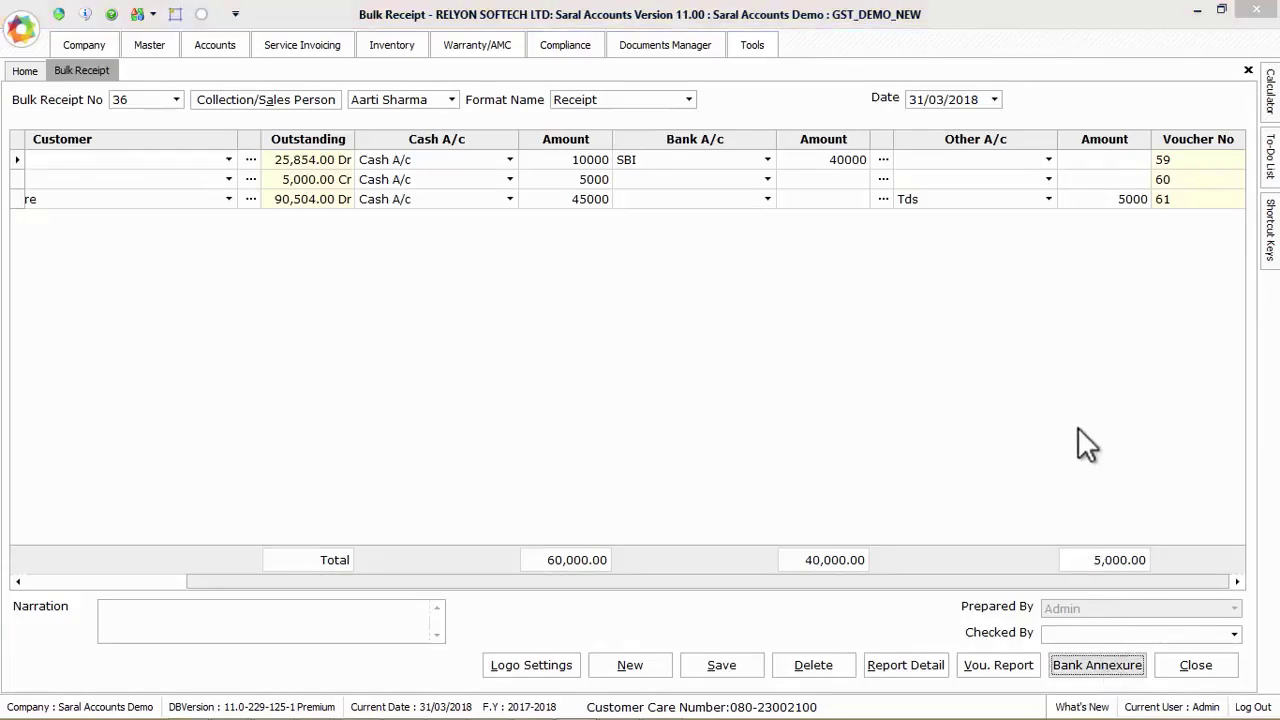
# Preview the Cheque/DD Deposit Annexure with SBI chosen as the bank.
pyautogui.click(1096, 665)
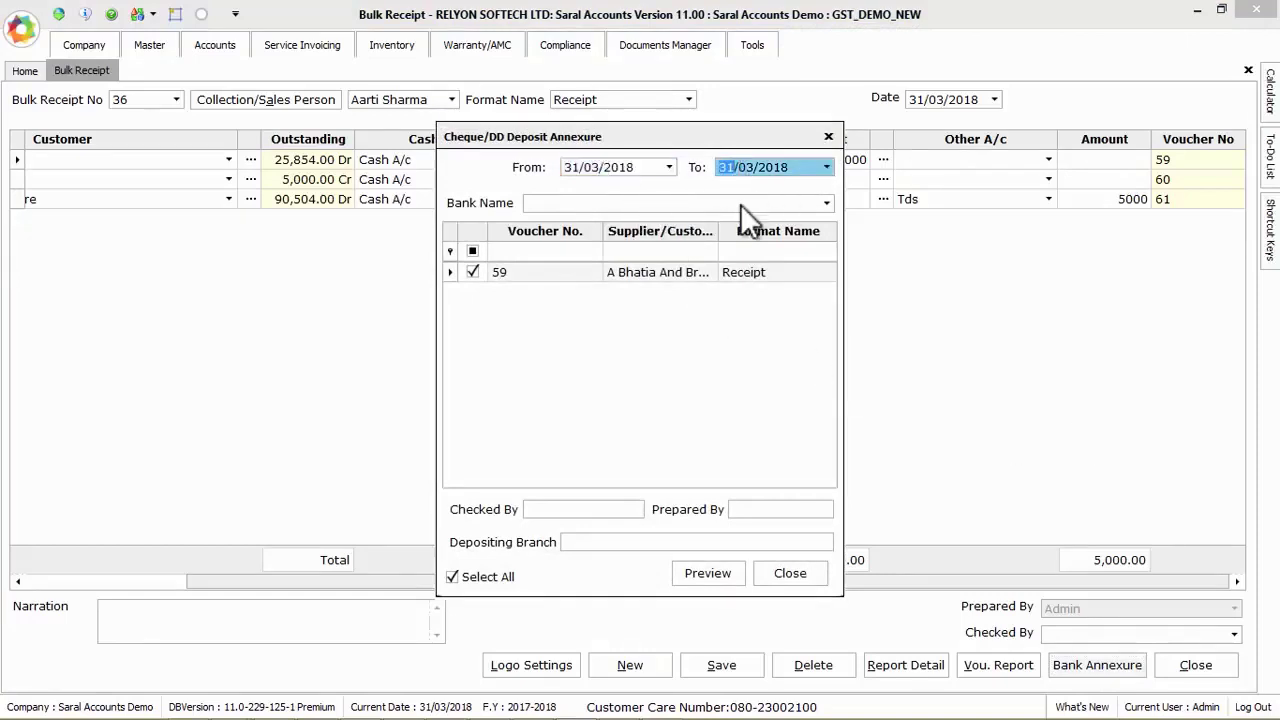
pyautogui.click(825, 203)
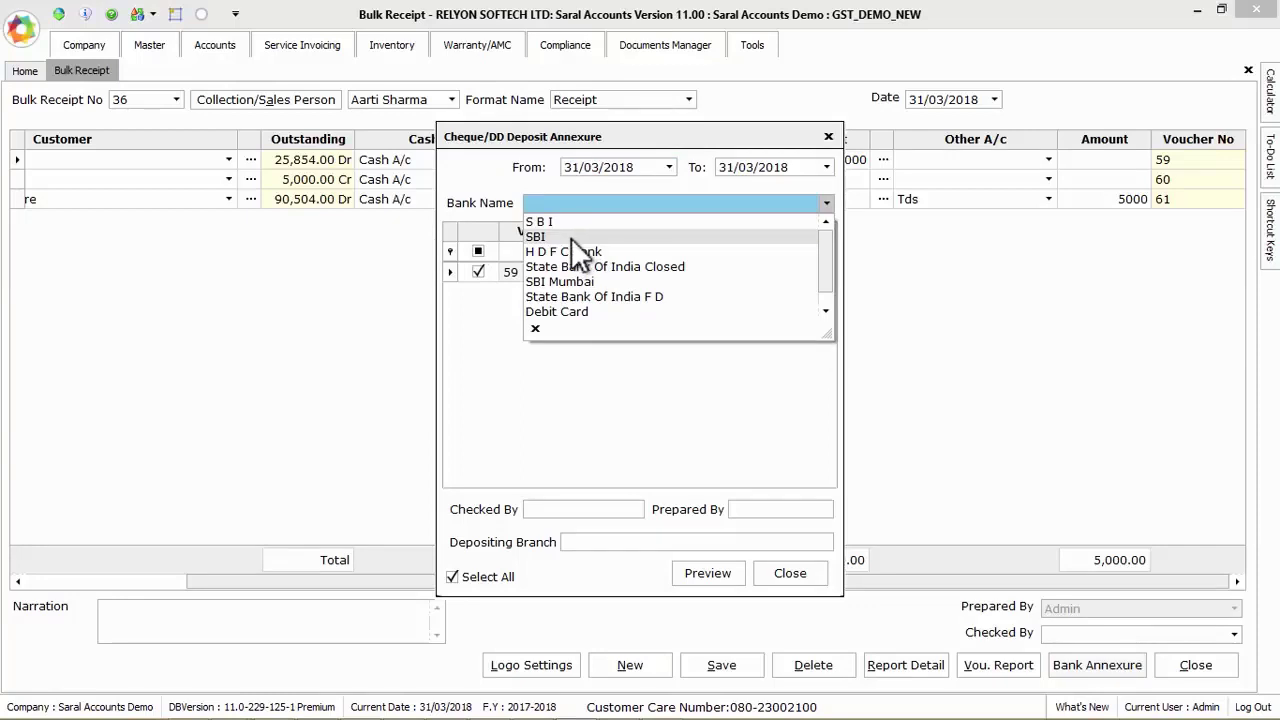
pyautogui.click(535, 236)
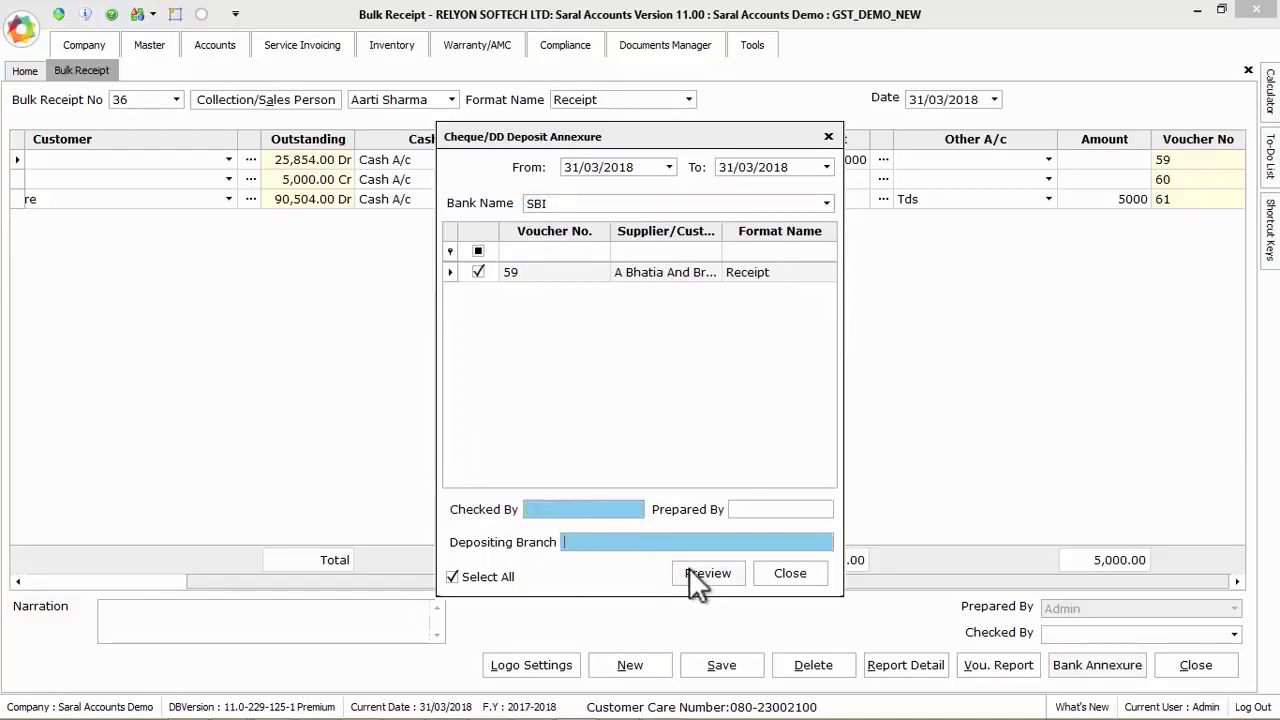
pyautogui.click(708, 573)
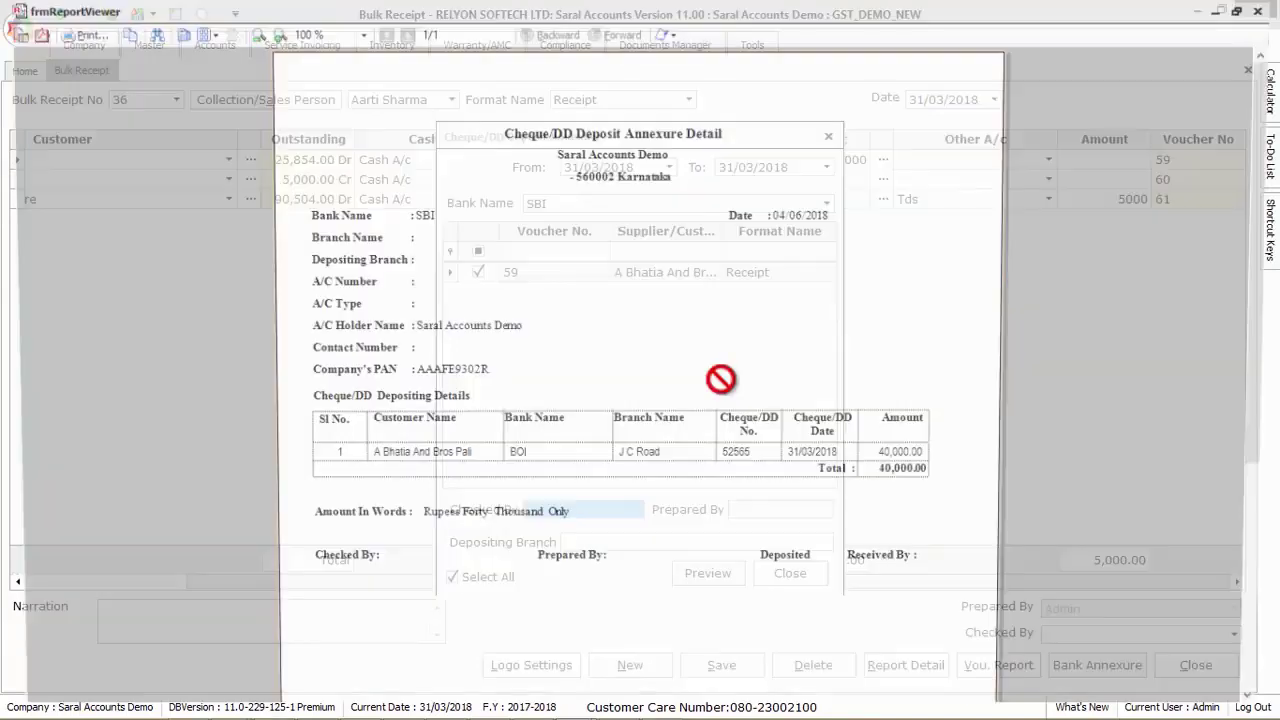
# Close the SBI annexure preview and the Cheque/DD Deposit Annexure dialog.
pyautogui.click(707, 573)
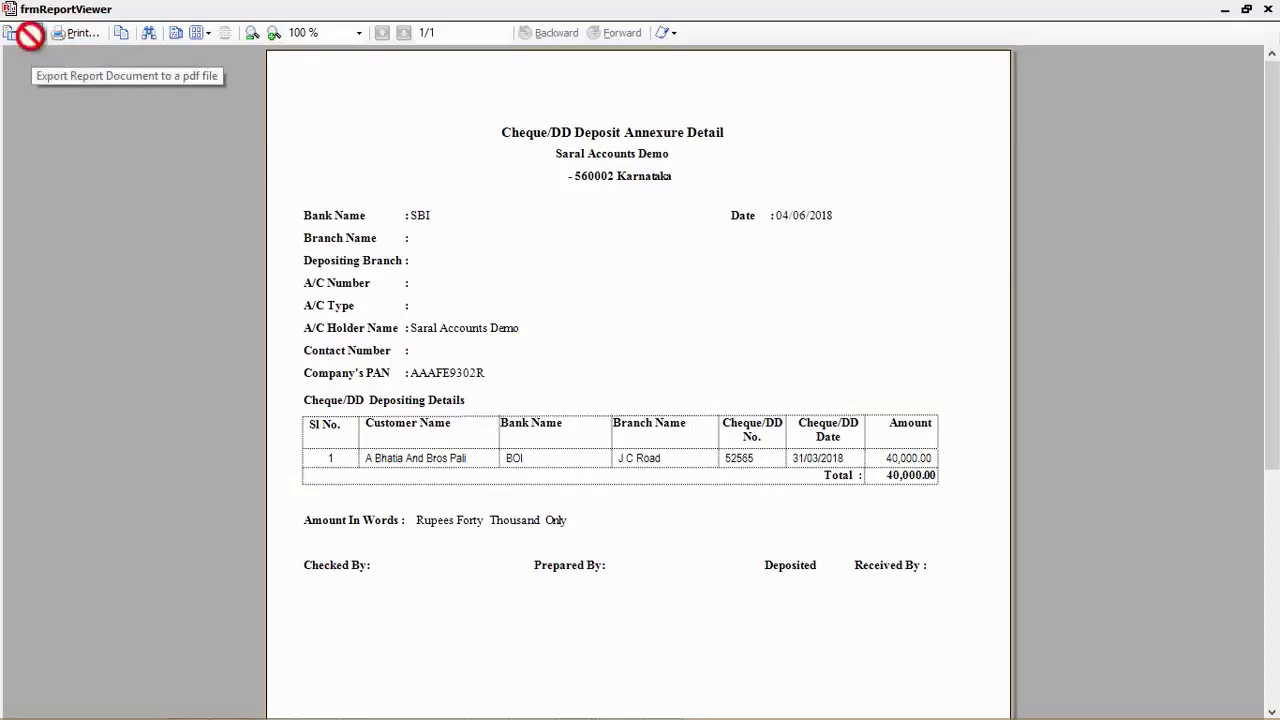
pyautogui.moveTo(1268, 25)
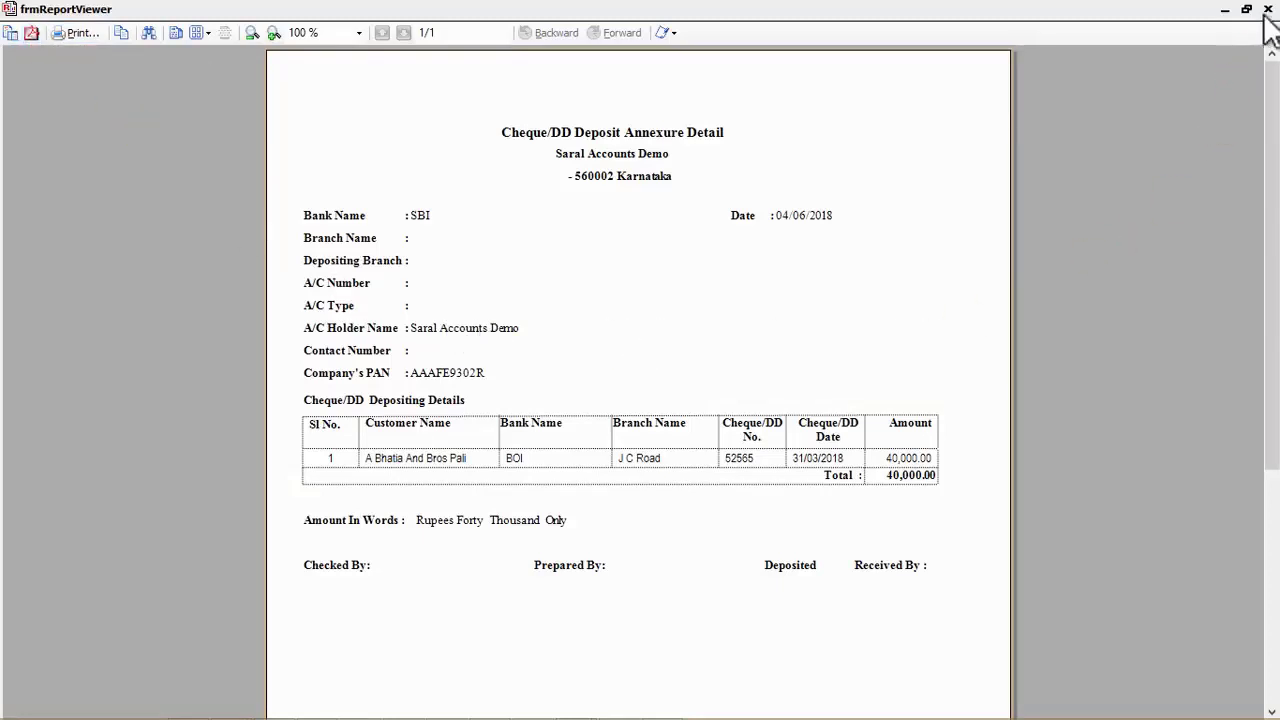
pyautogui.click(1268, 9)
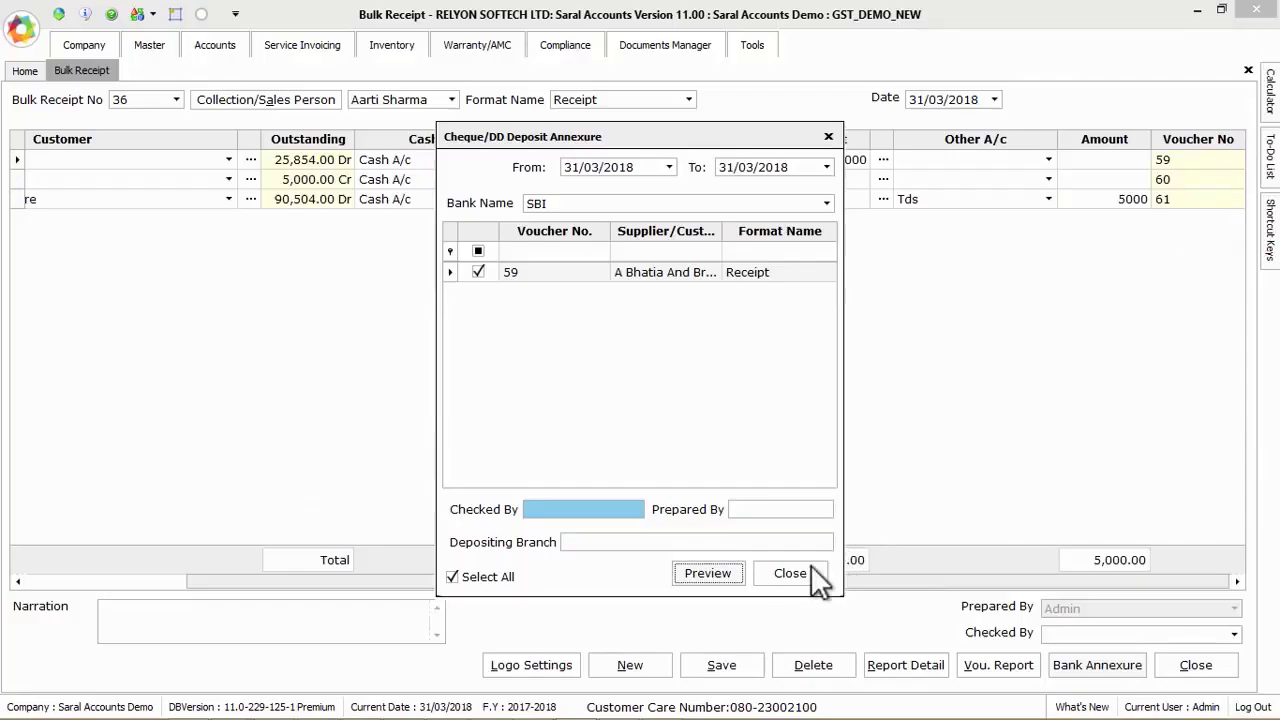
pyautogui.click(790, 573)
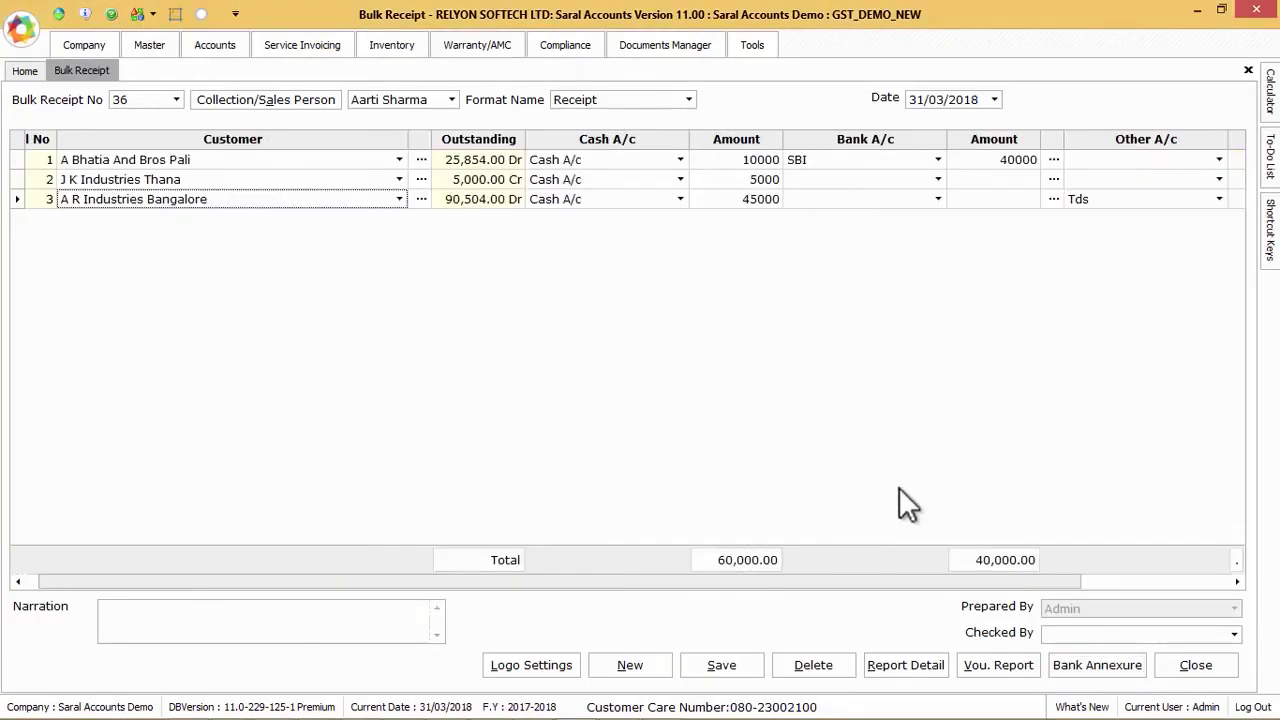
pyautogui.moveTo(150, 378)
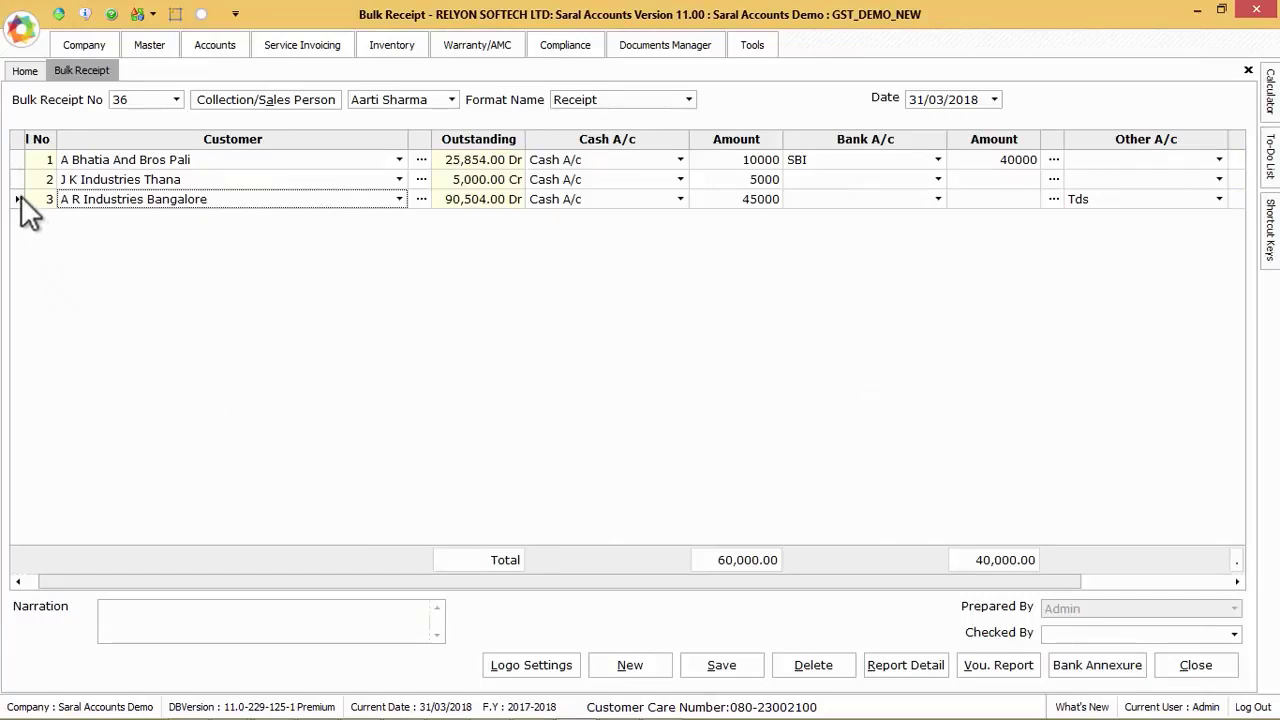
# Delete the A R Industries Bangalore row, confirm, and save the receipt.
pyautogui.rightClick(30, 205)
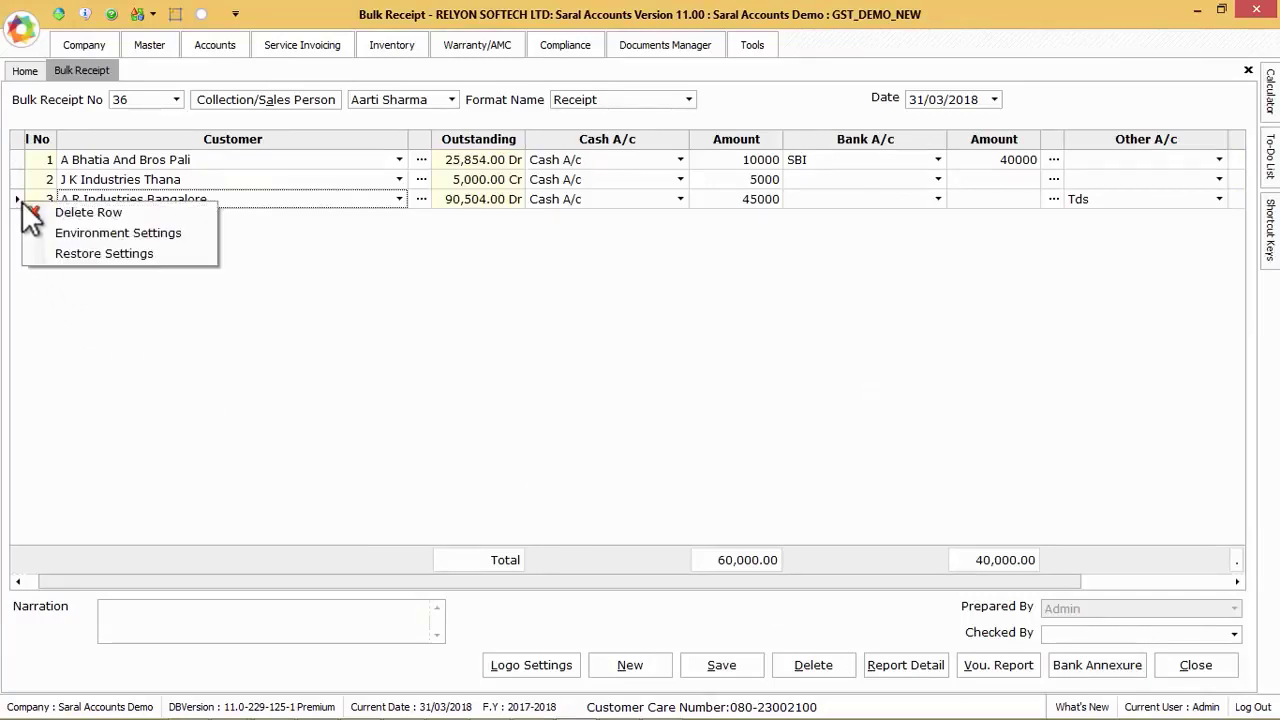
pyautogui.moveTo(88, 212)
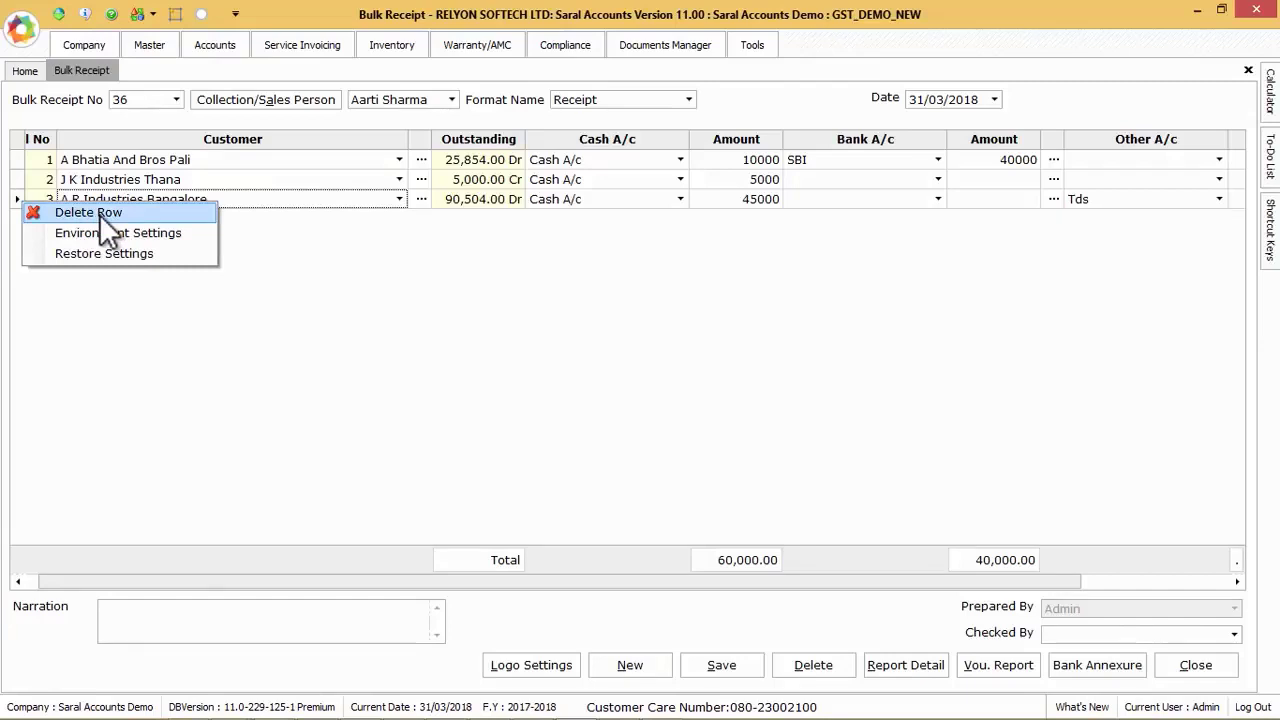
pyautogui.click(88, 212)
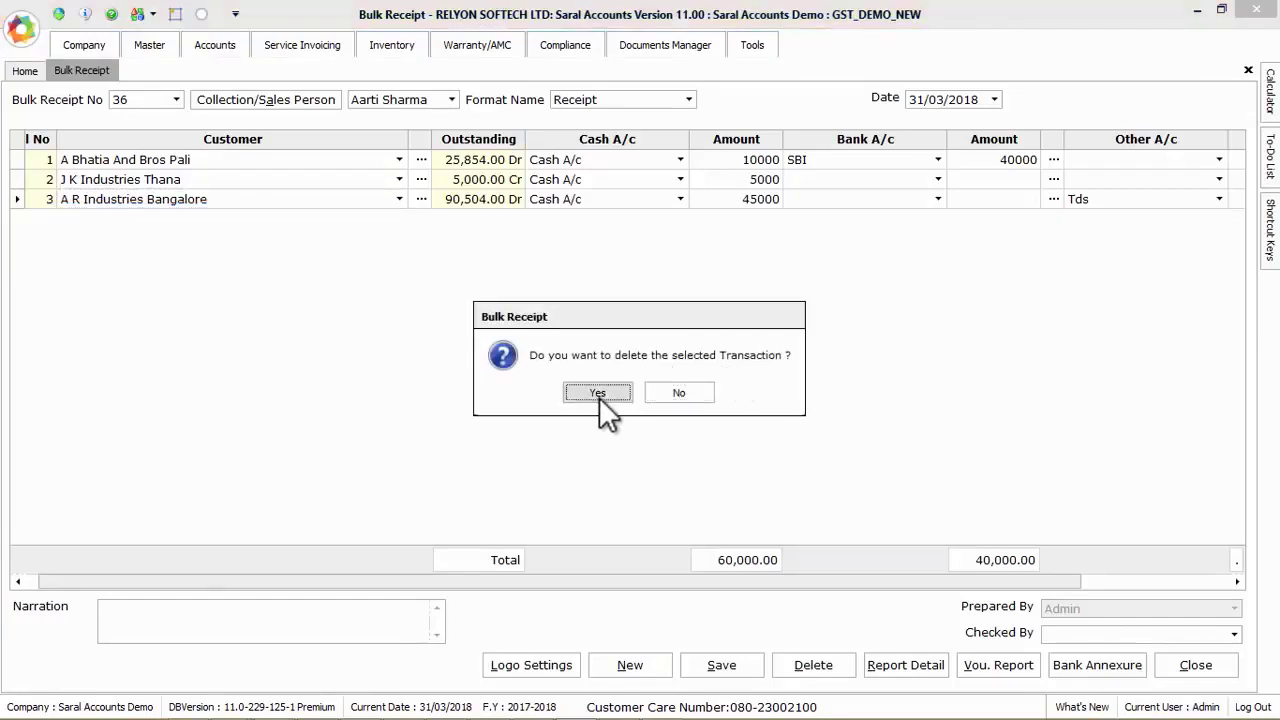
pyautogui.click(597, 392)
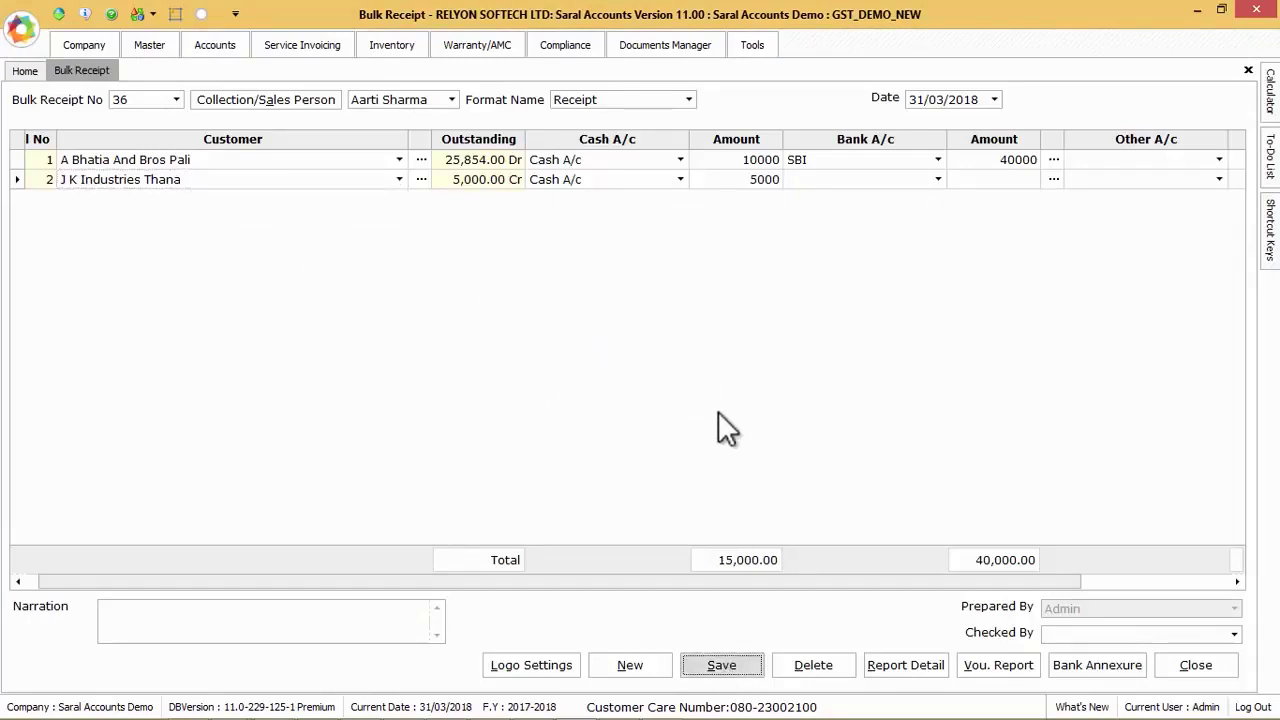
pyautogui.click(721, 665)
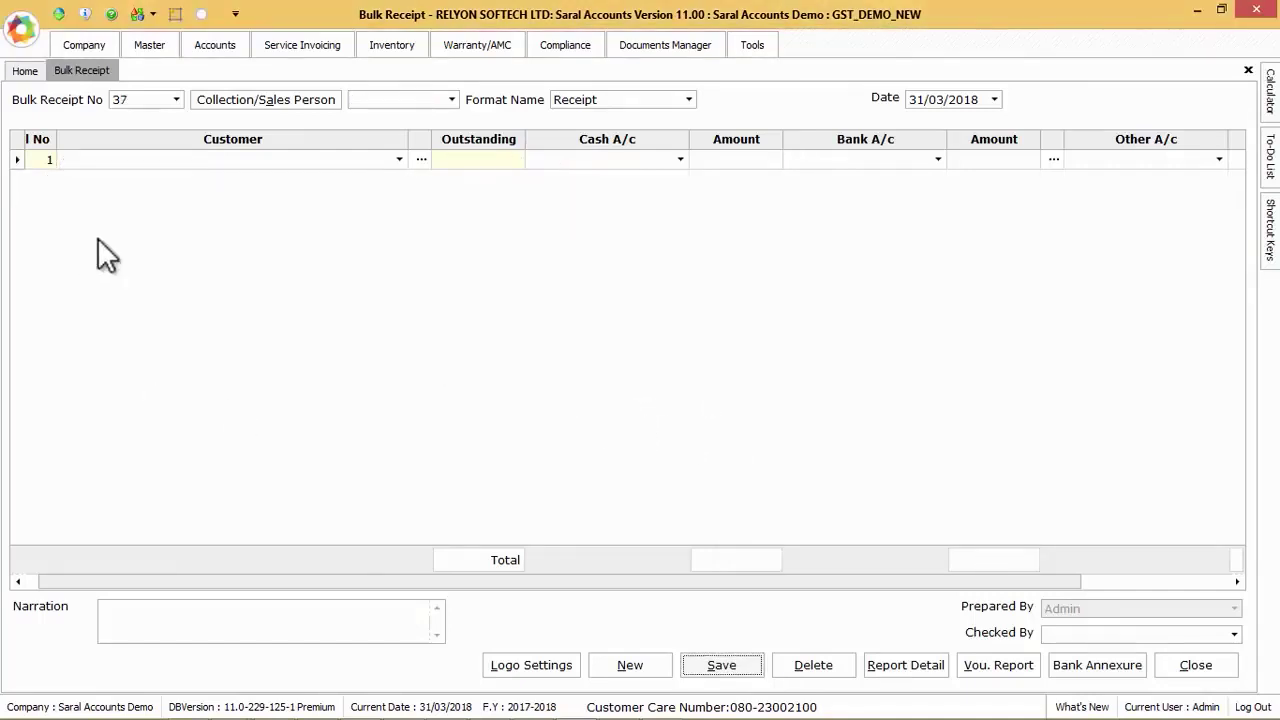
pyautogui.moveTo(178, 120)
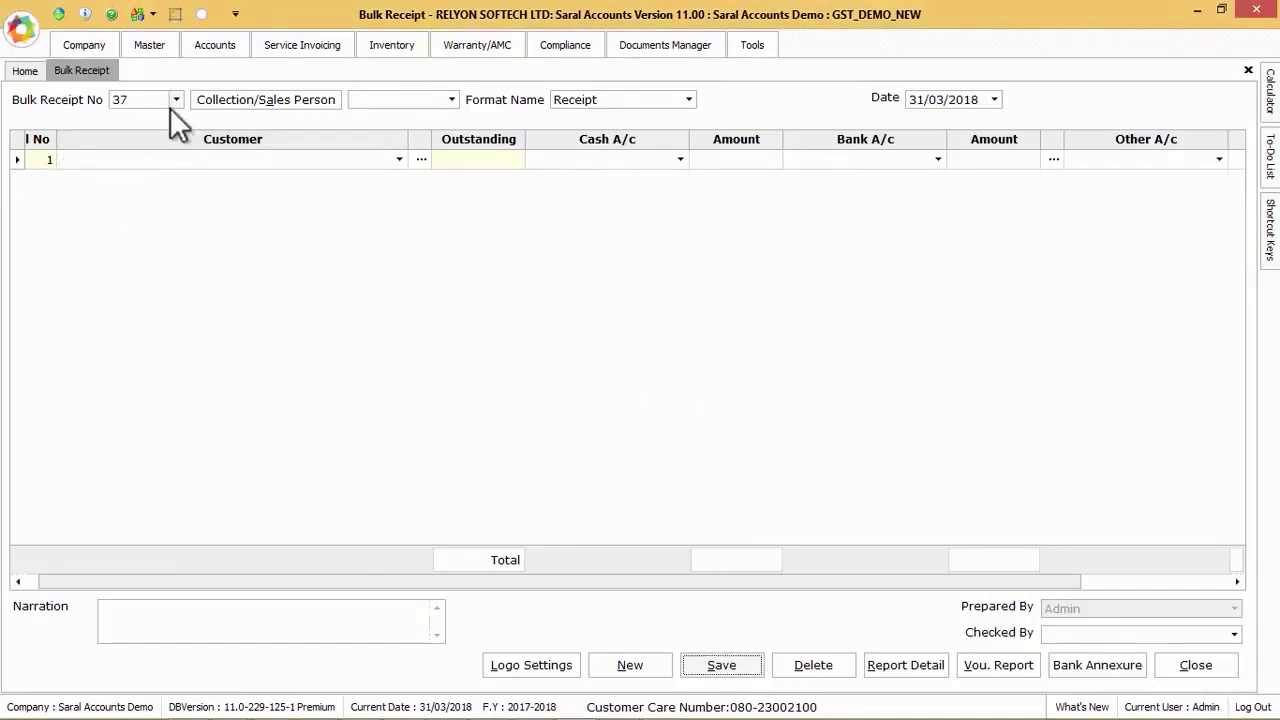
# Load Bulk Receipt 36, delete it with confirmation, and return to the Home dashboard.
pyautogui.click(140, 99)
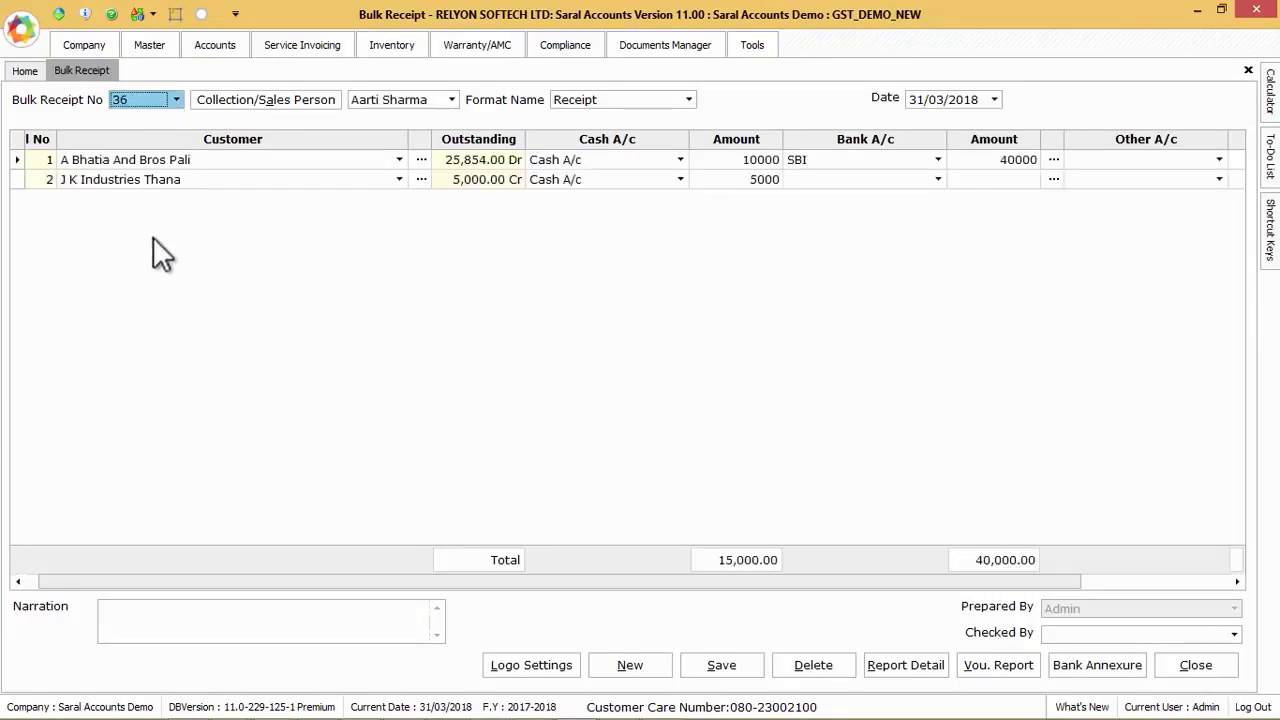
pyautogui.moveTo(545, 388)
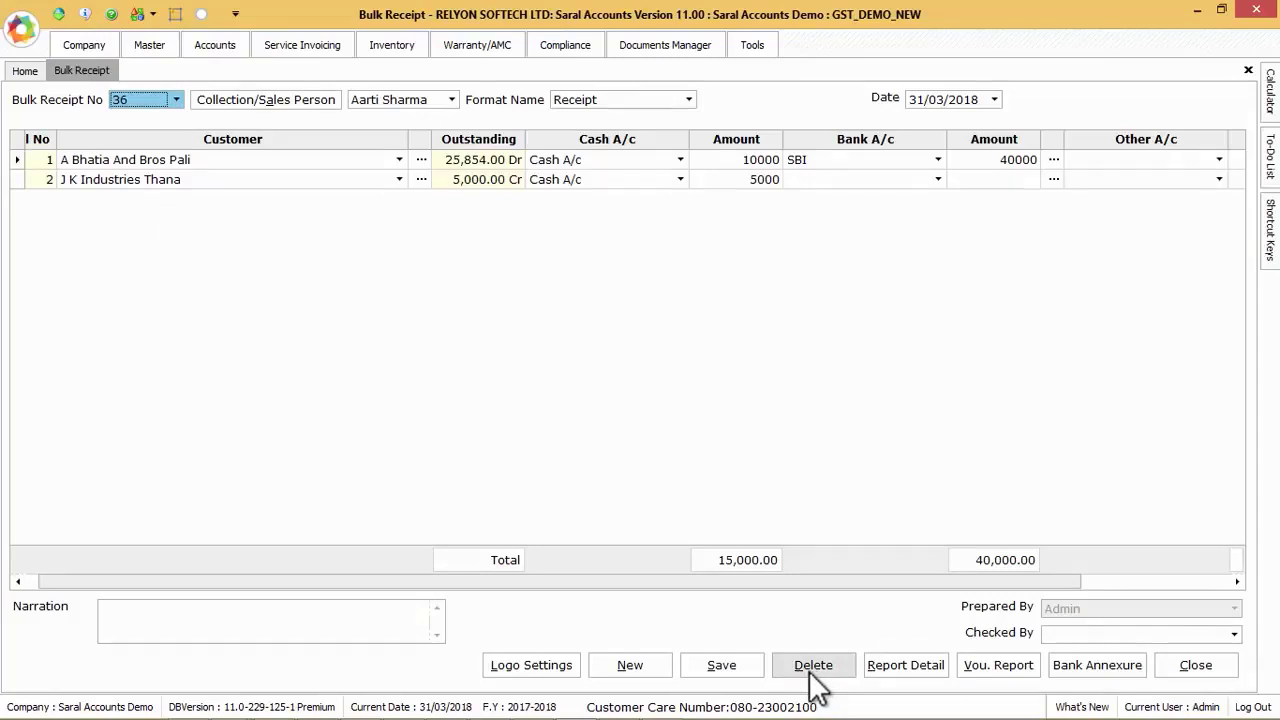
pyautogui.click(813, 664)
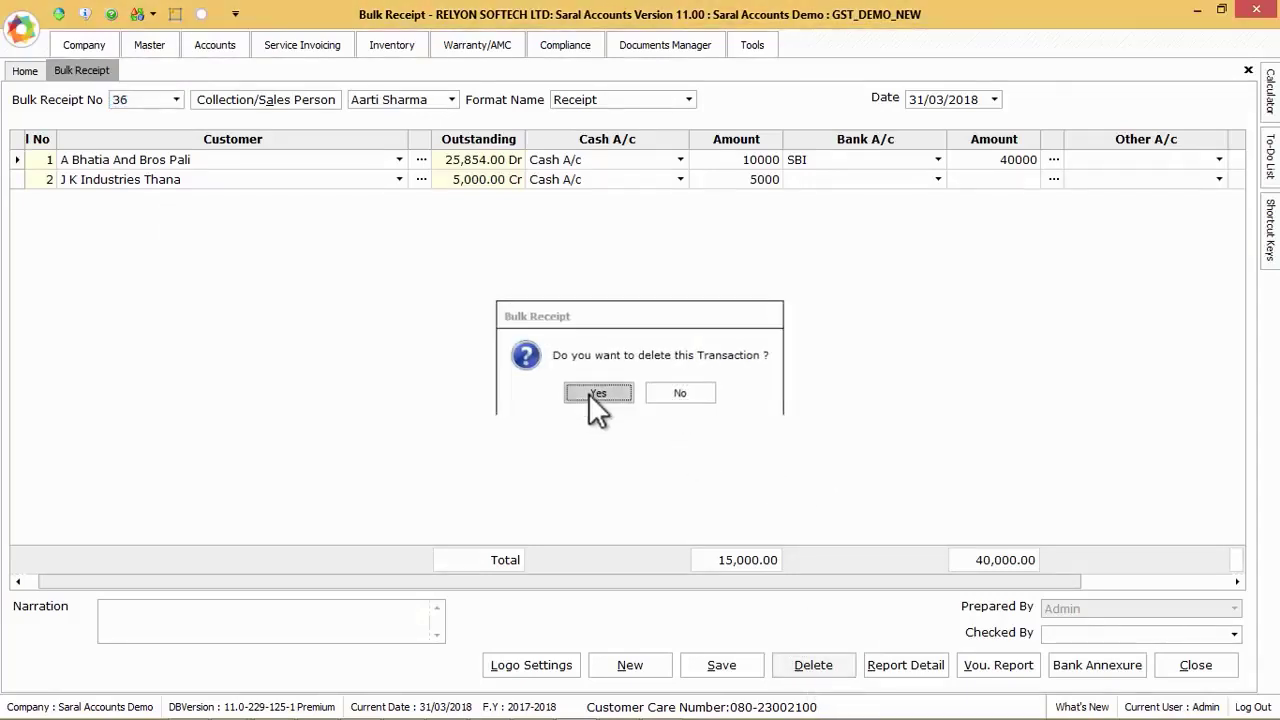
pyautogui.click(598, 392)
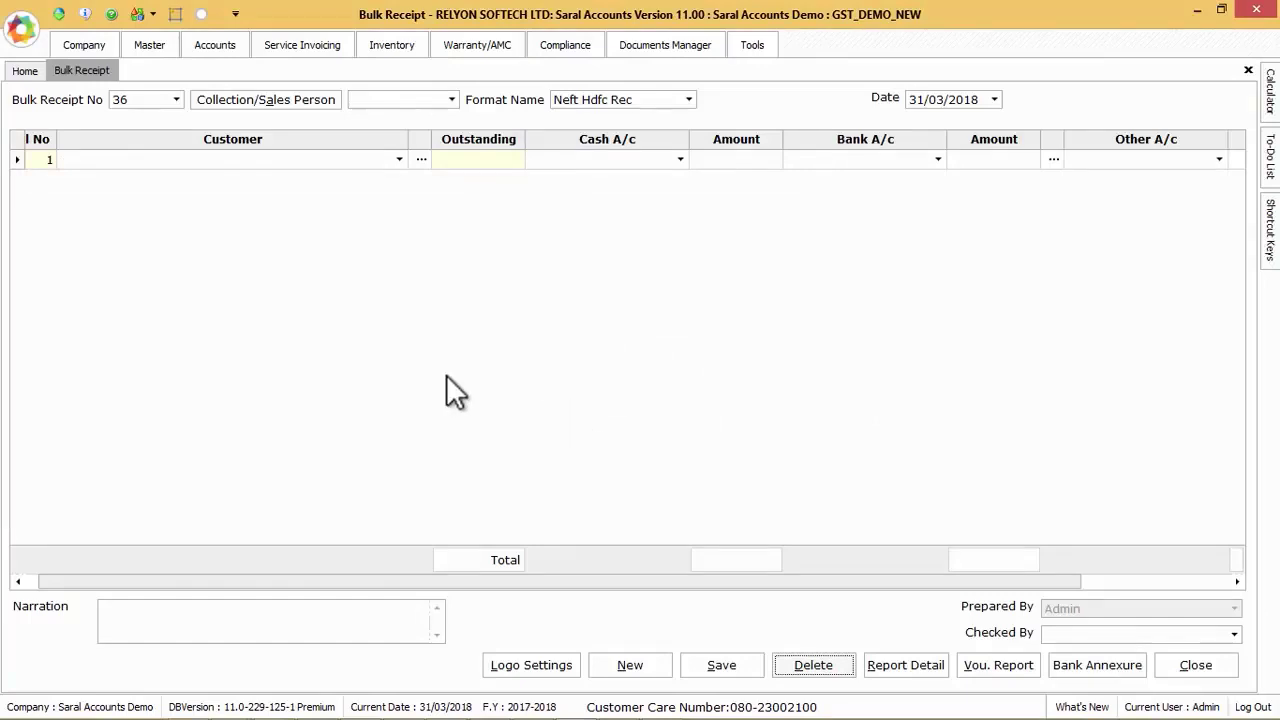
pyautogui.moveTo(50, 155)
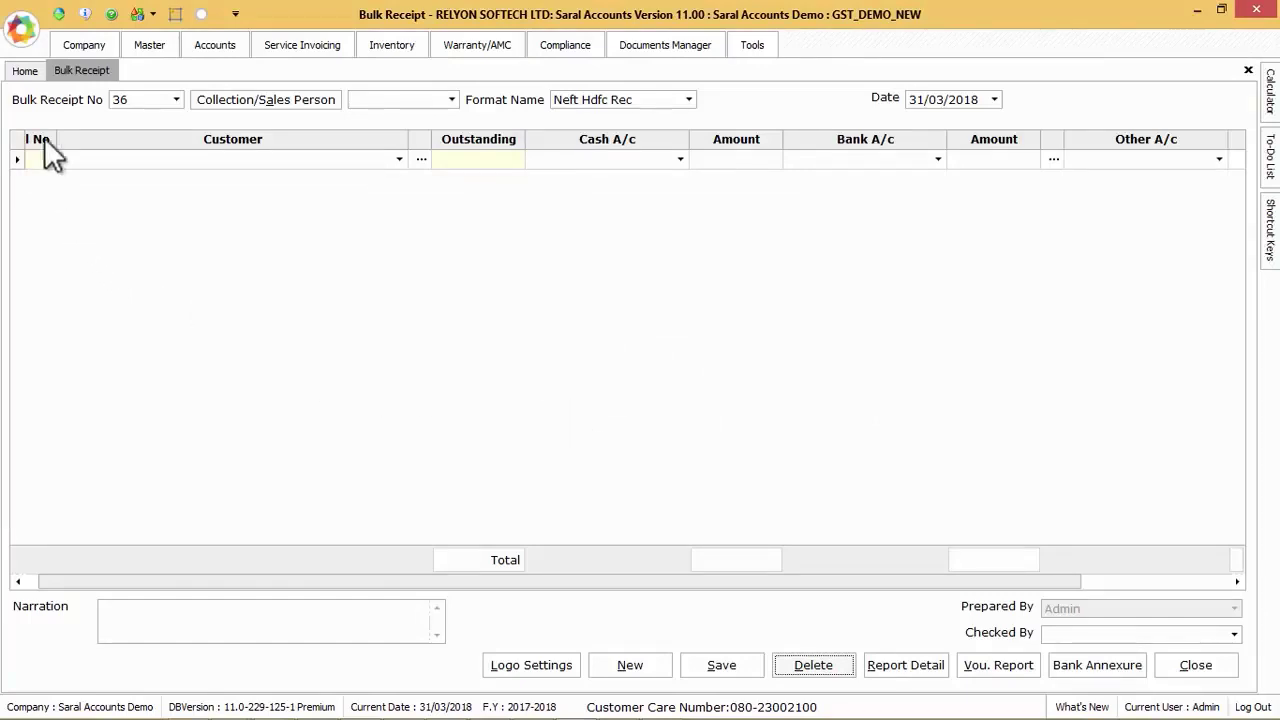
pyautogui.click(24, 70)
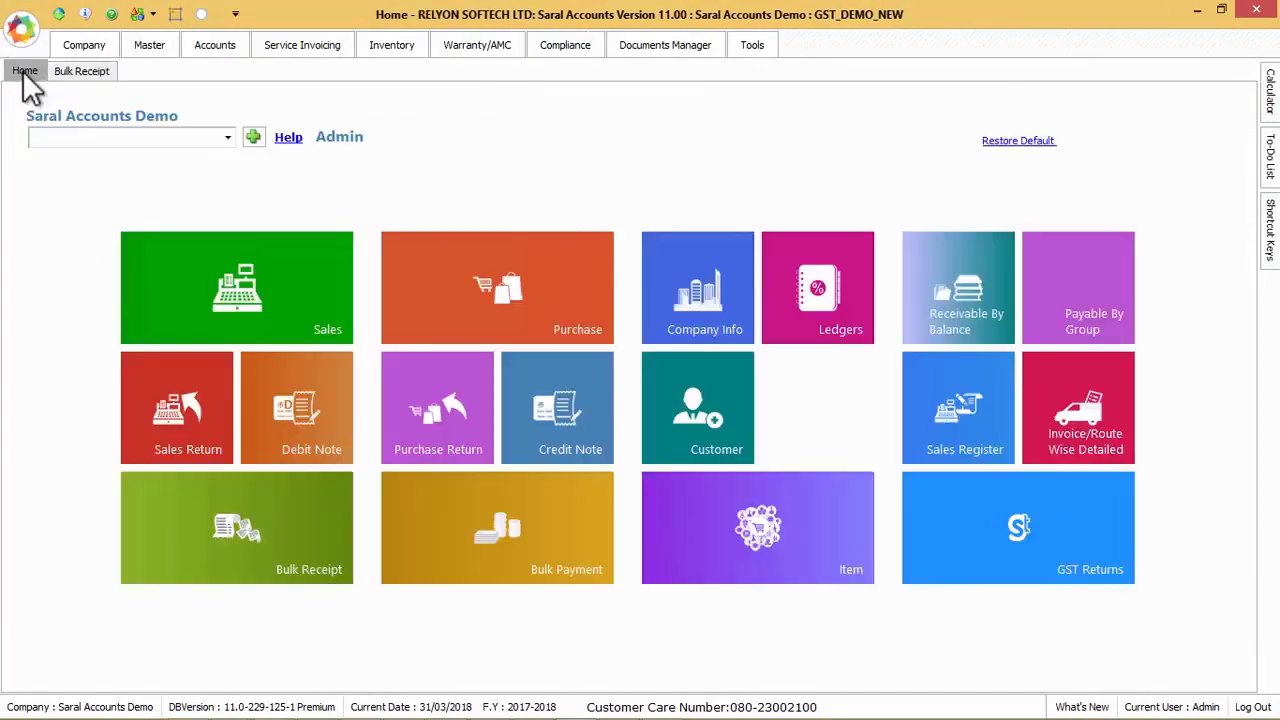
pyautogui.moveTo(551, 527)
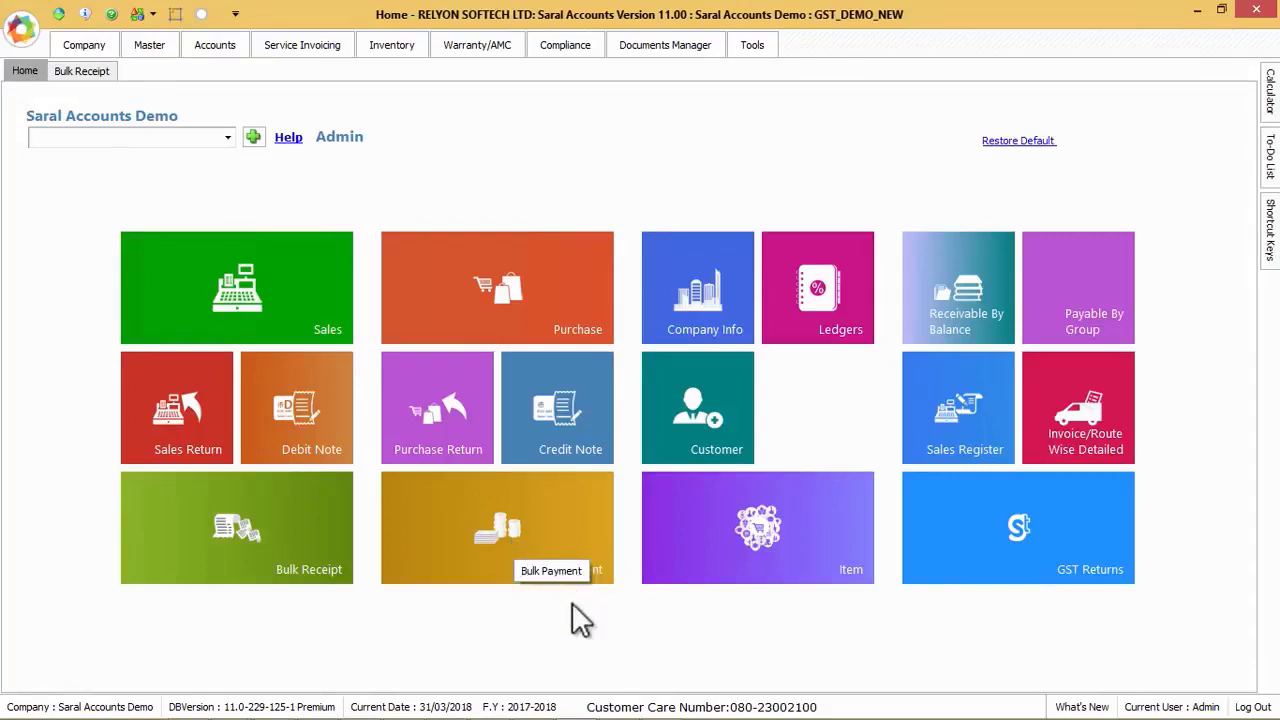
pyautogui.moveTo(497, 560)
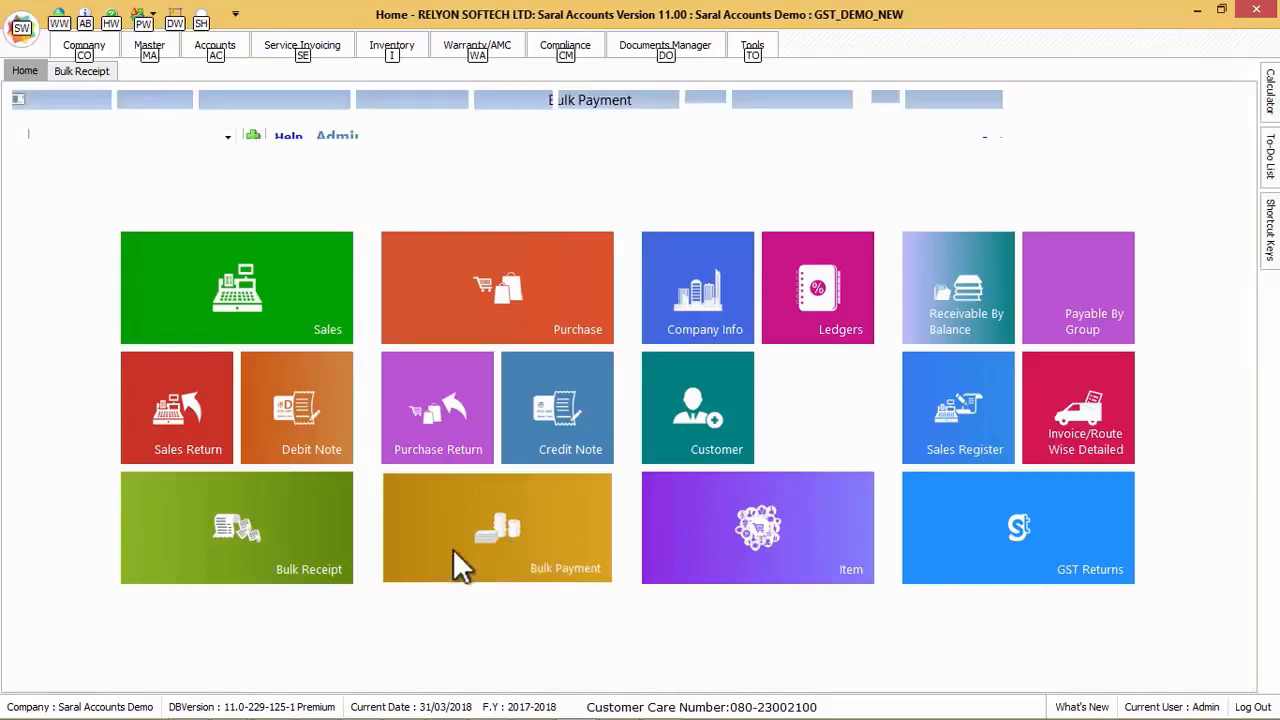
# Open a blank Bulk Payment voucher 74 from the Home dashboard tile.
pyautogui.click(497, 527)
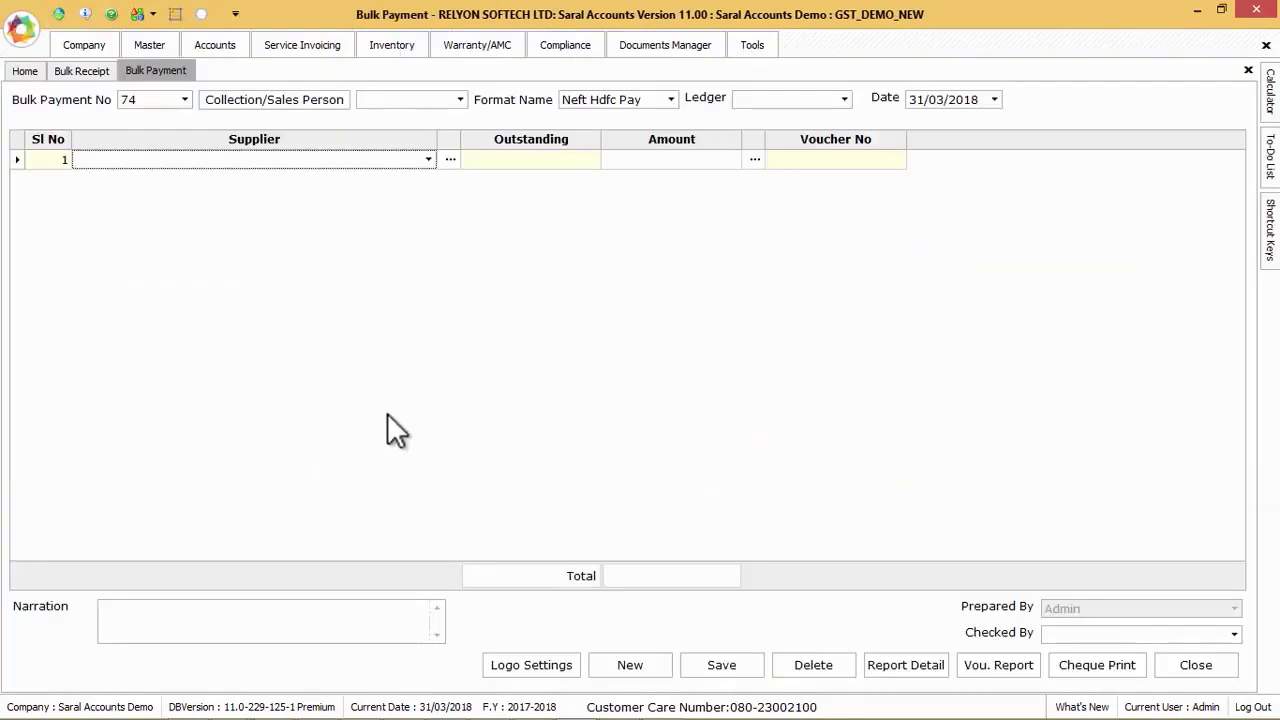
pyautogui.moveTo(500, 358)
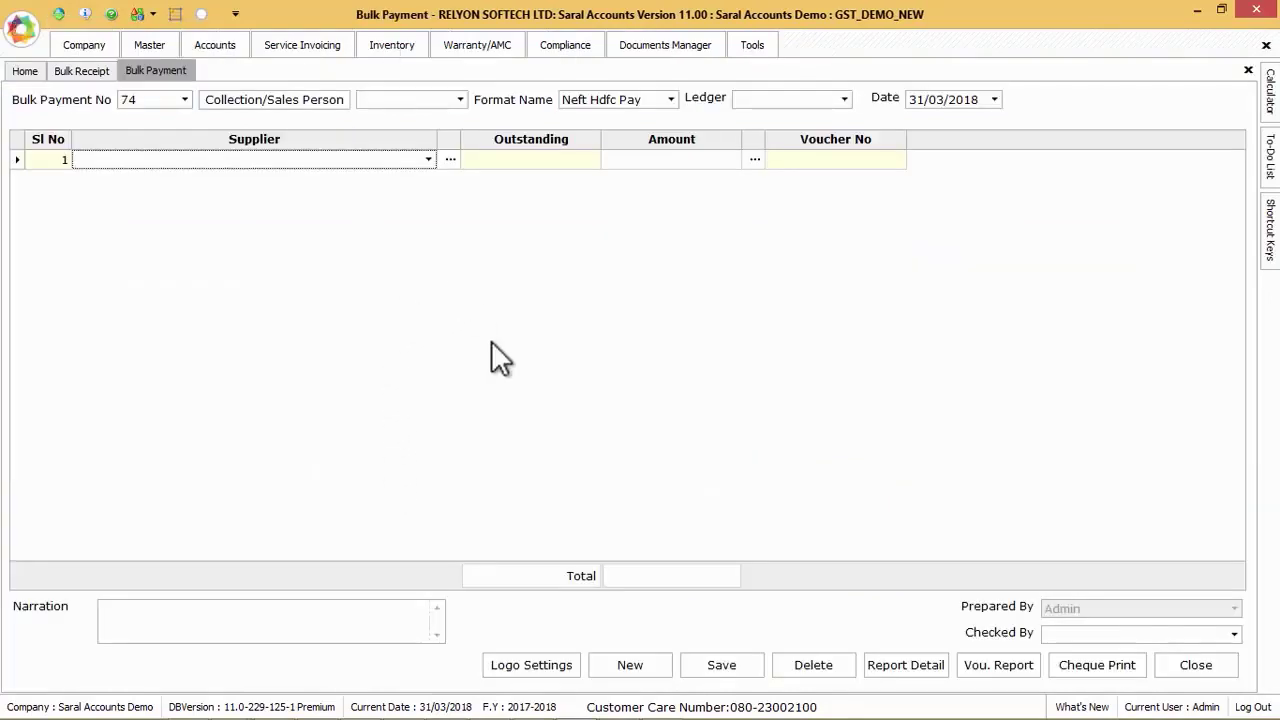